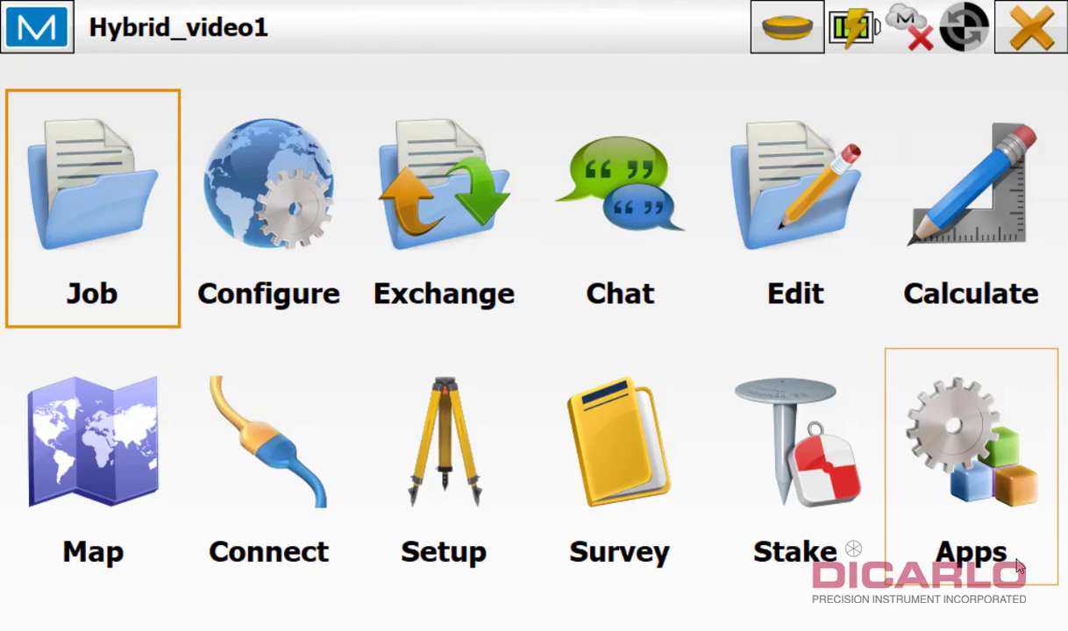
View the software version information and return to the main menu
left_click(268, 207)
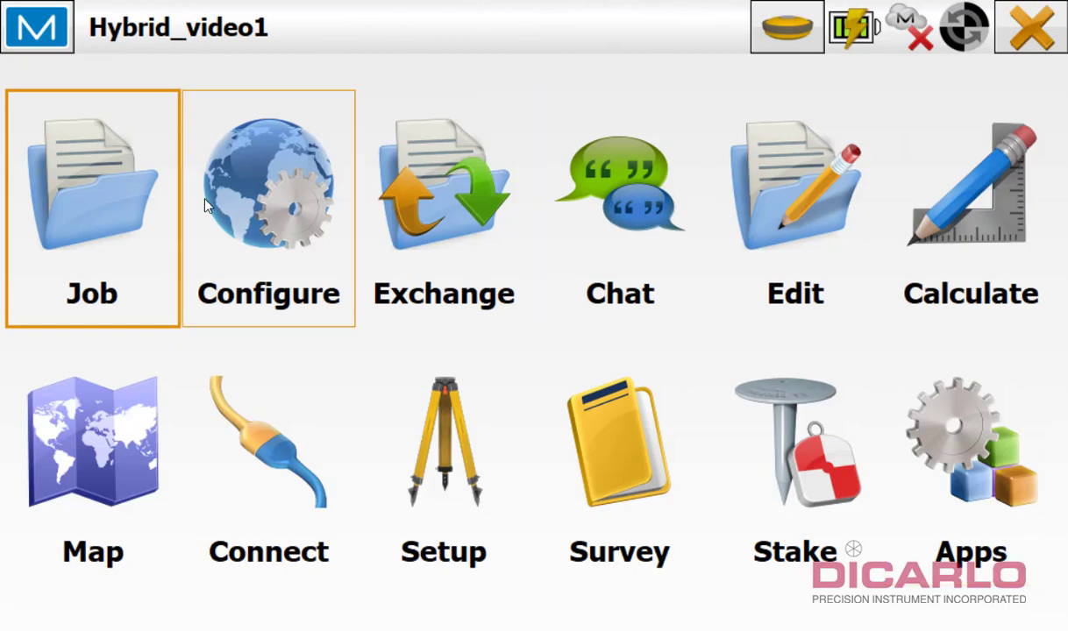
left_click(91, 184)
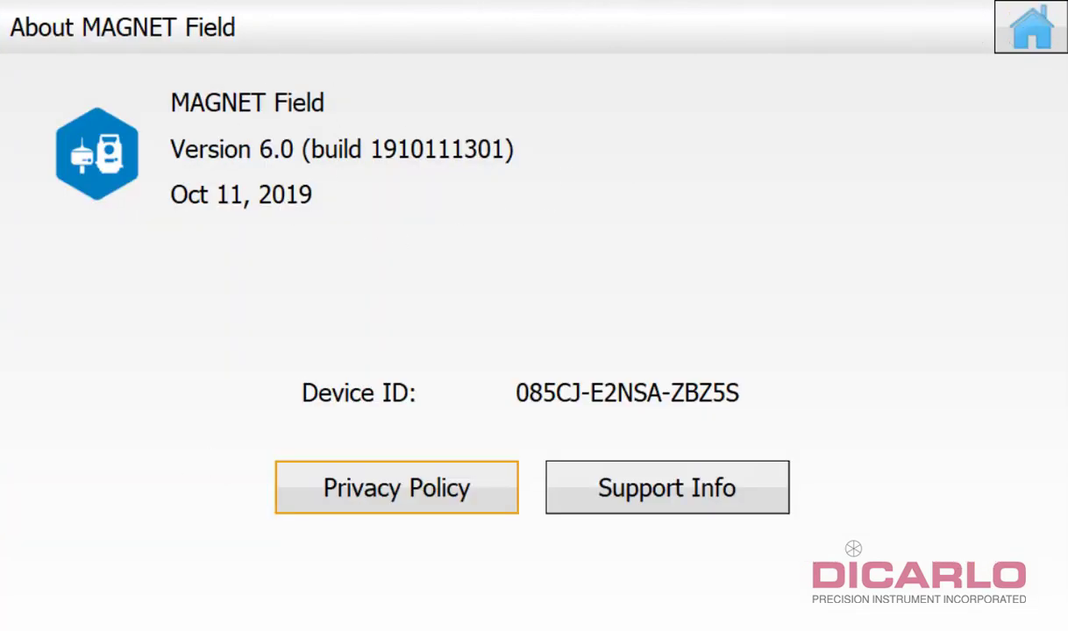
left_click(1031, 25)
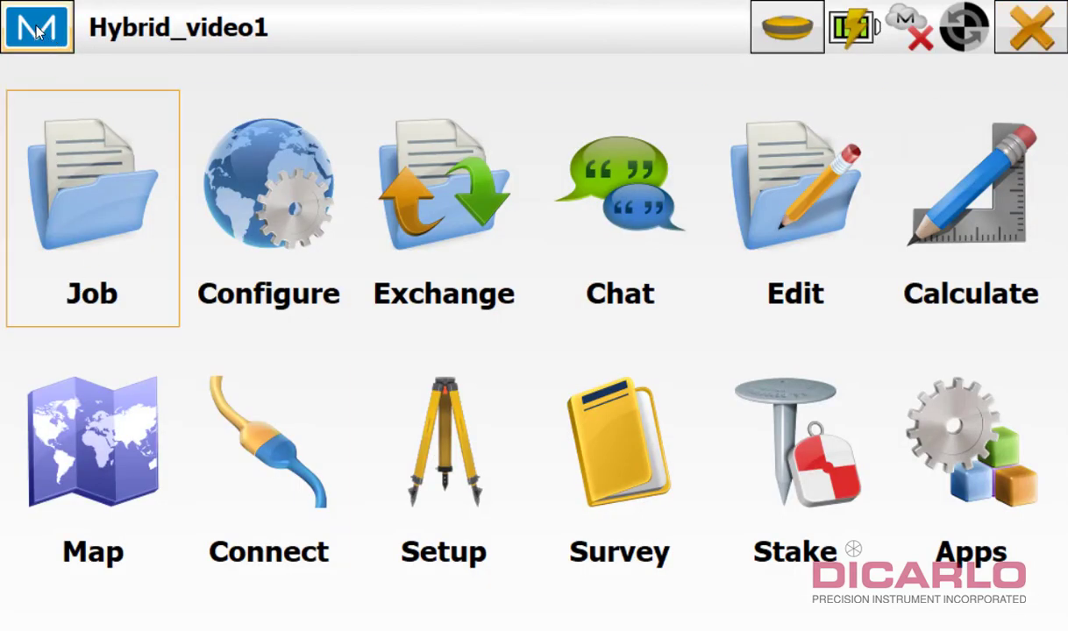
Create a new job and name it Hybrid_MD_NAD83_USft
left_click(36, 27)
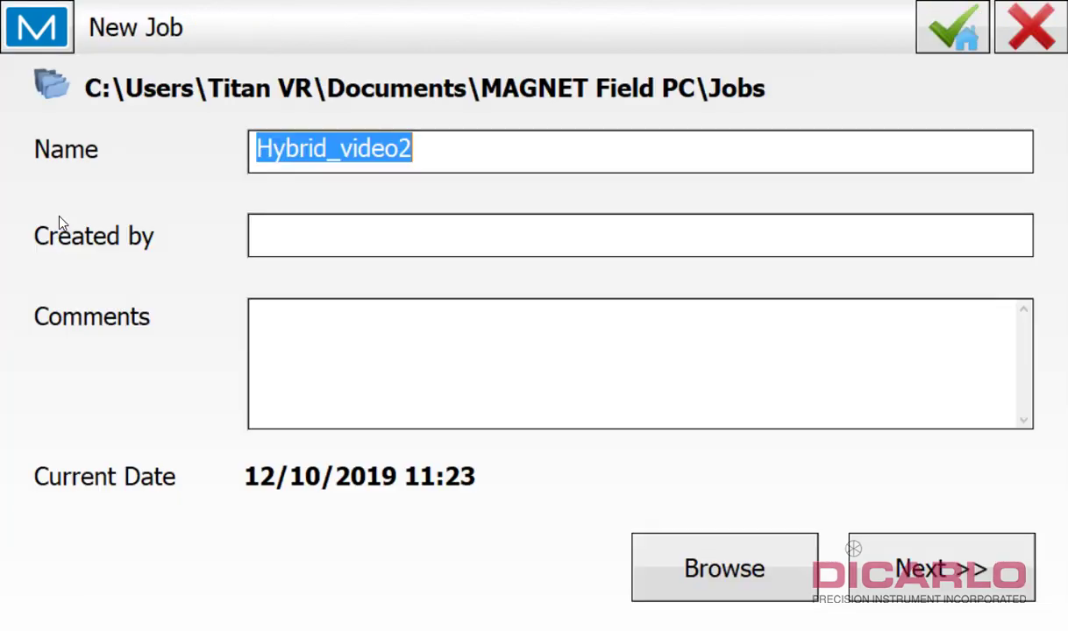
type("Hy")
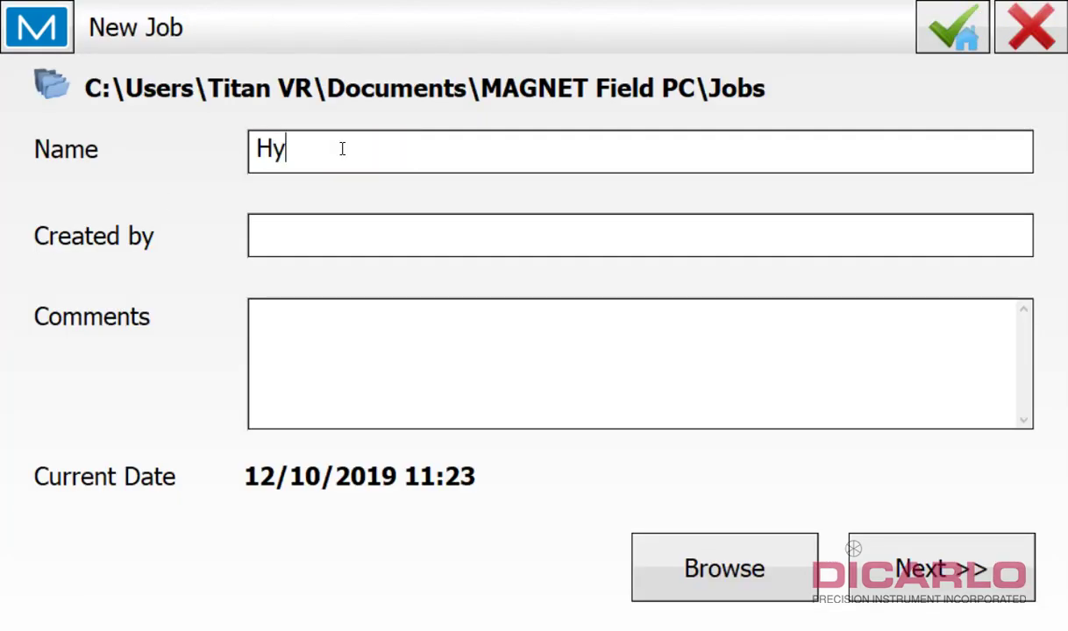
type("b")
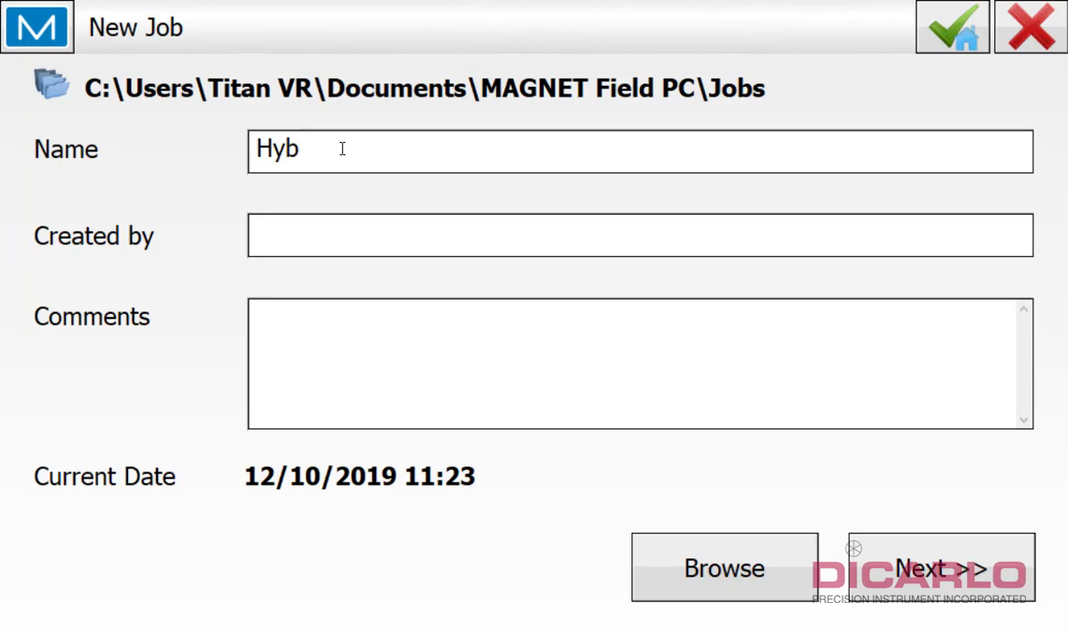
type("rid_")
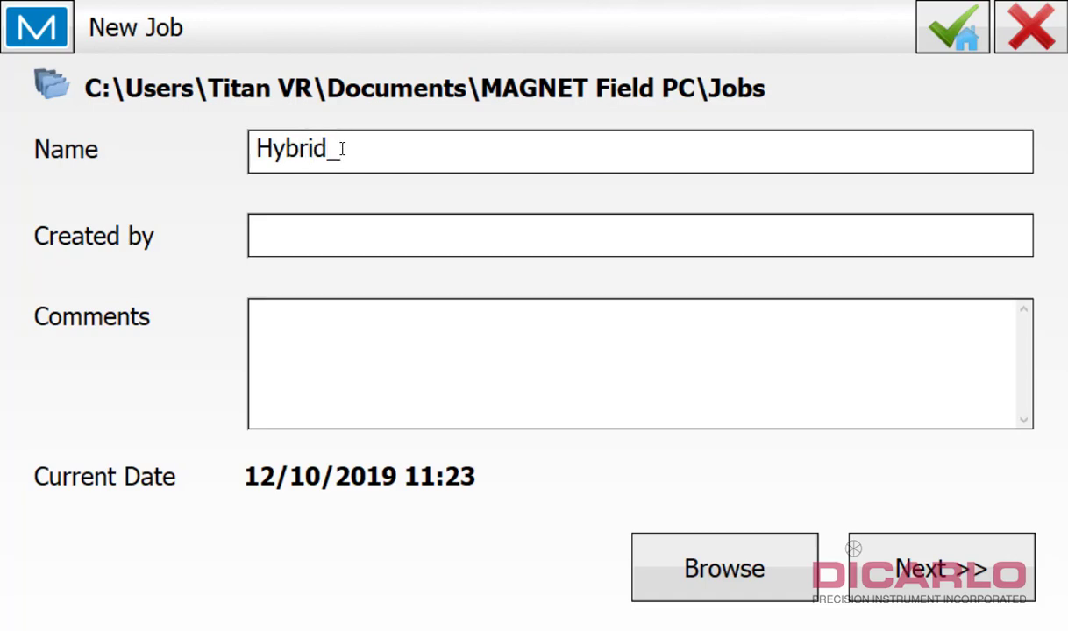
type("MD_NA")
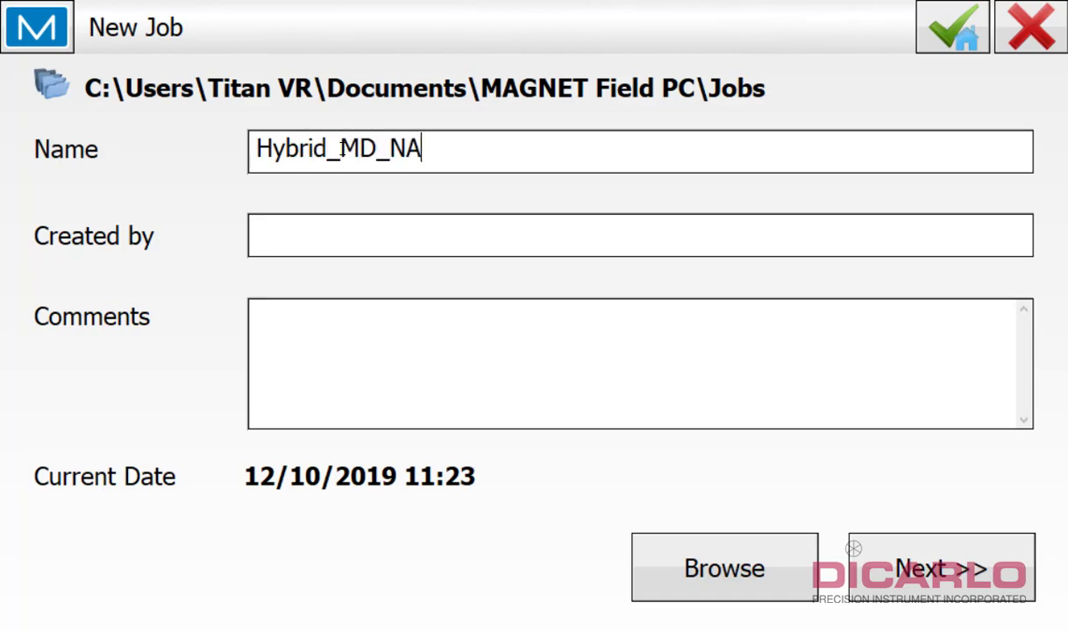
type("D83_US")
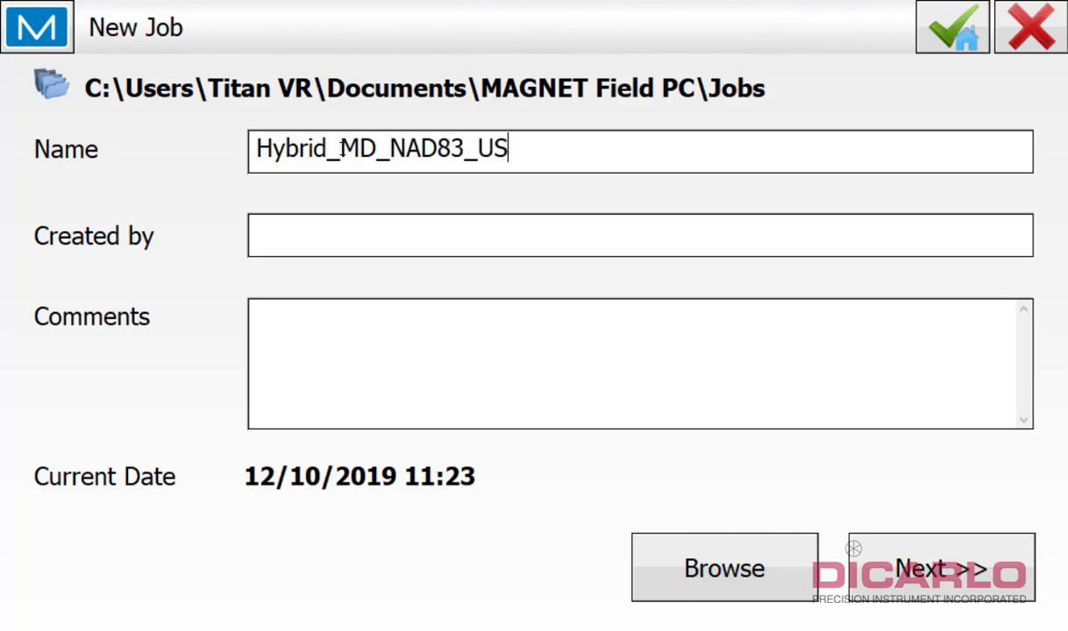
type("ft")
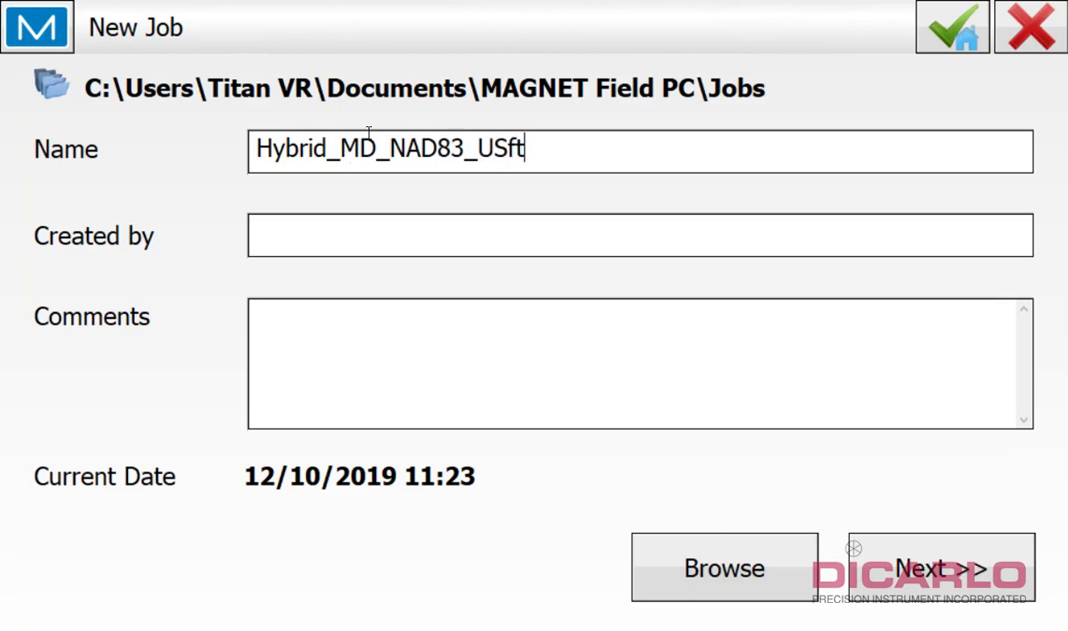
mouse_move(202, 340)
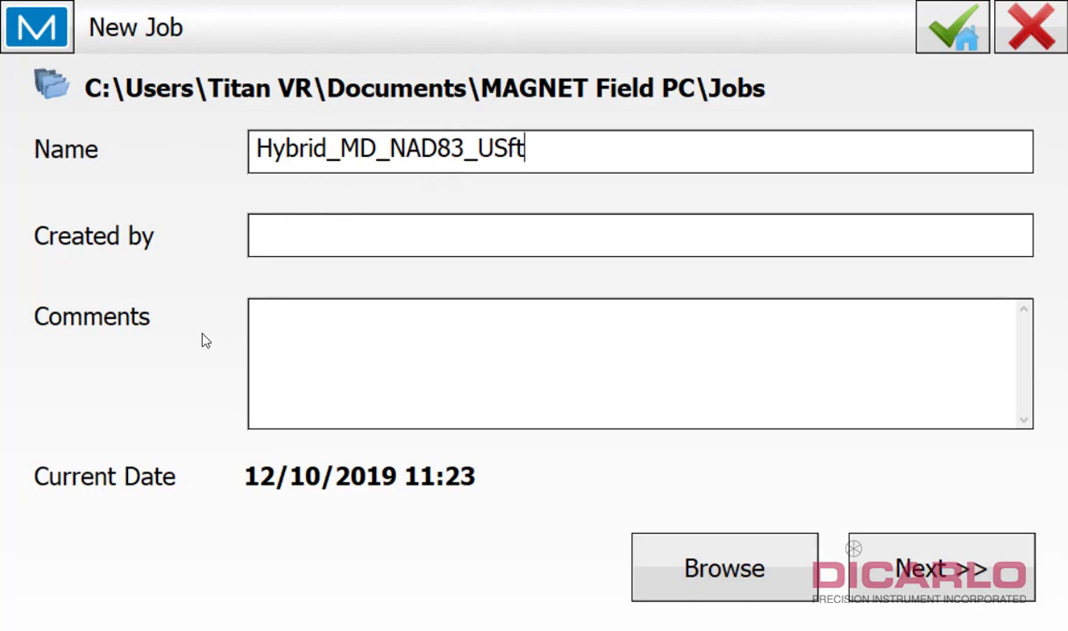
Advance to Job Configuration with GT-503 optical and Hiper VR Network GNSS configurations
left_click(941, 568)
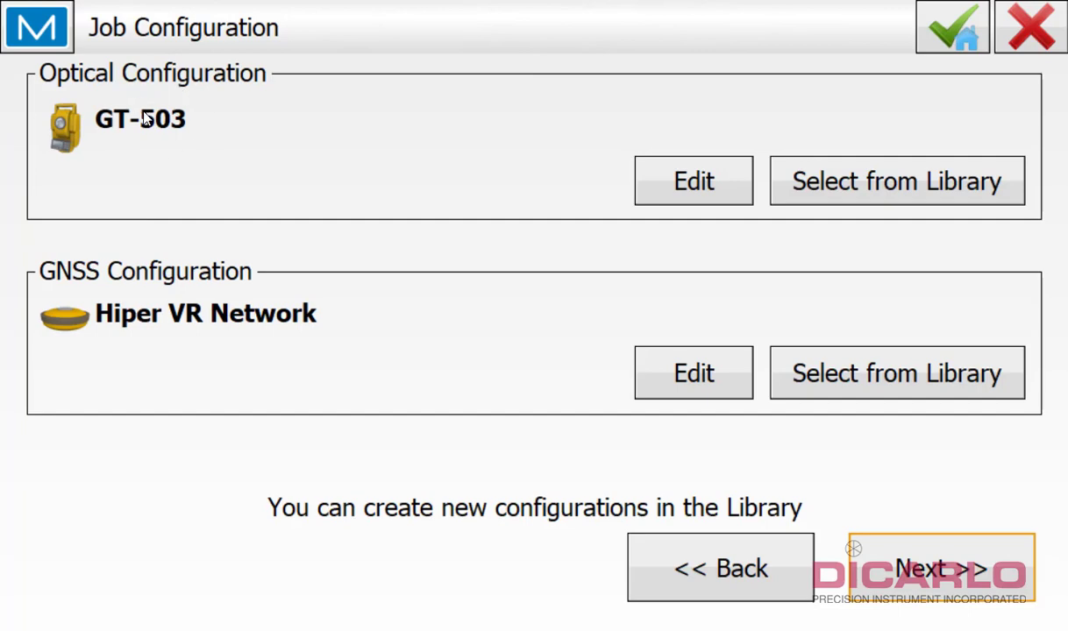
mouse_move(252, 314)
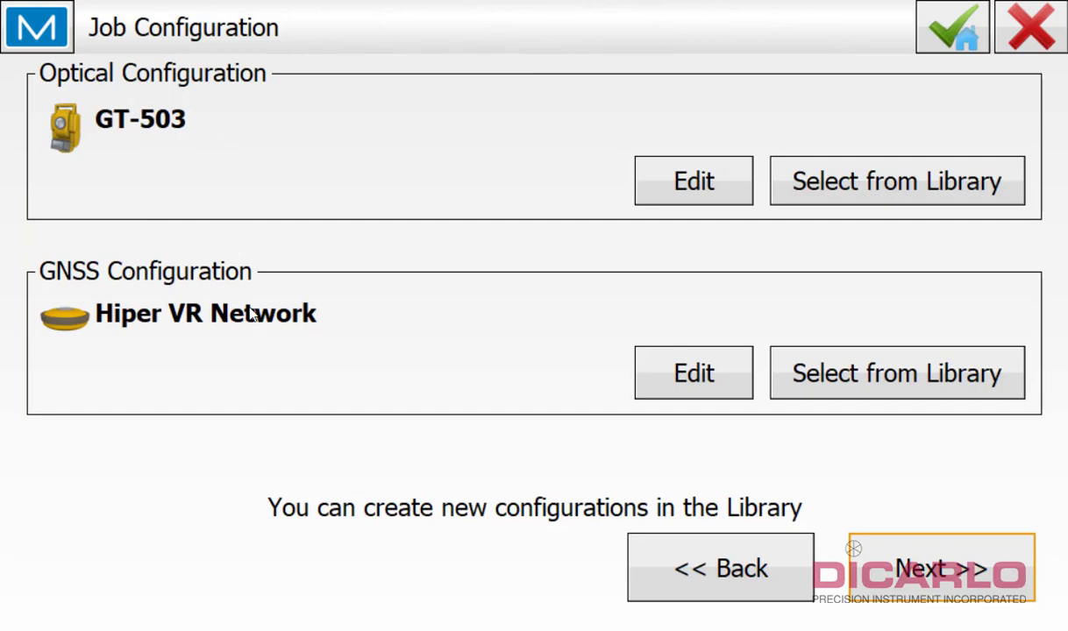
mouse_move(265, 331)
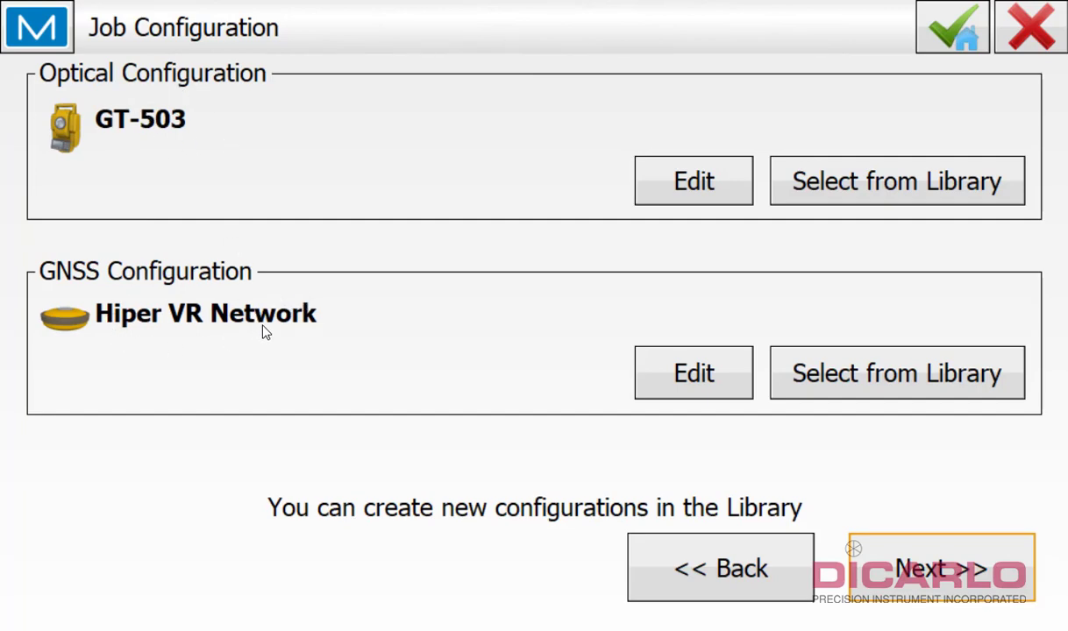
mouse_move(226, 342)
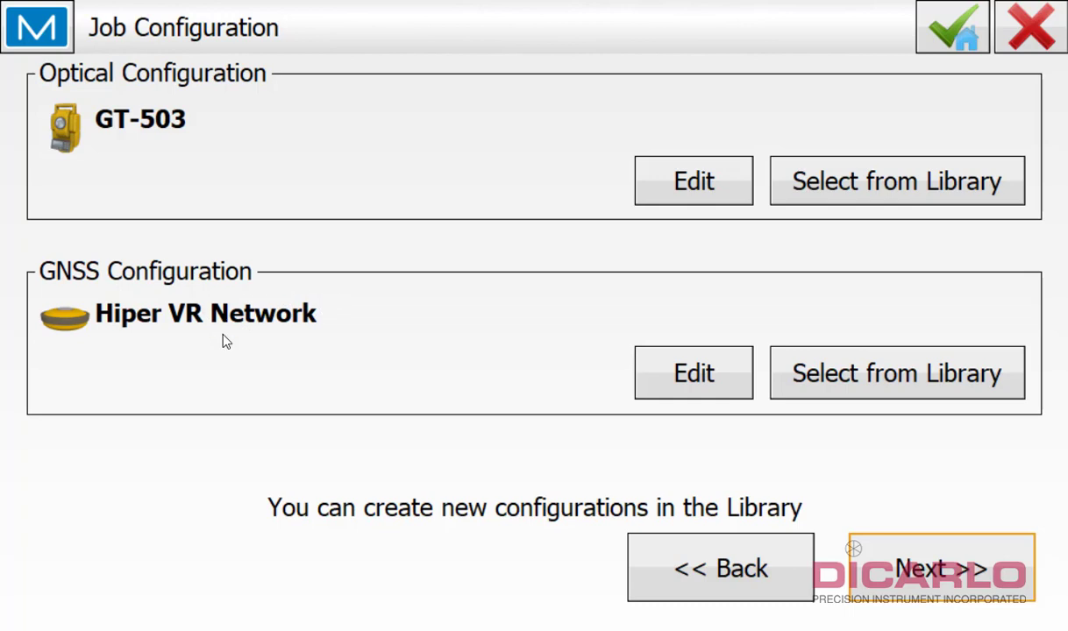
mouse_move(208, 282)
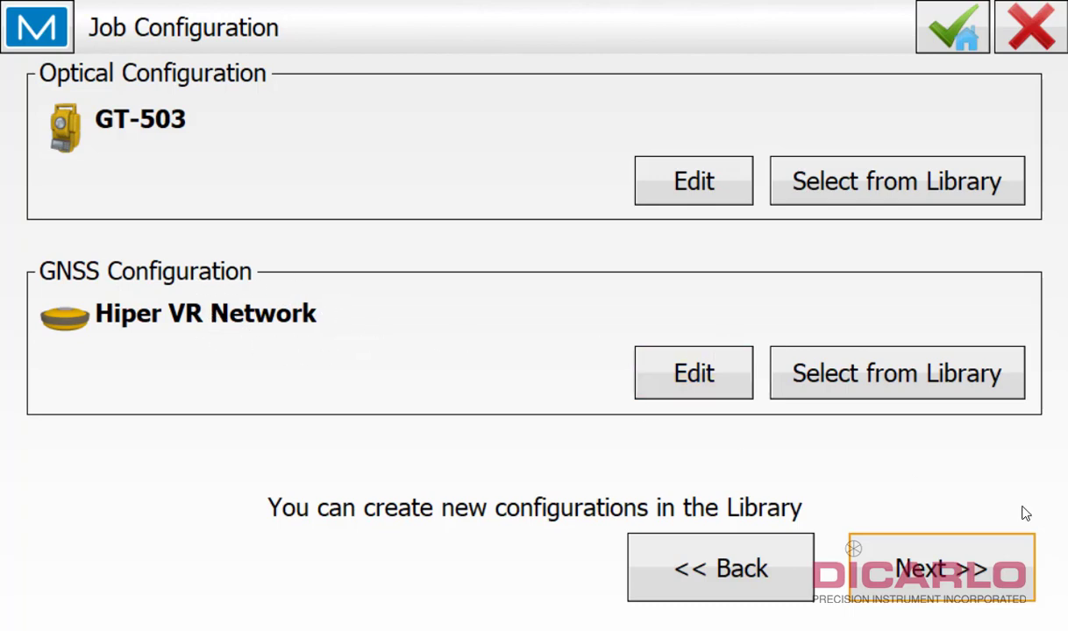
Reach the coordinate system step and keep the SPC83-Maryland projection
left_click(940, 568)
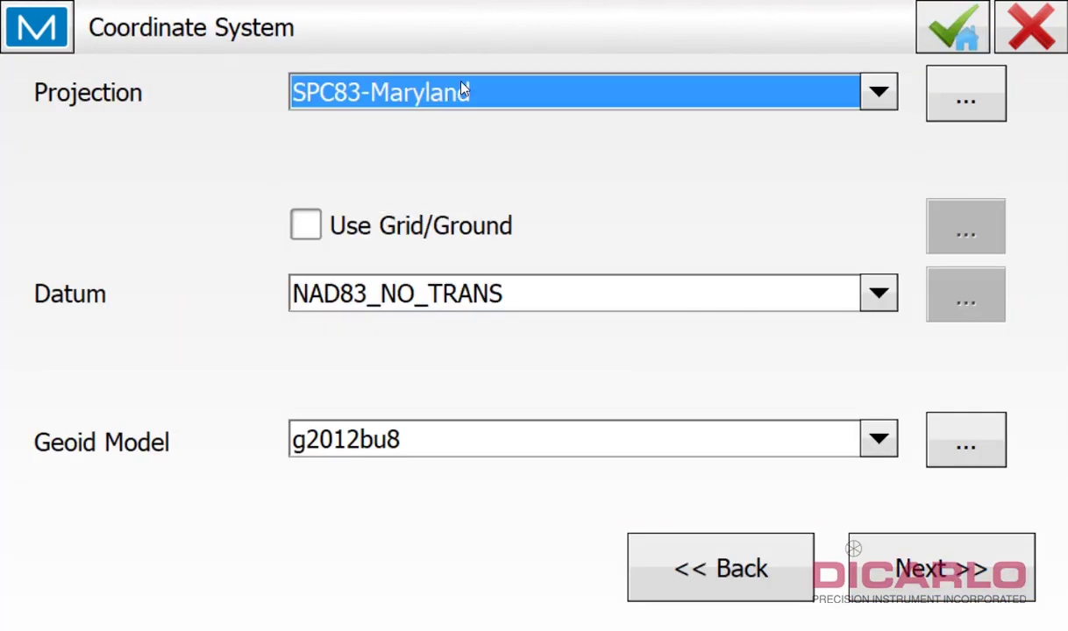
left_click(877, 92)
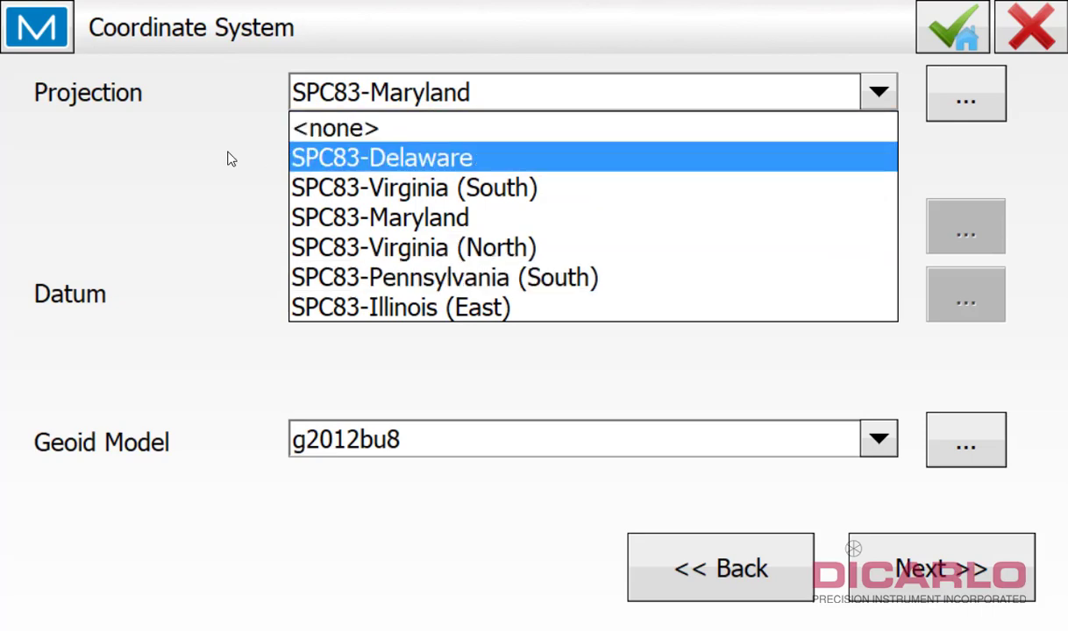
left_click(380, 217)
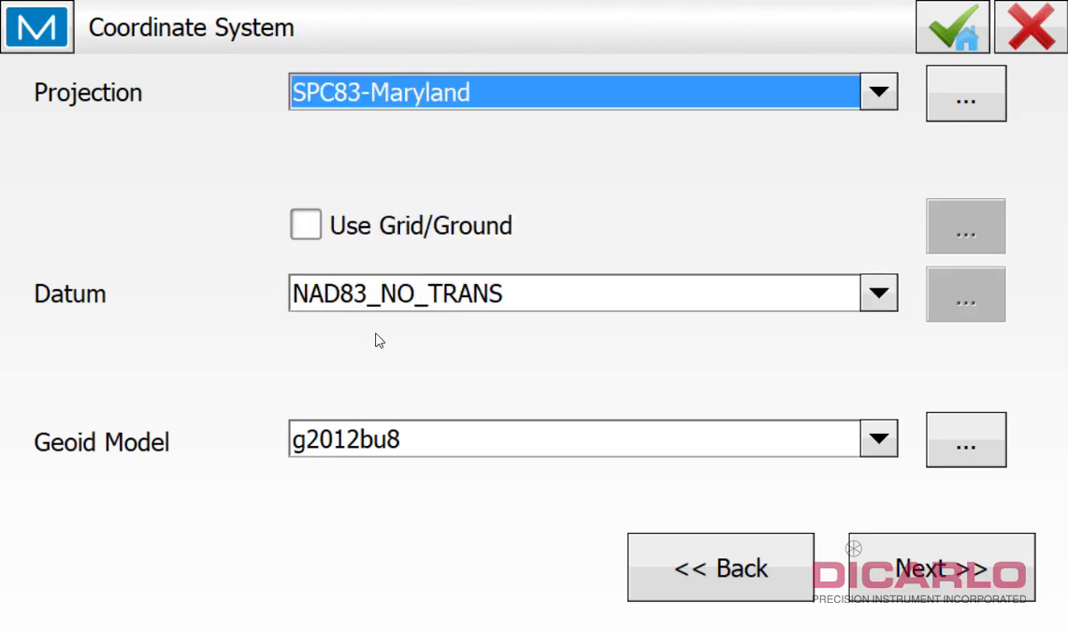
mouse_move(456, 311)
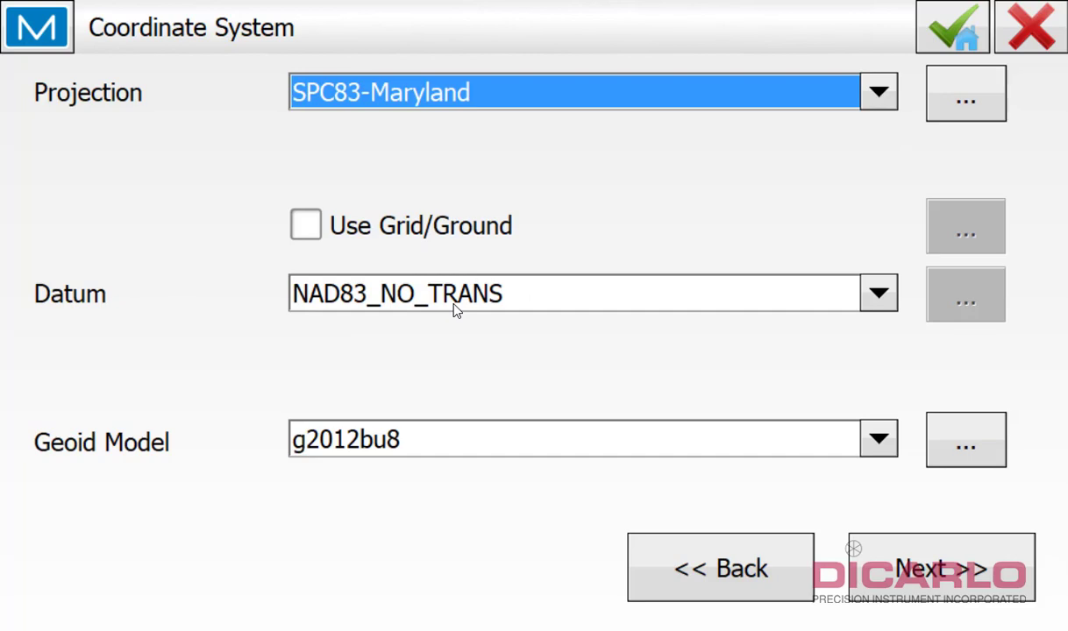
mouse_move(310, 274)
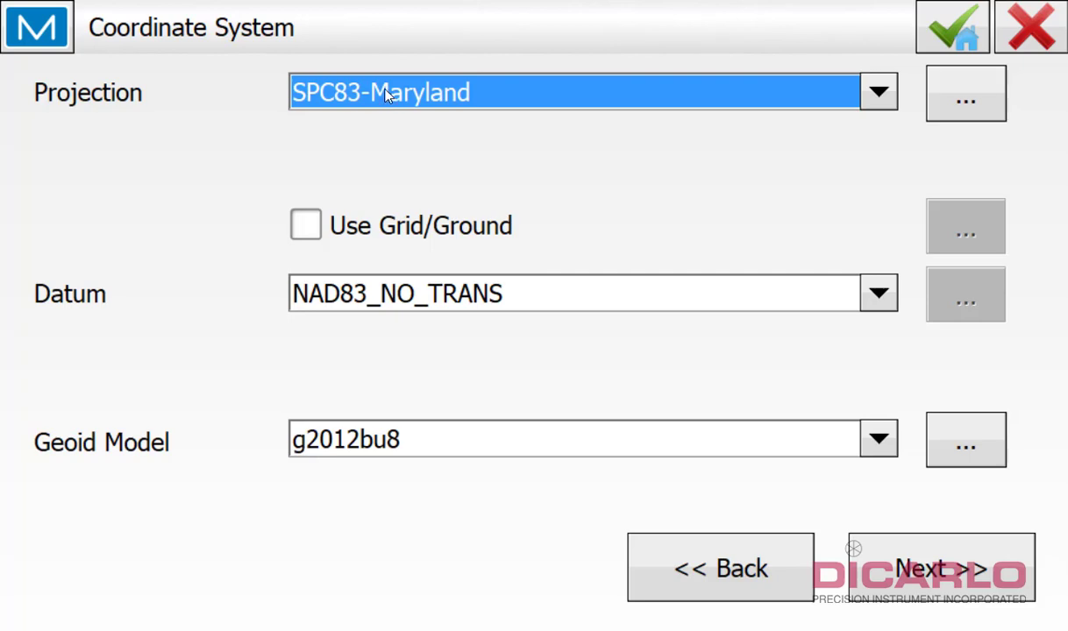
mouse_move(416, 166)
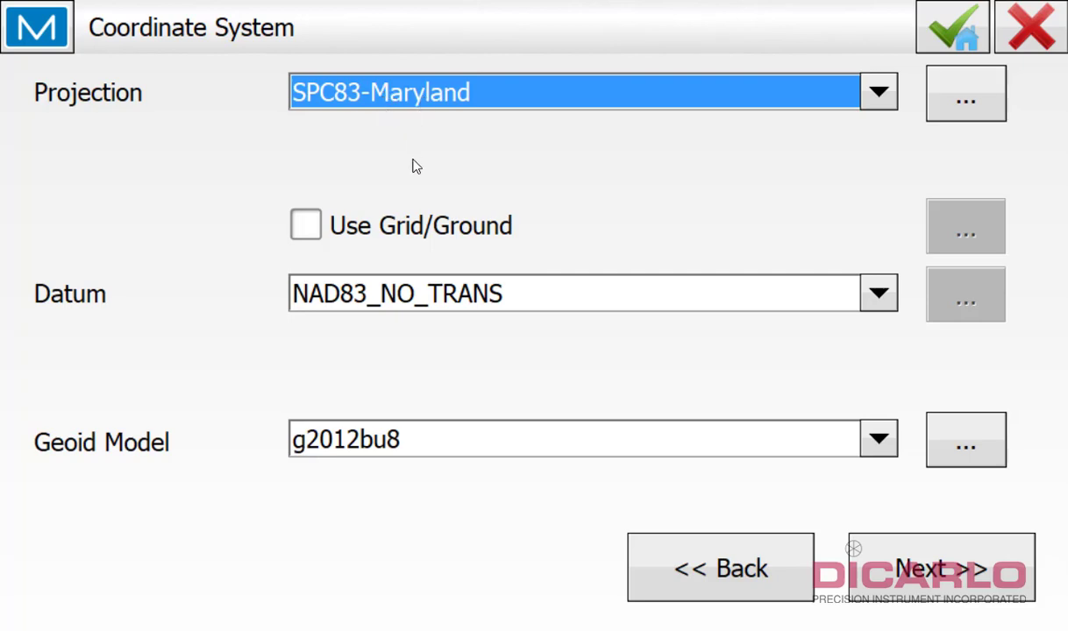
mouse_move(495, 281)
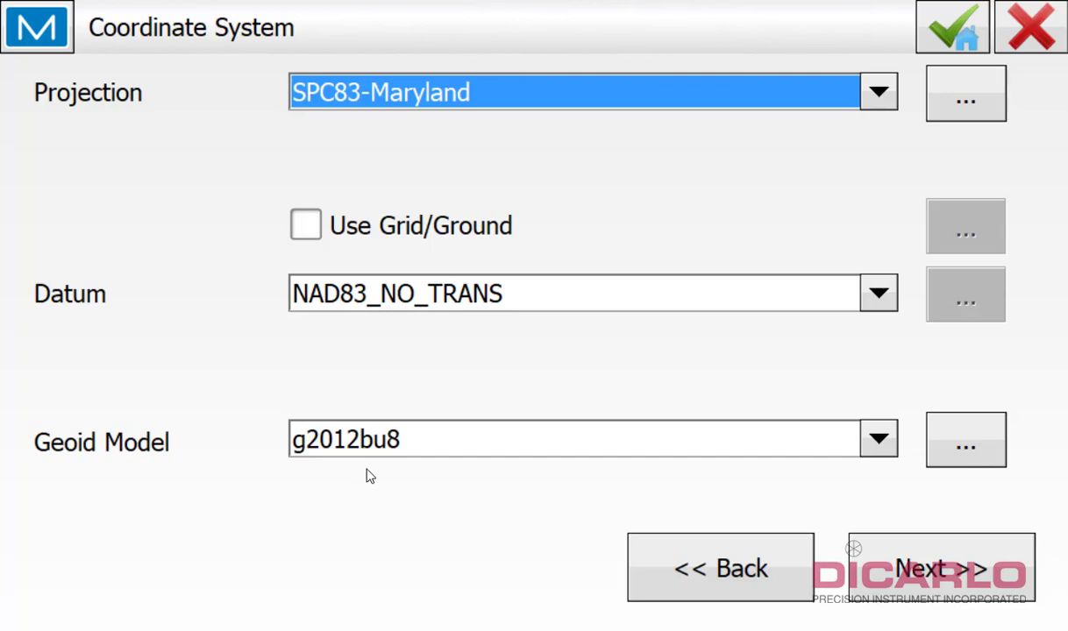
mouse_move(357, 399)
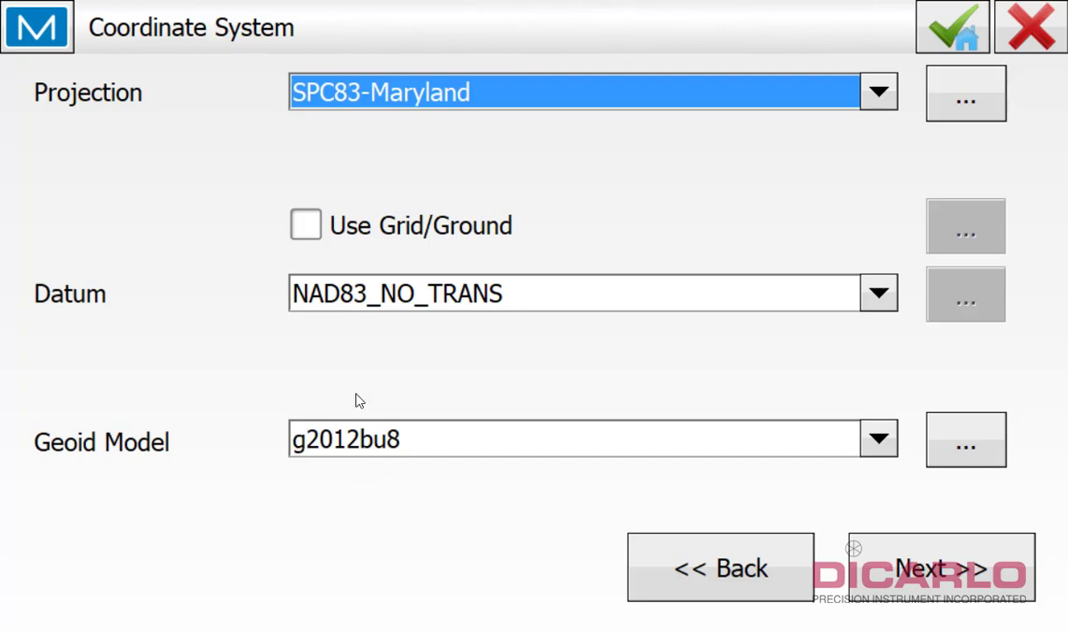
mouse_move(414, 413)
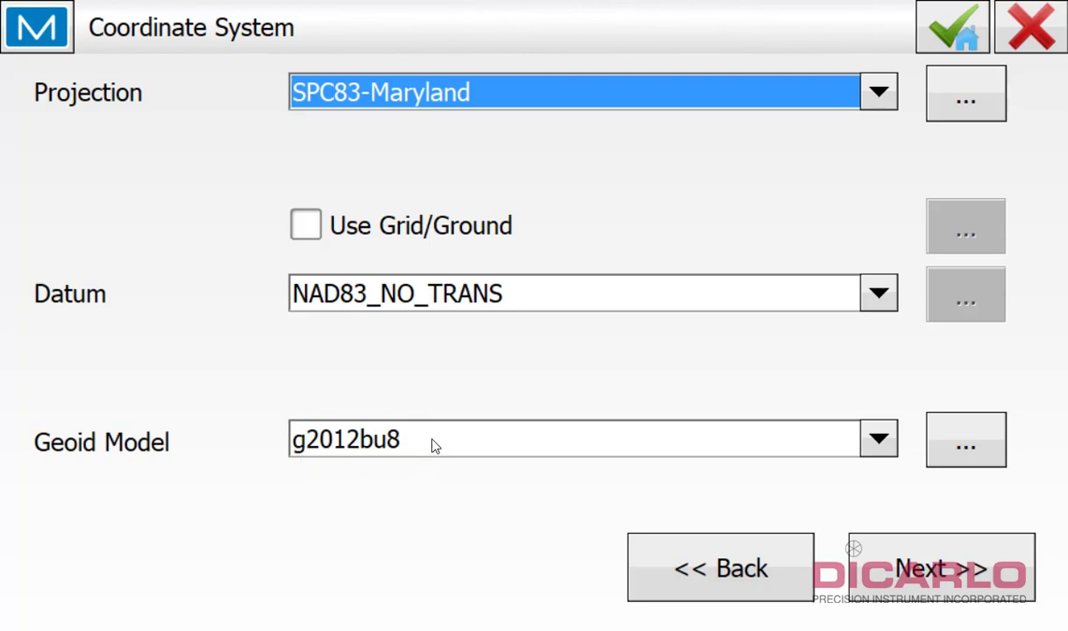
mouse_move(344, 451)
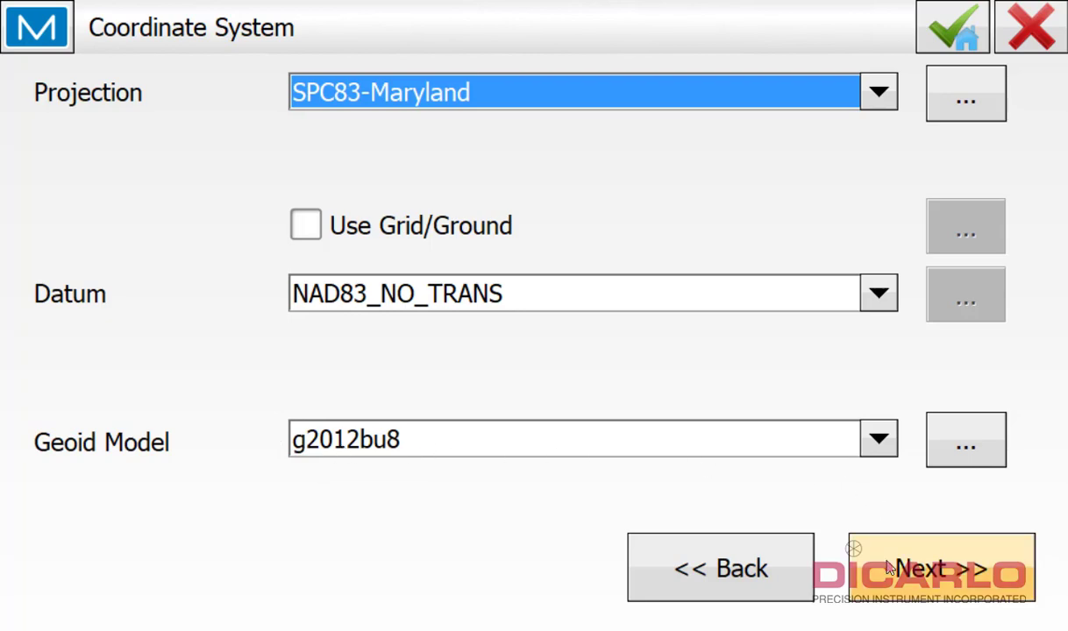
Keep US Feet units and 0.12 distance precision, then finish creating the job
left_click(942, 567)
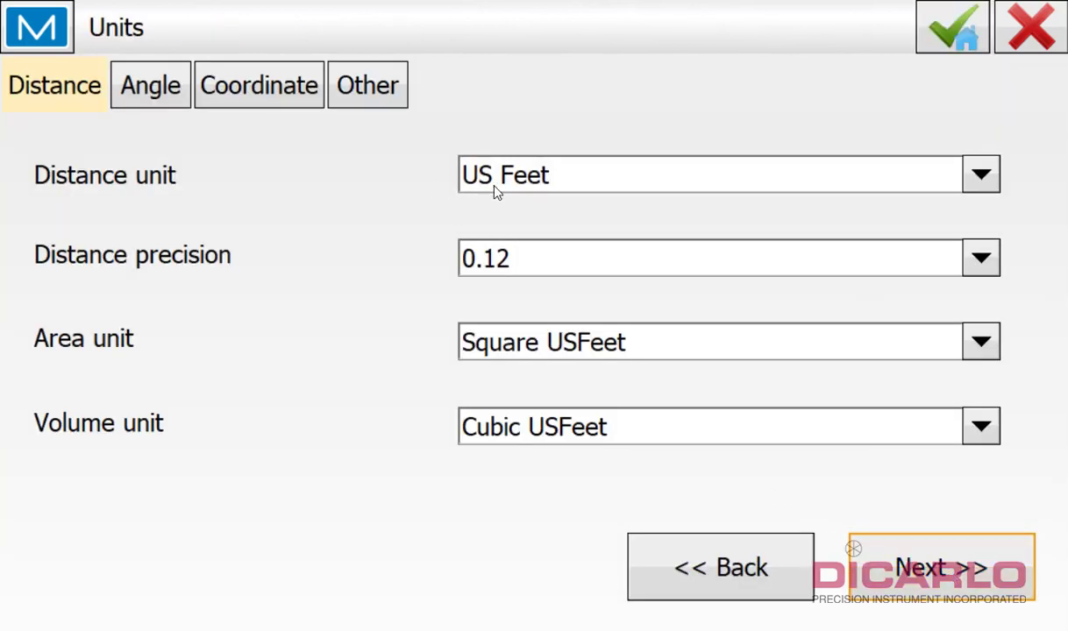
mouse_move(561, 260)
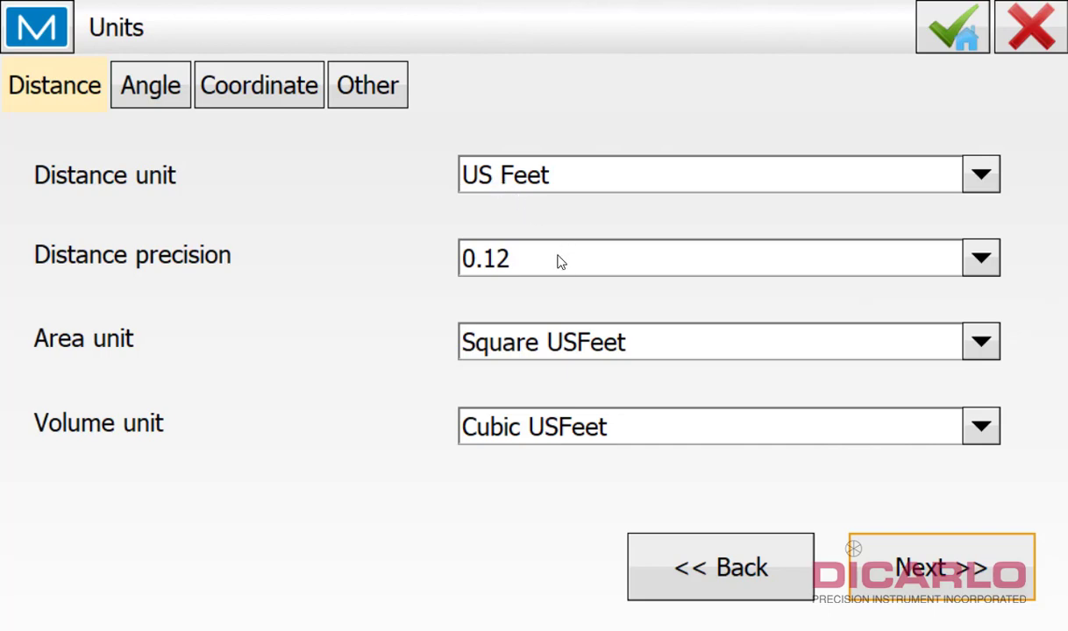
left_click(979, 258)
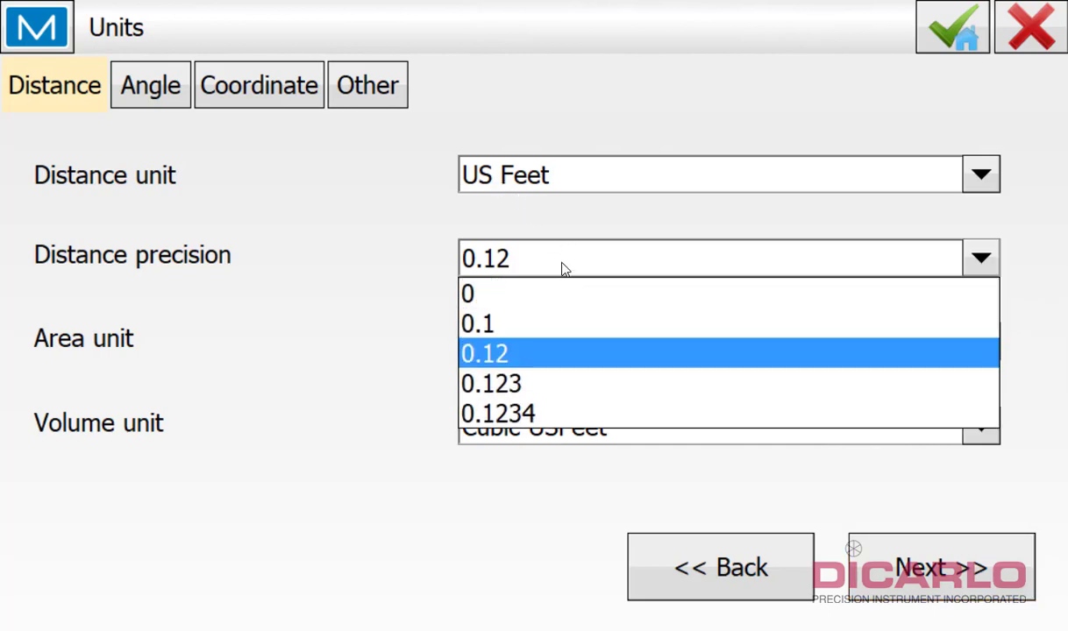
left_click(942, 567)
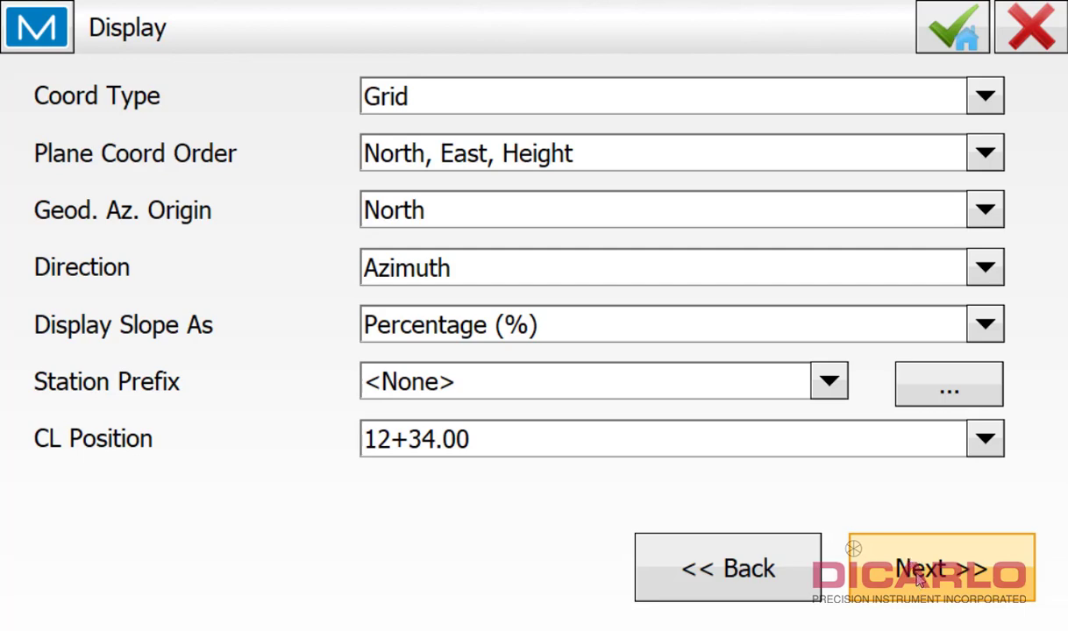
mouse_move(723, 438)
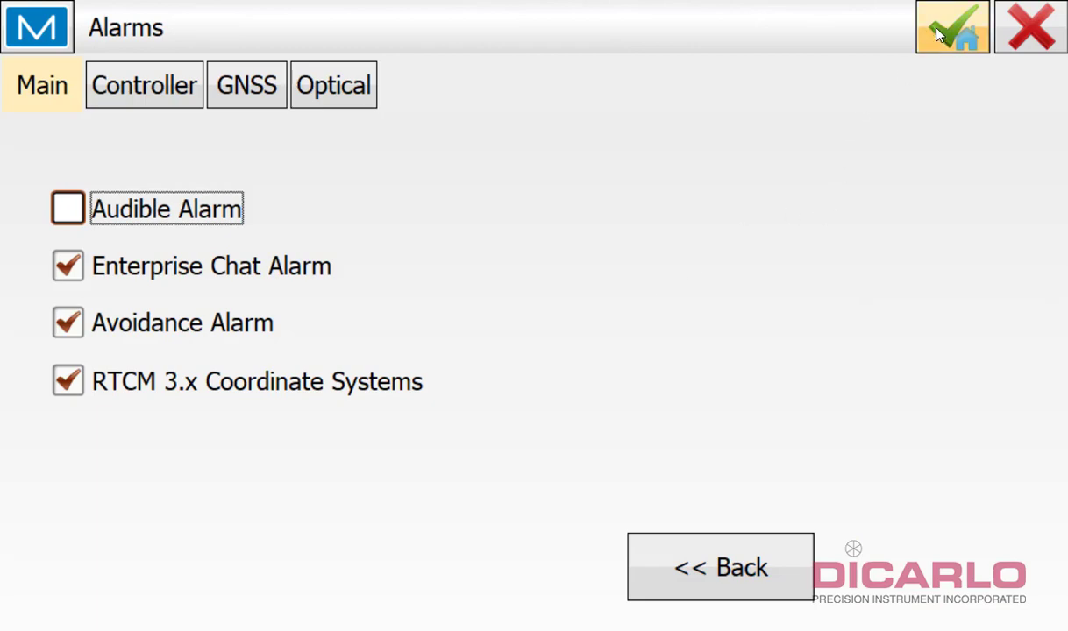
left_click(951, 27)
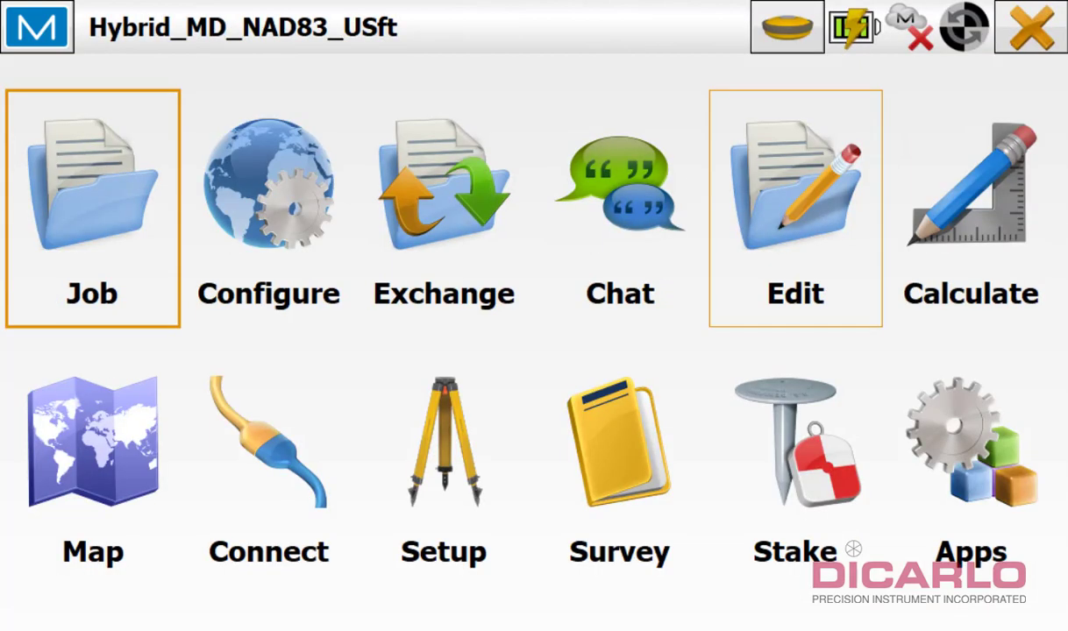
mouse_move(775, 213)
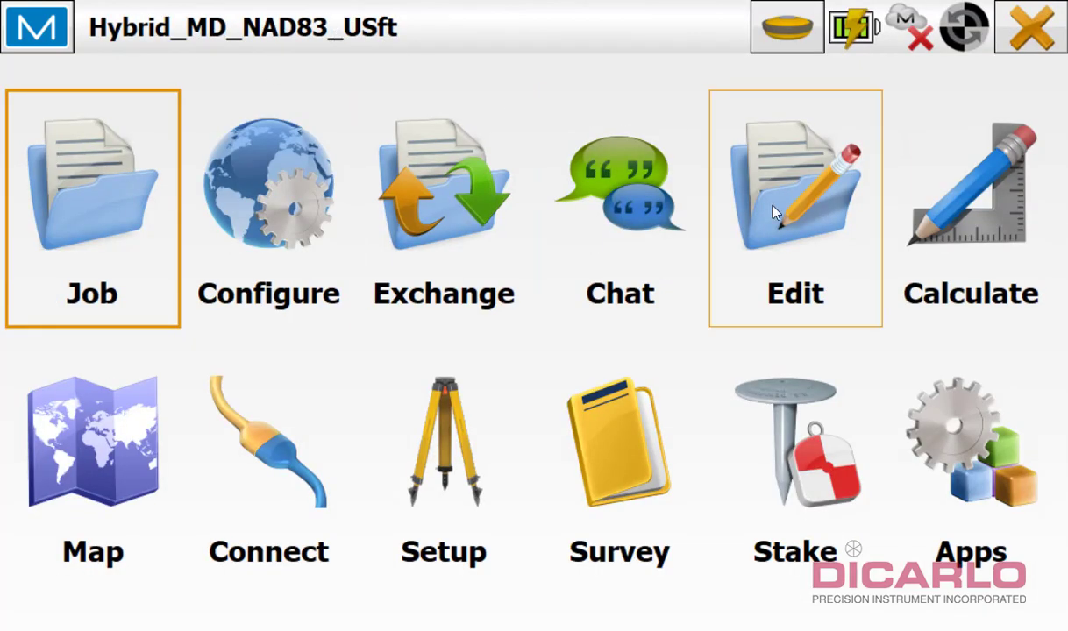
Open the Hybrid_MD_NAD83_USft job's map screen from the main menu
left_click(92, 443)
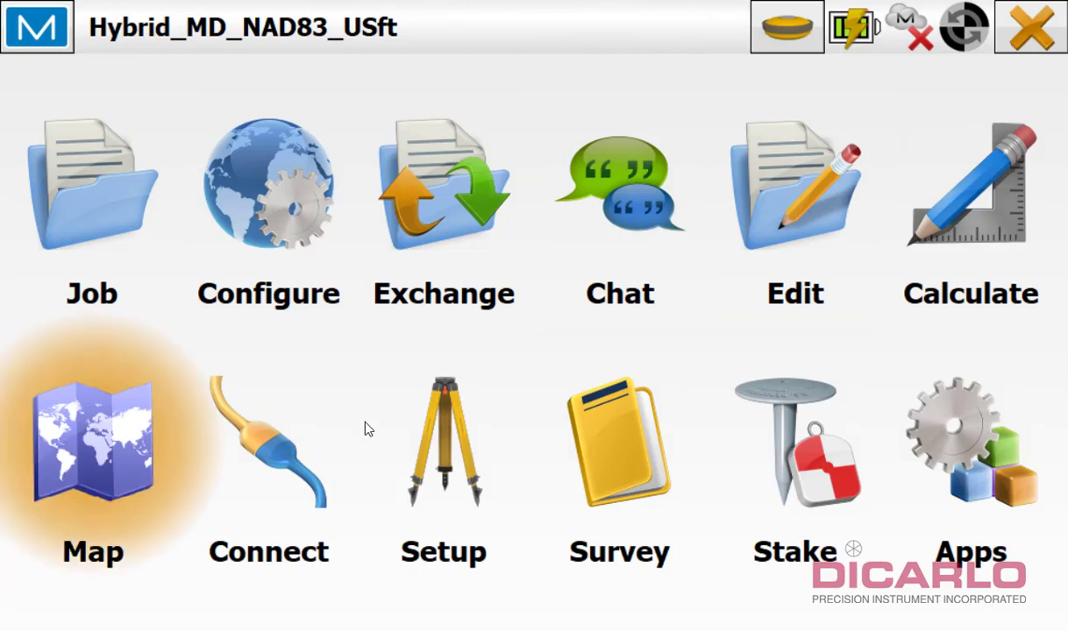
left_click(92, 442)
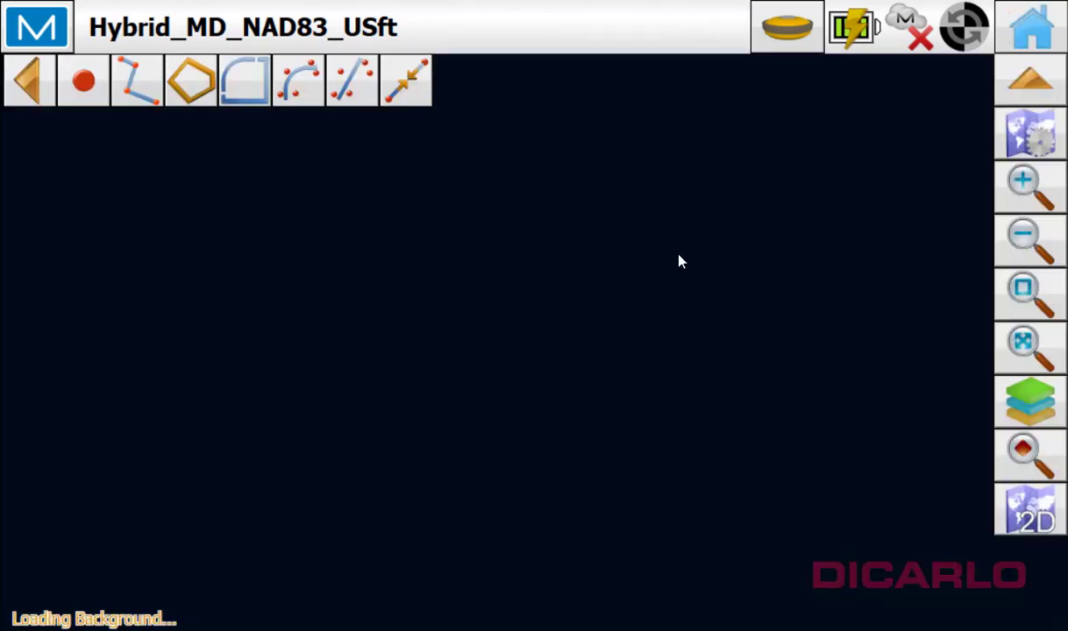
mouse_move(441, 321)
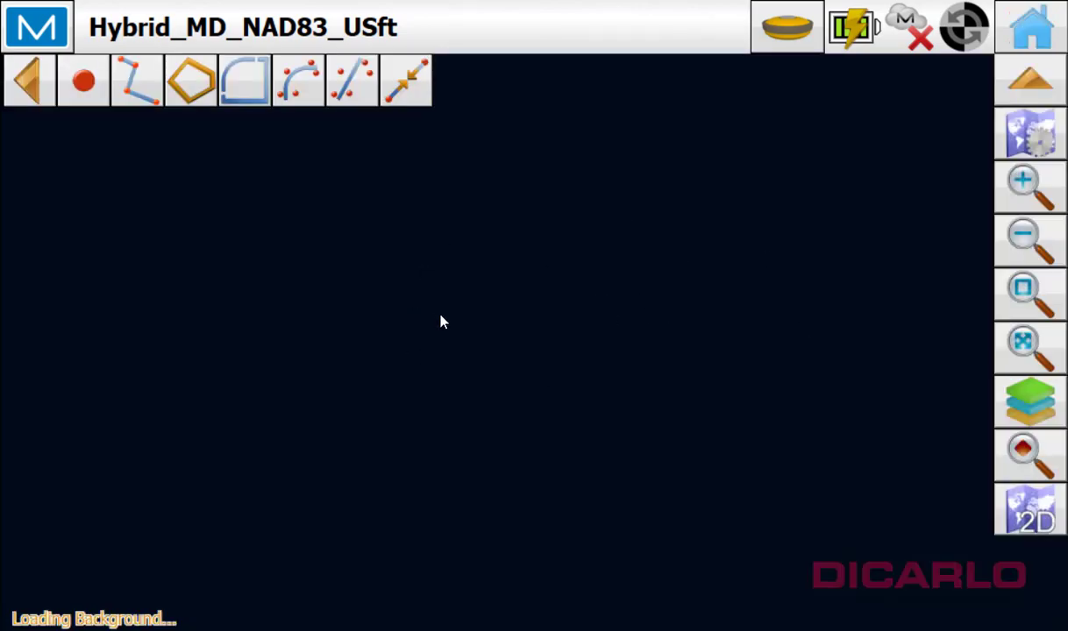
mouse_move(592, 351)
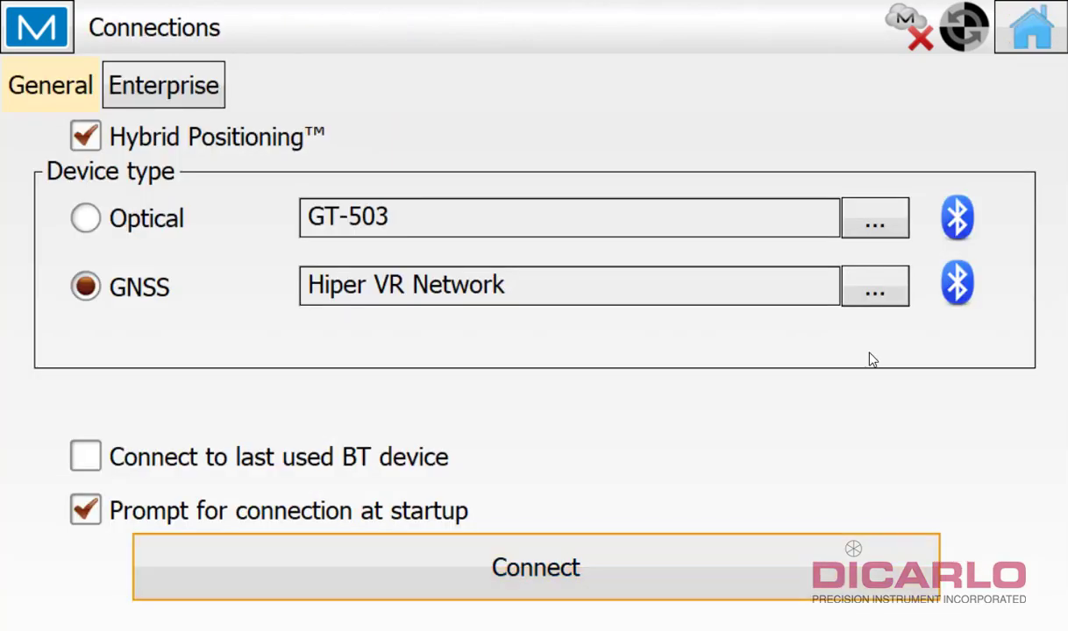
mouse_move(109, 114)
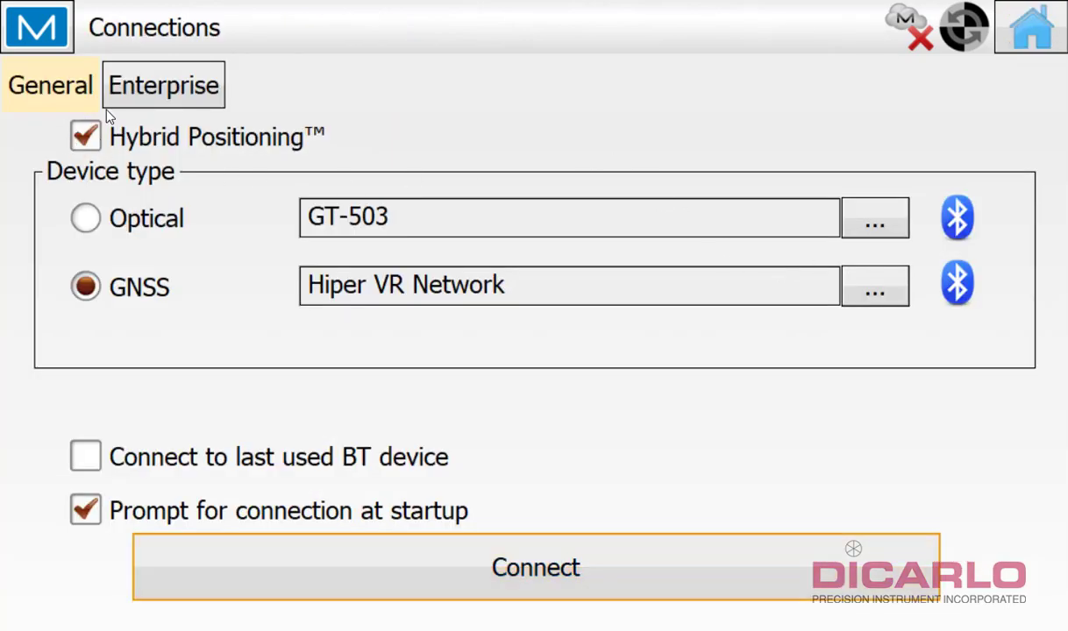
mouse_move(100, 336)
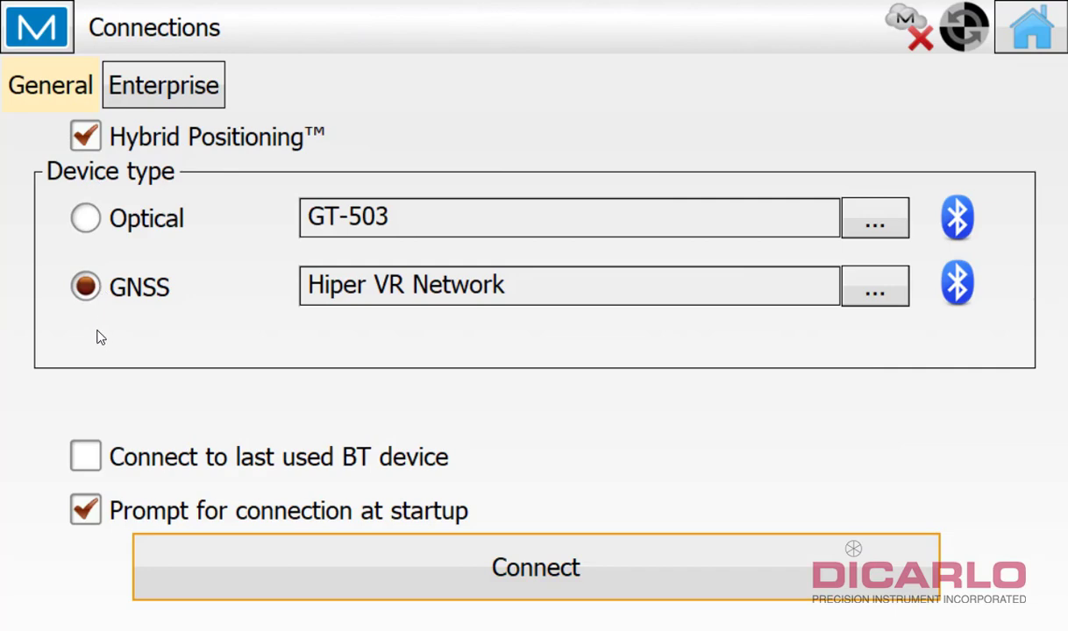
mouse_move(86, 486)
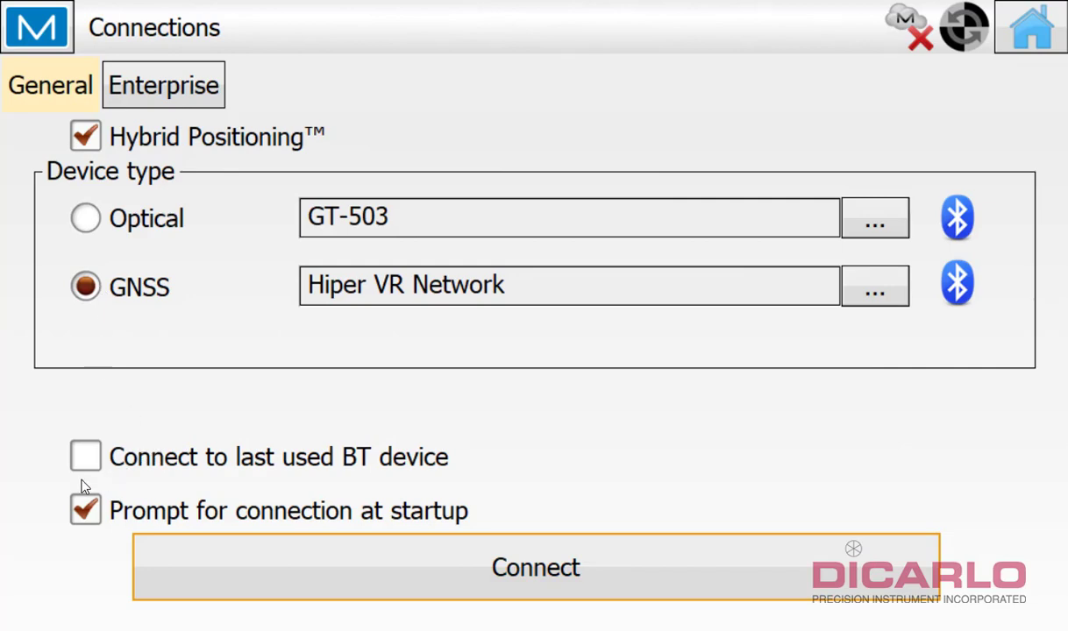
Connect to the last used Bluetooth devices and the TopNet Live NTRIP caster
left_click(85, 457)
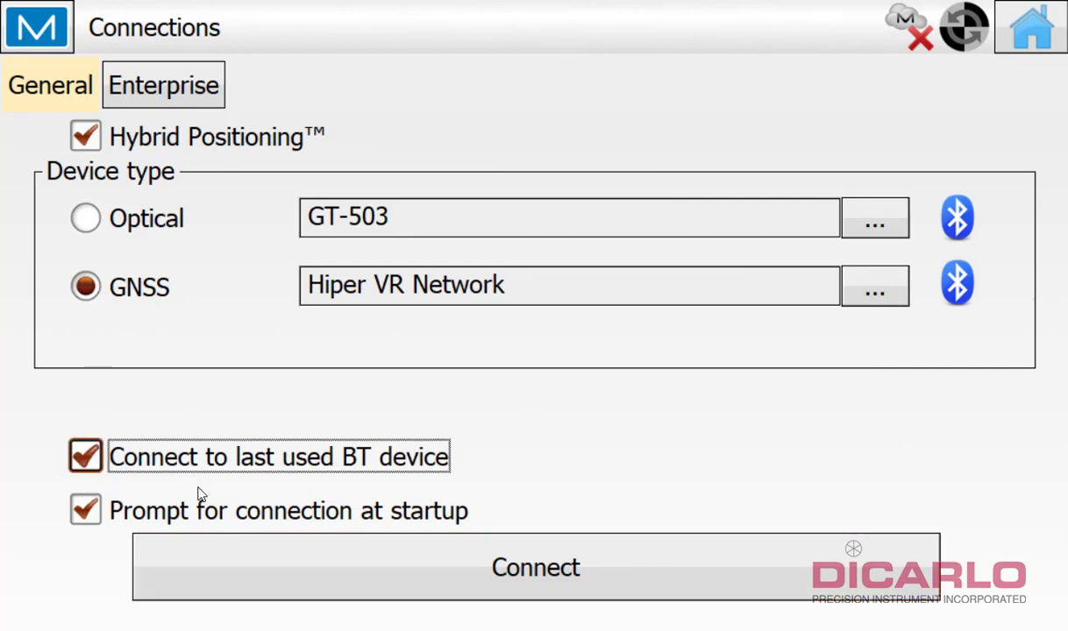
left_click(534, 567)
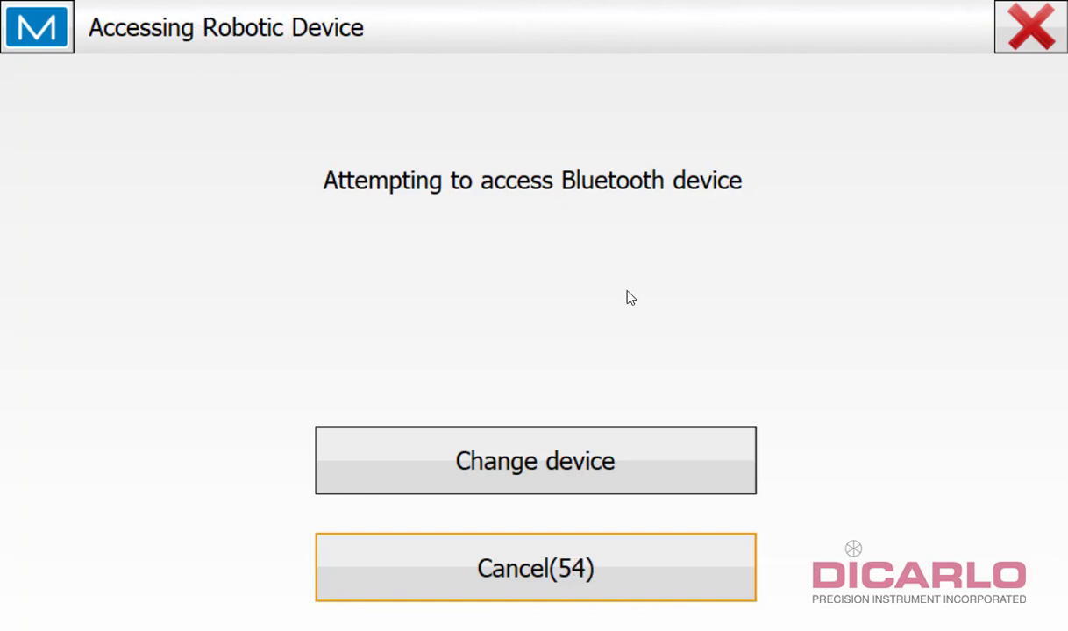
left_click(535, 568)
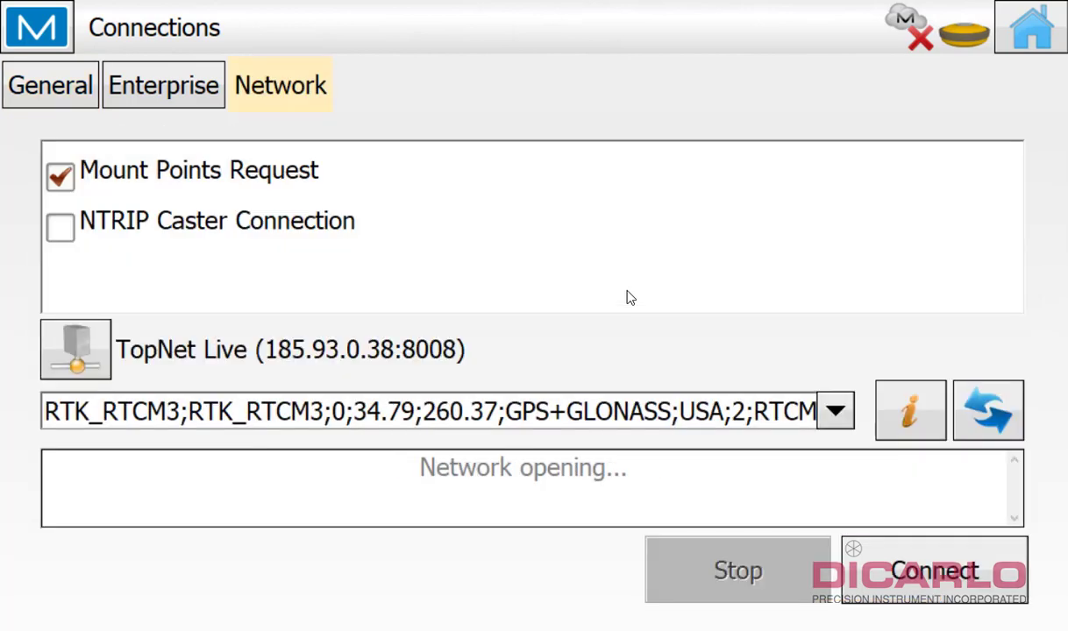
left_click(61, 227)
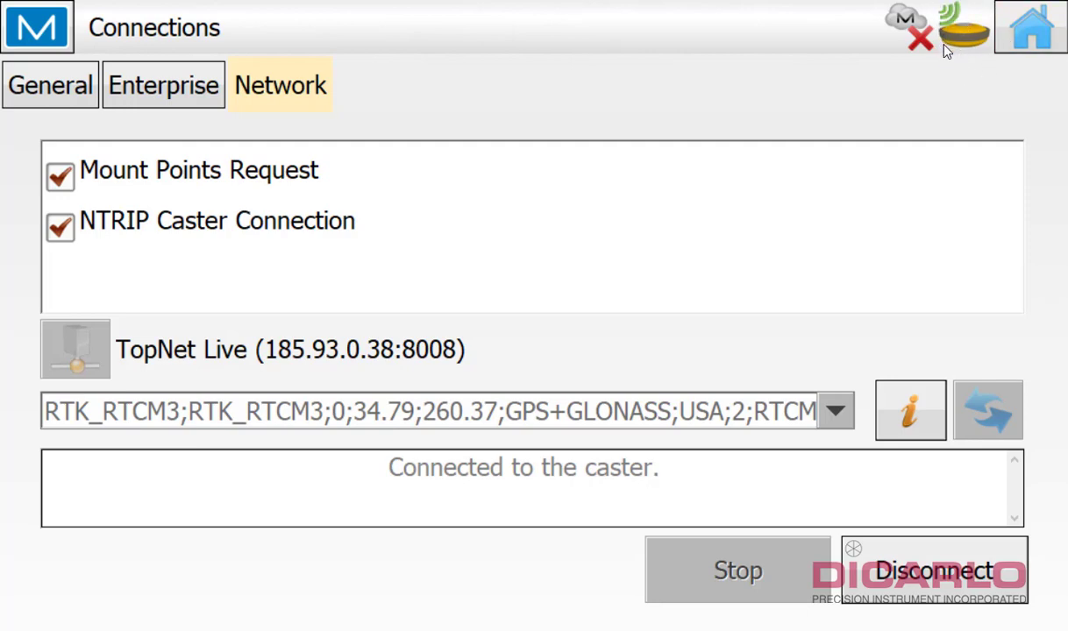
mouse_move(959, 35)
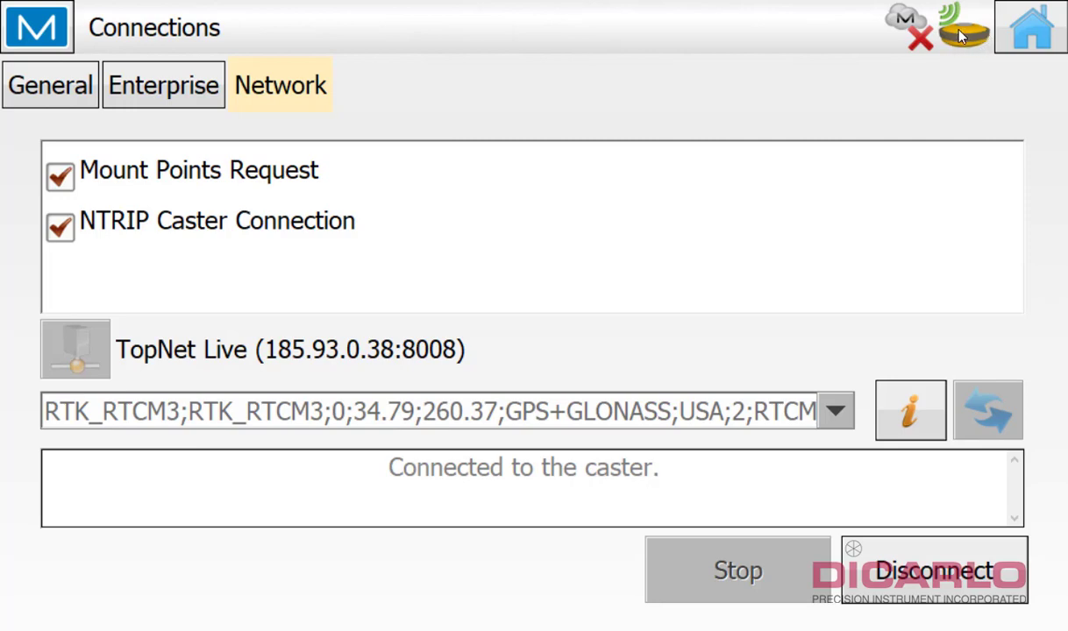
mouse_move(956, 40)
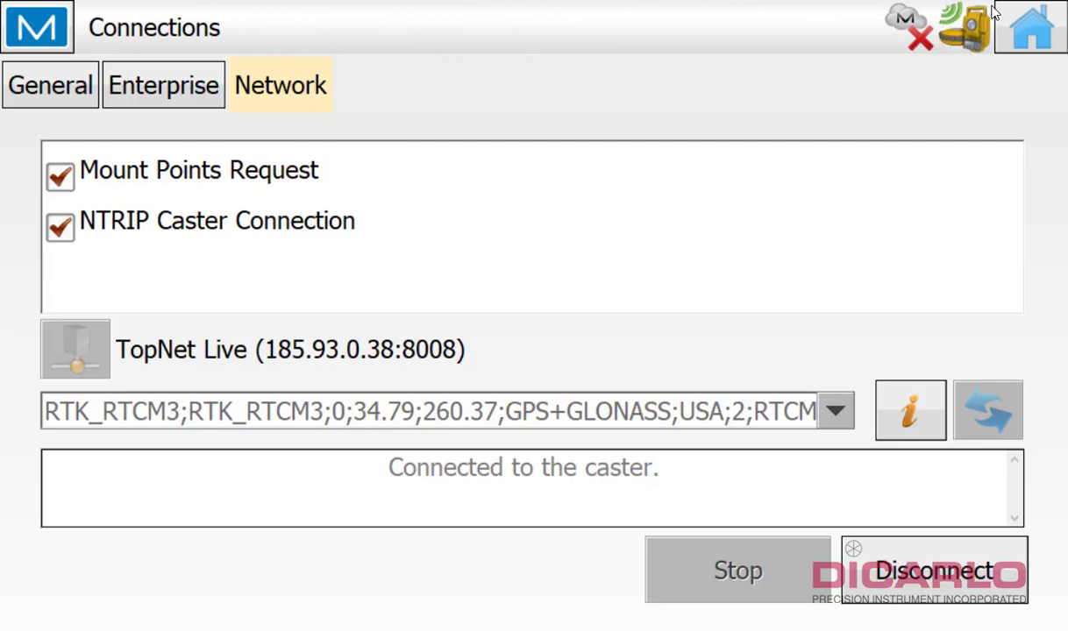
mouse_move(951, 25)
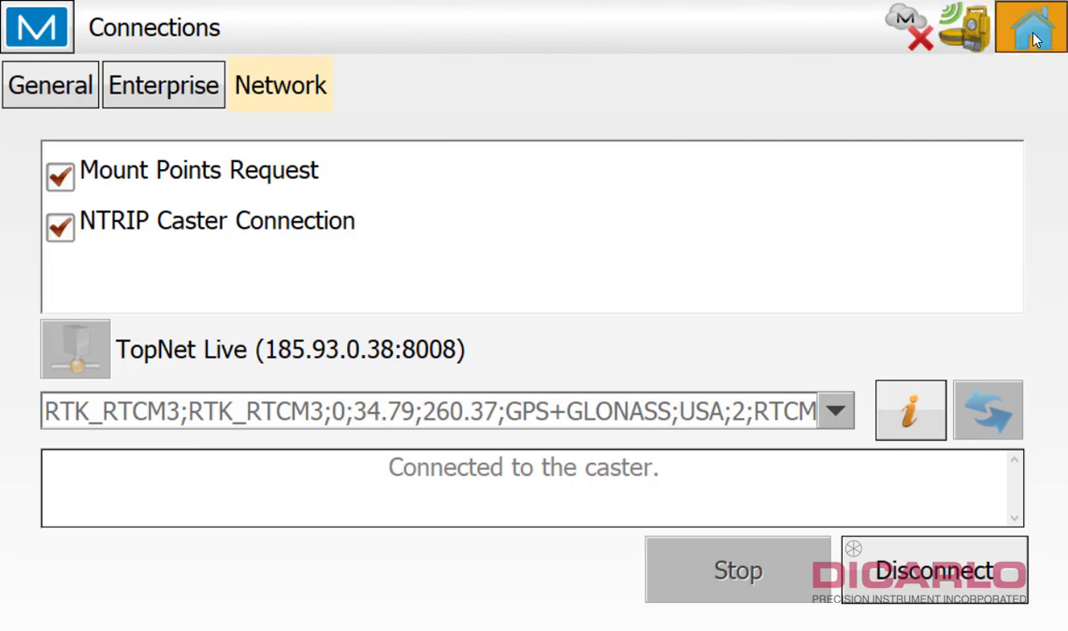
Start a Topo survey and dismiss the missing backsight warning
left_click(1031, 27)
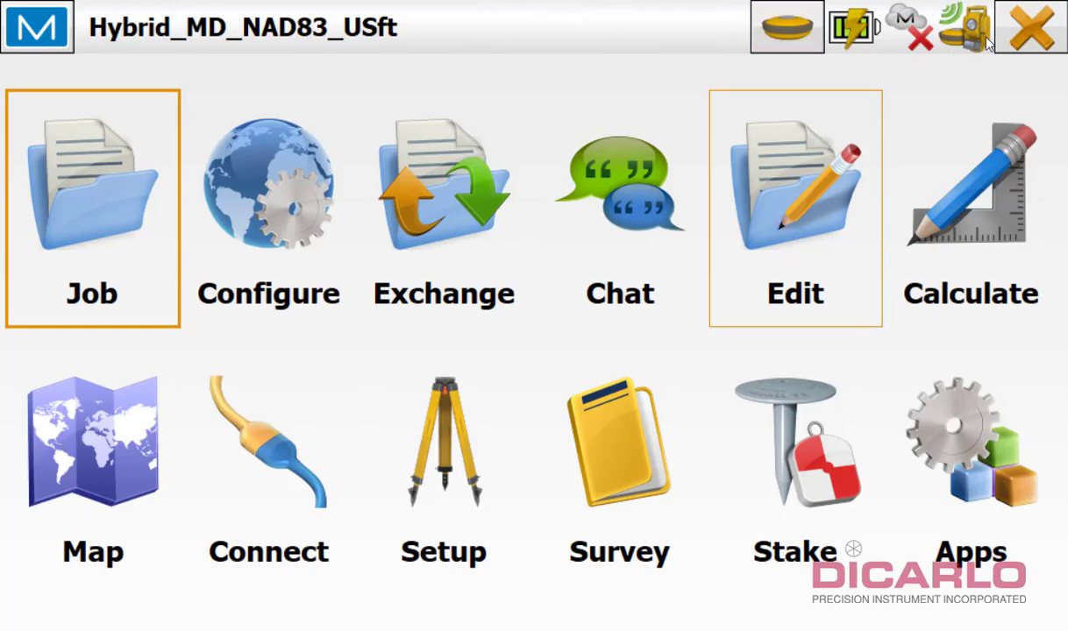
left_click(619, 442)
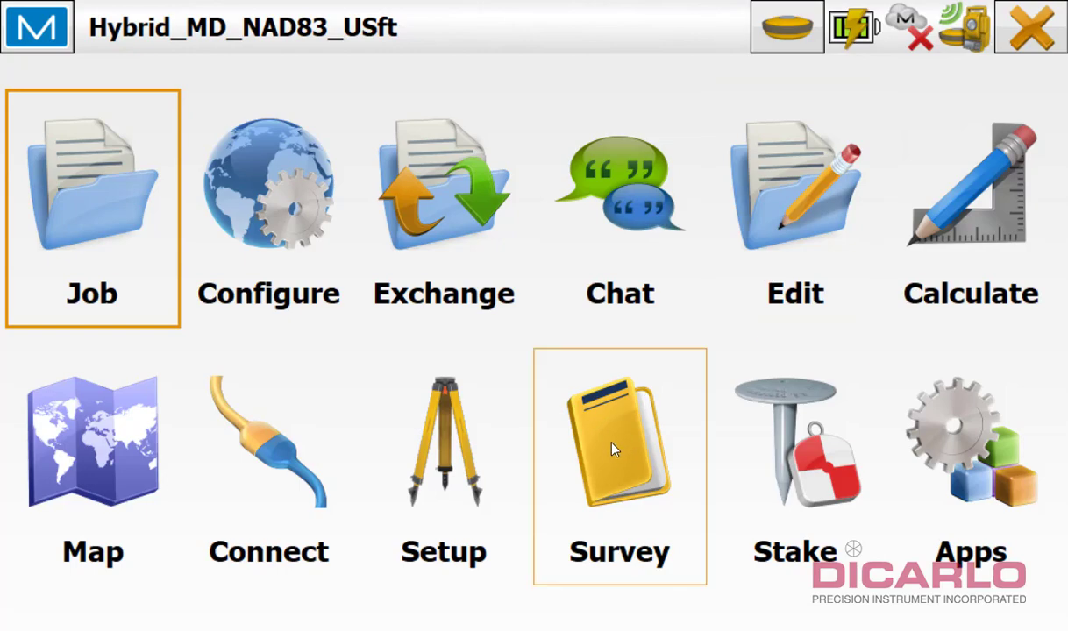
left_click(784, 27)
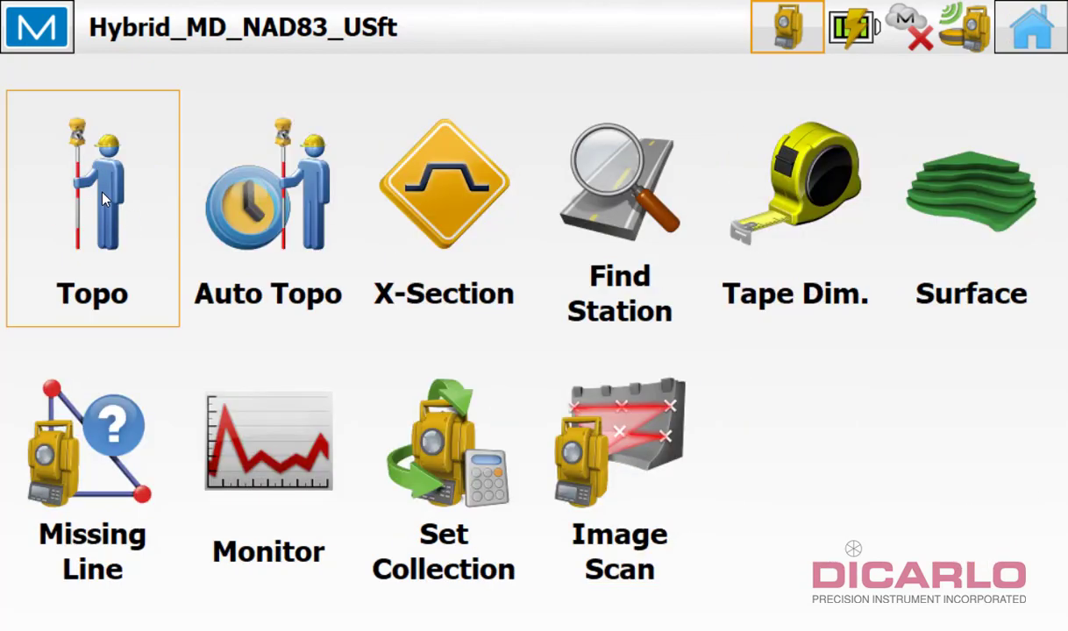
left_click(92, 210)
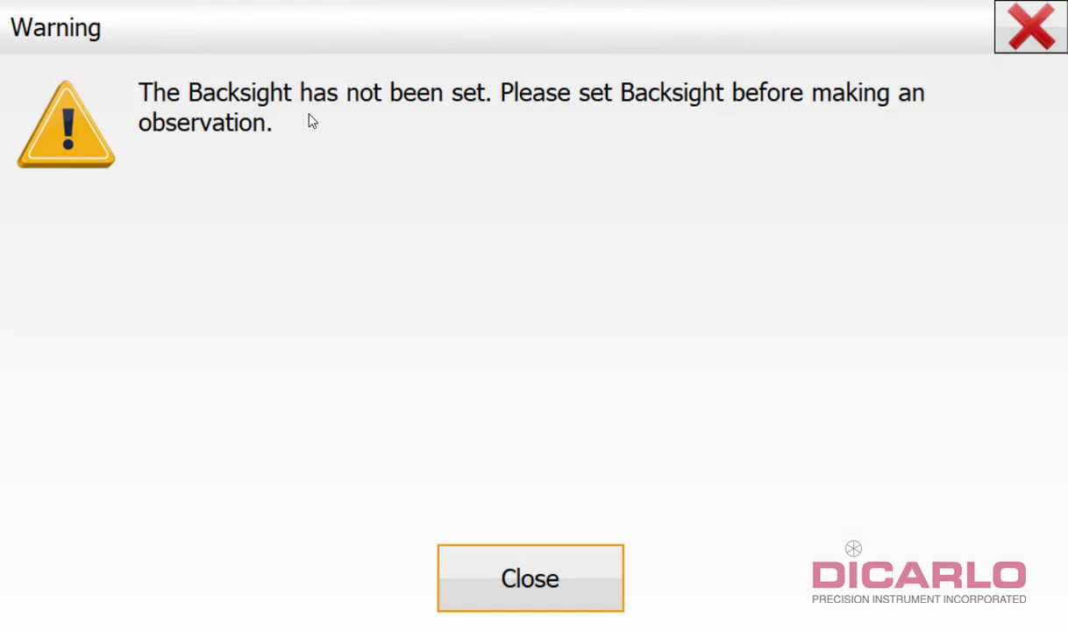
left_click(530, 578)
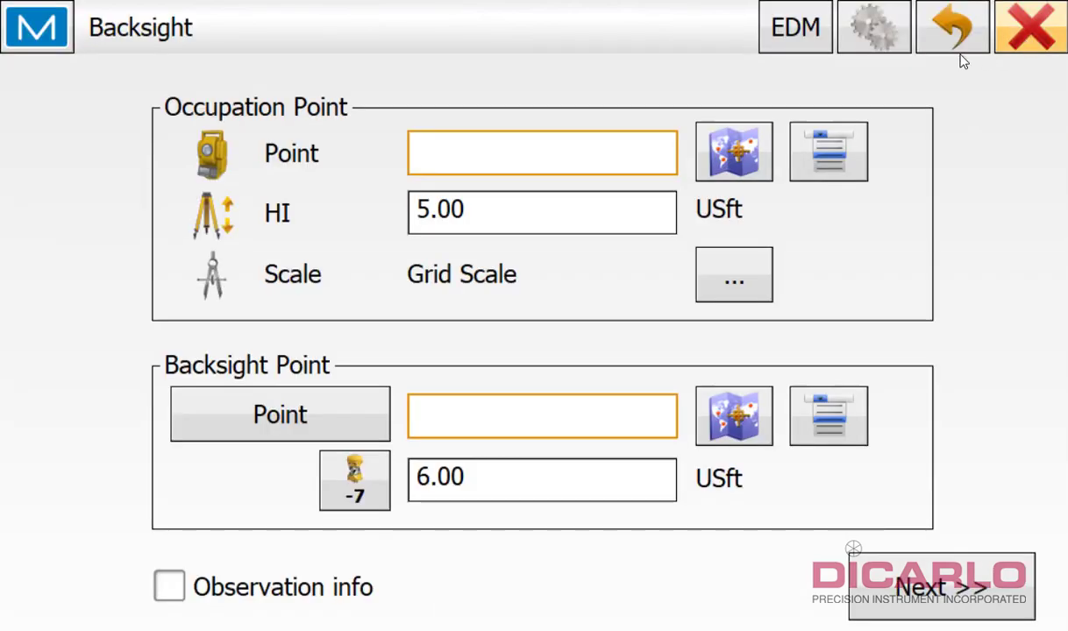
Add PDOP to the values displayed on the Topo map
left_click(952, 27)
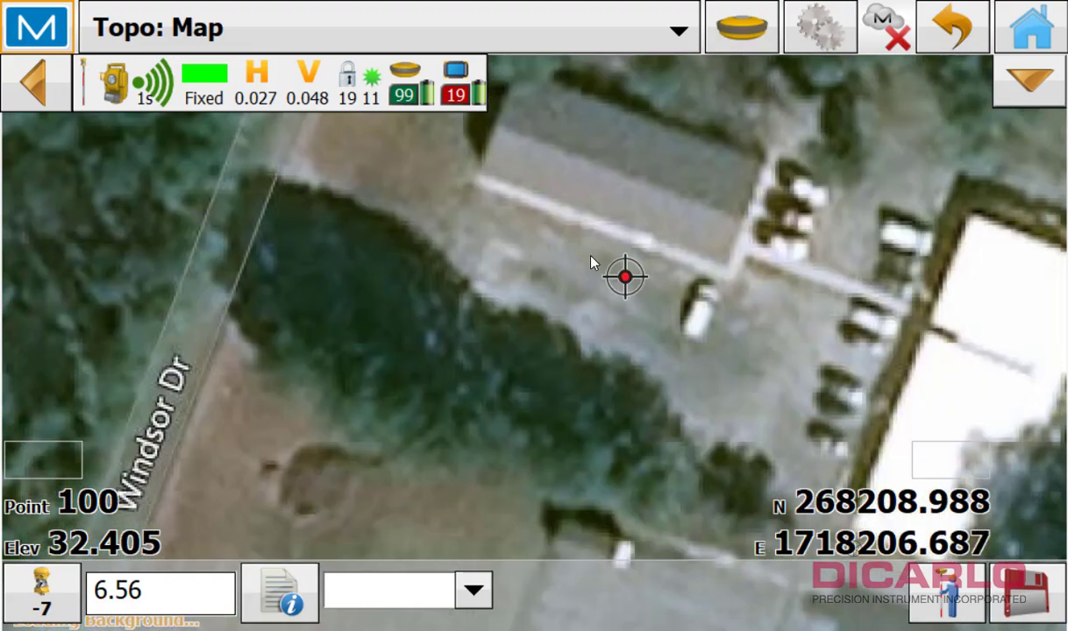
mouse_move(656, 268)
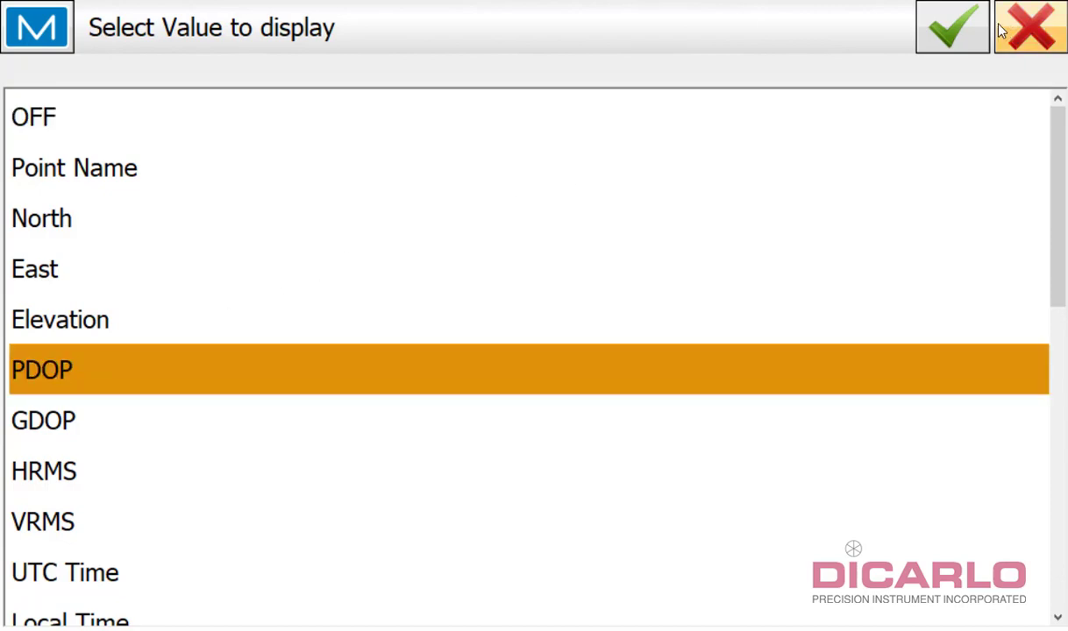
left_click(951, 26)
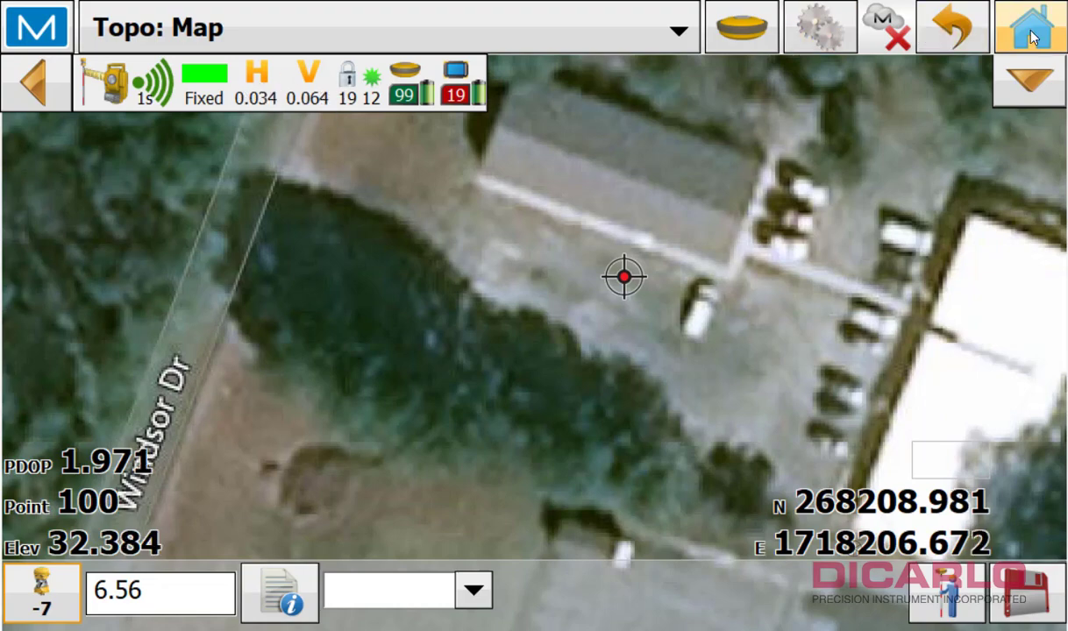
Choose a Resection setup from the total station setup options
left_click(1030, 27)
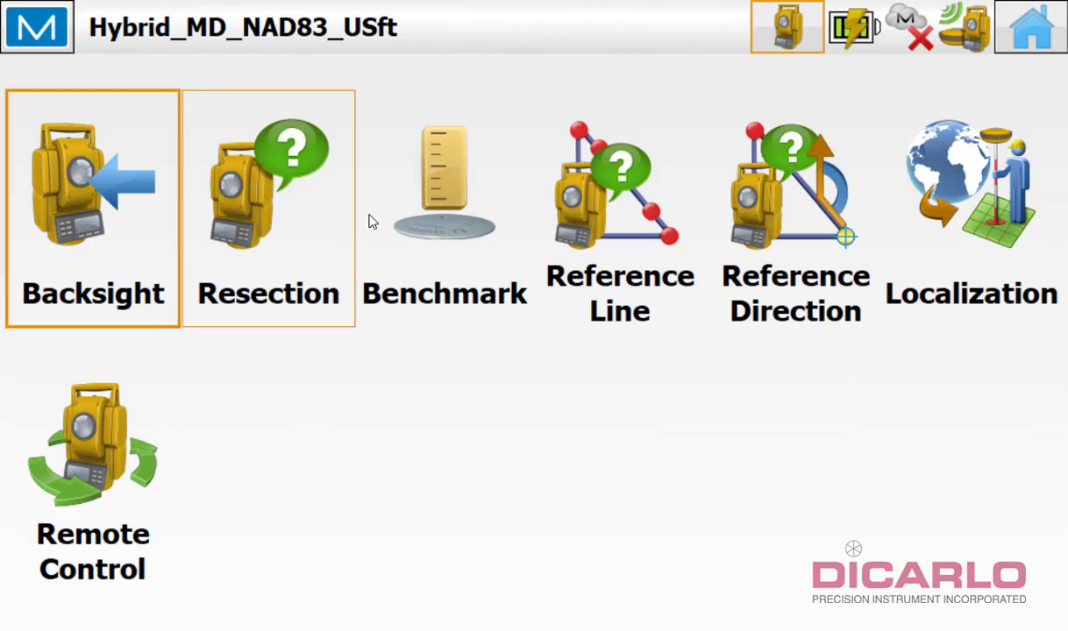
left_click(619, 210)
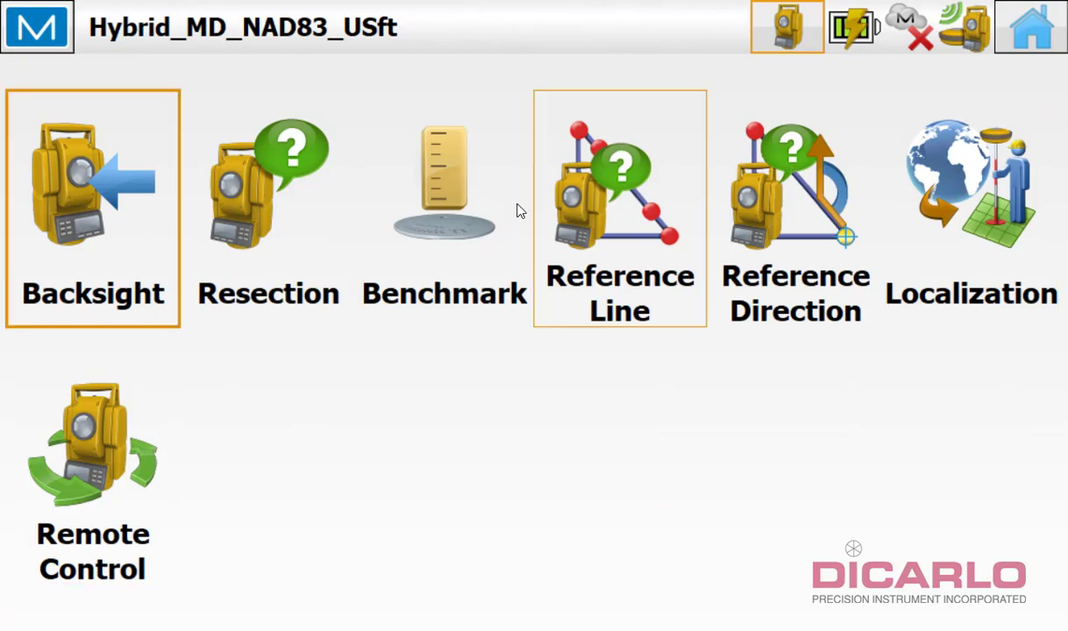
left_click(785, 27)
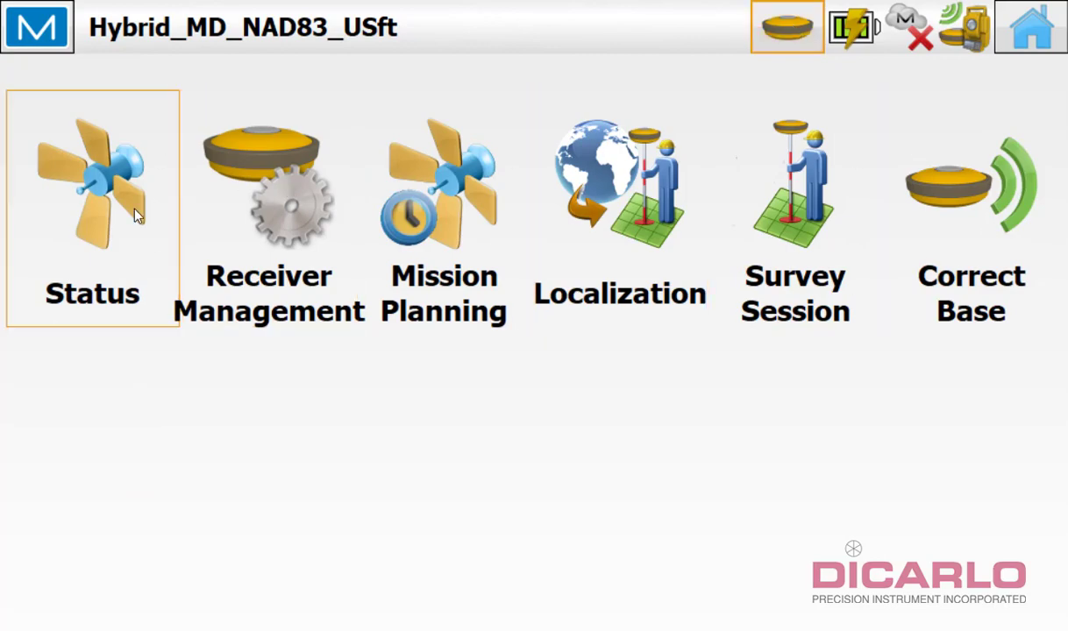
left_click(785, 26)
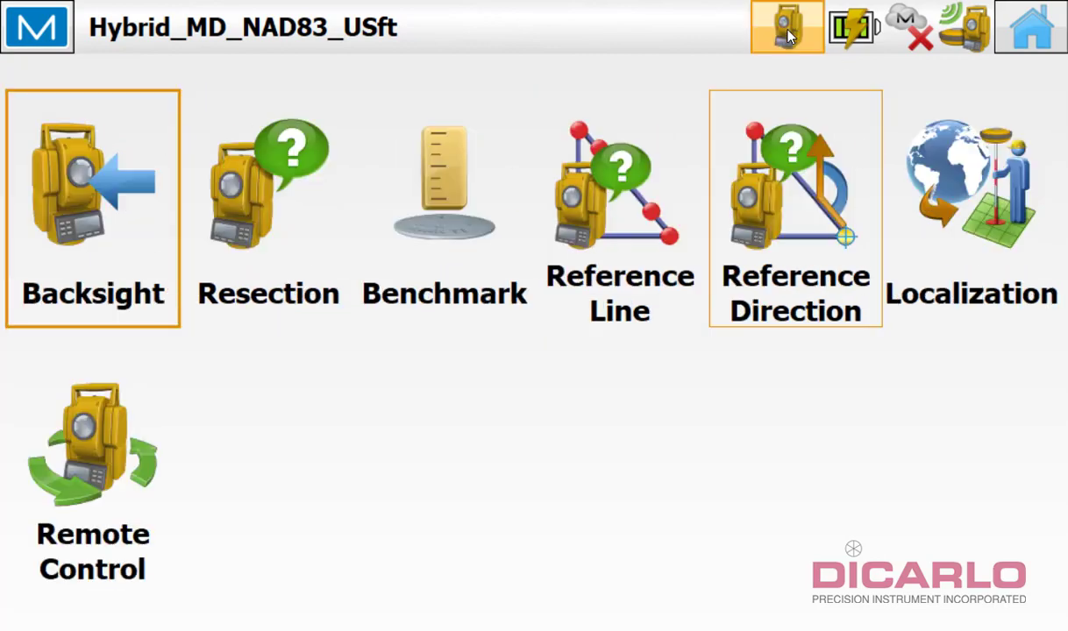
left_click(268, 210)
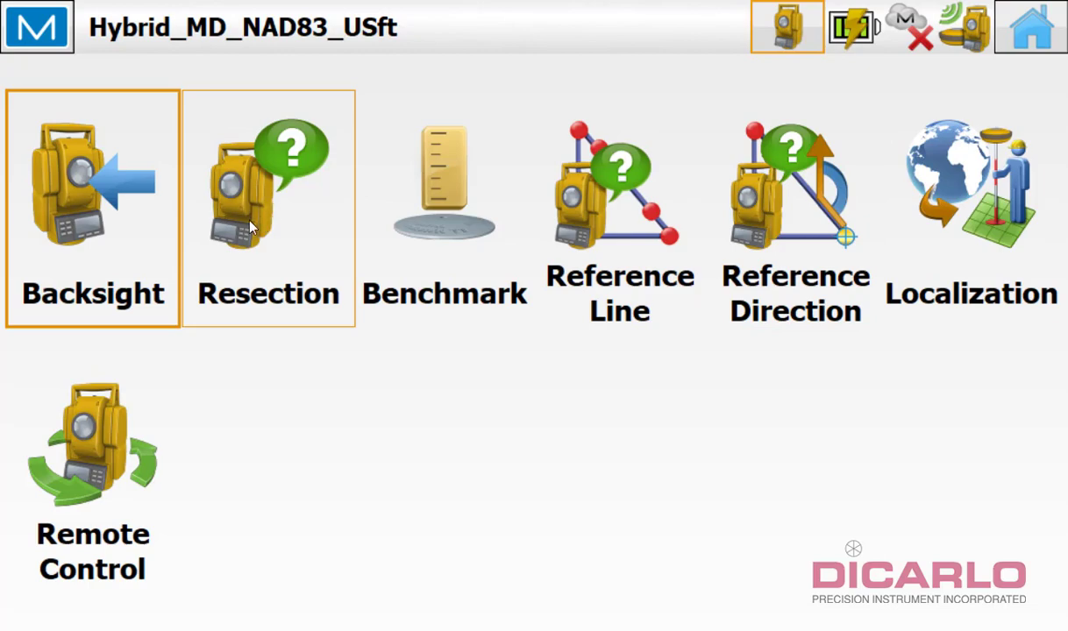
mouse_move(270, 195)
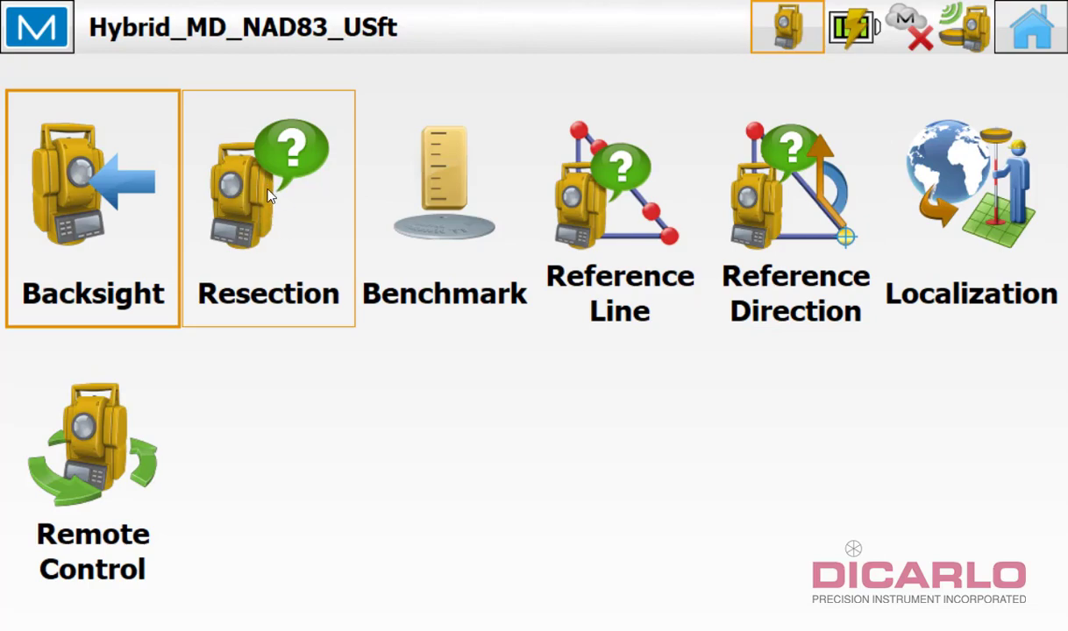
left_click(267, 210)
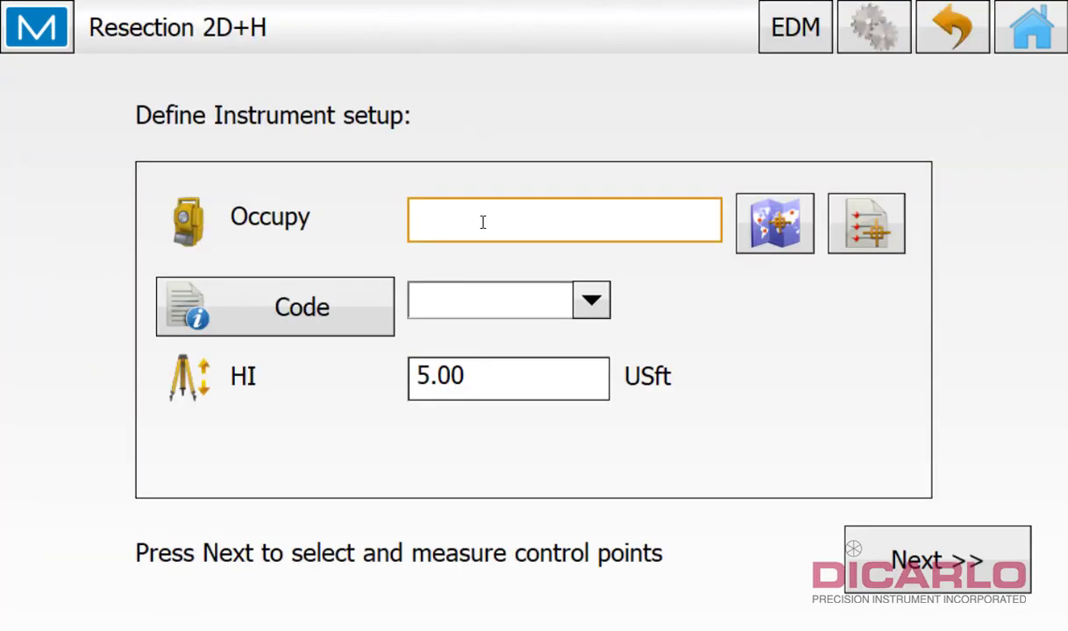
Enter occupy point 1, code ROBOT and instrument height 5.49 USft
left_click(564, 220)
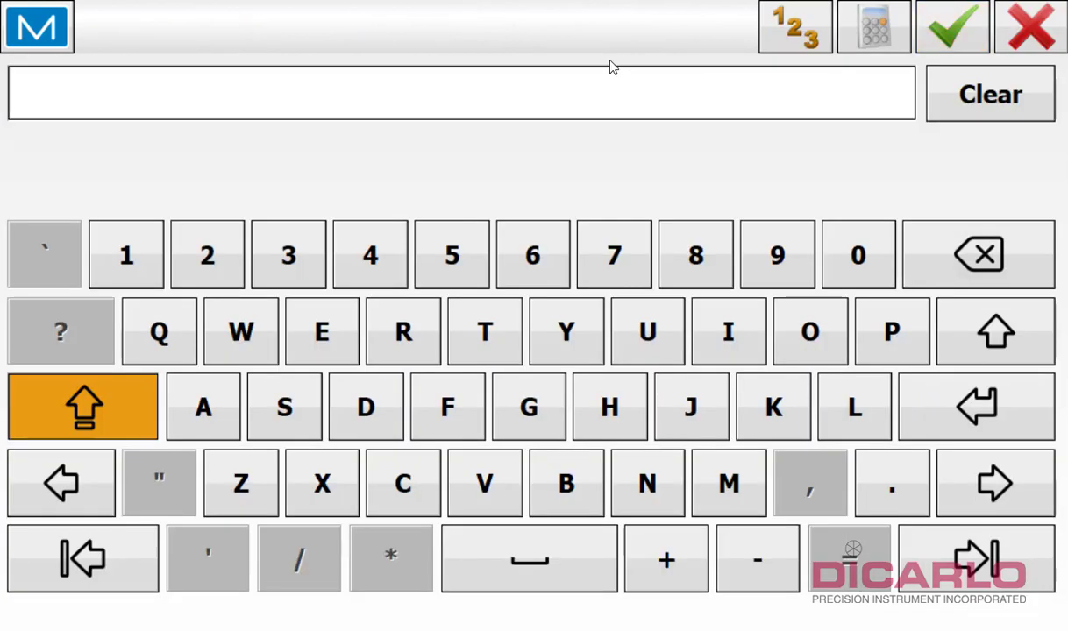
left_click(951, 26)
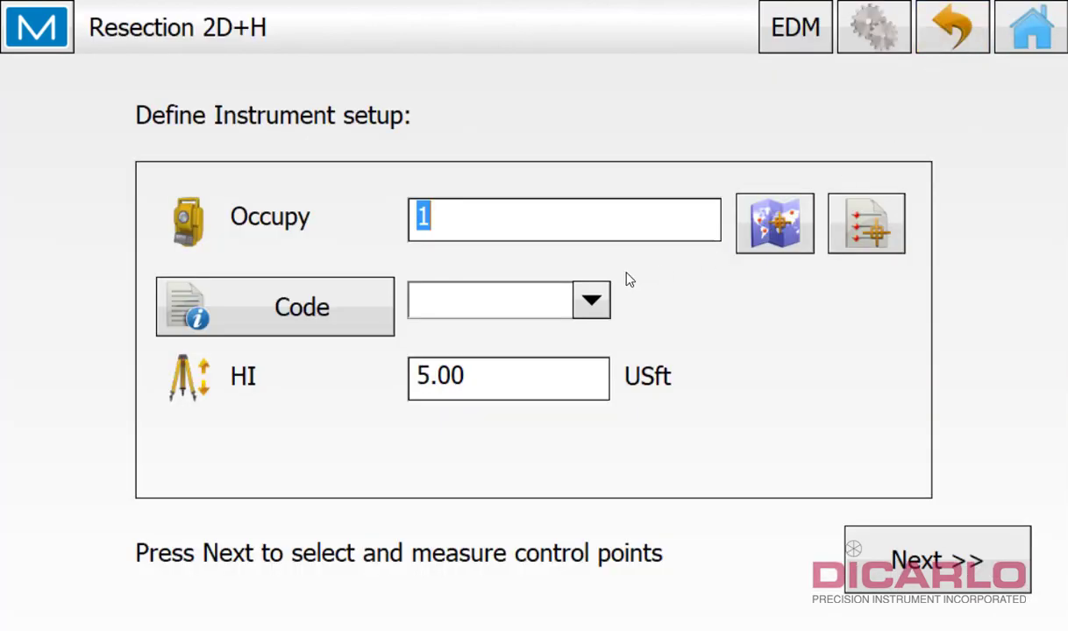
left_click(564, 219)
type("ROBOT")
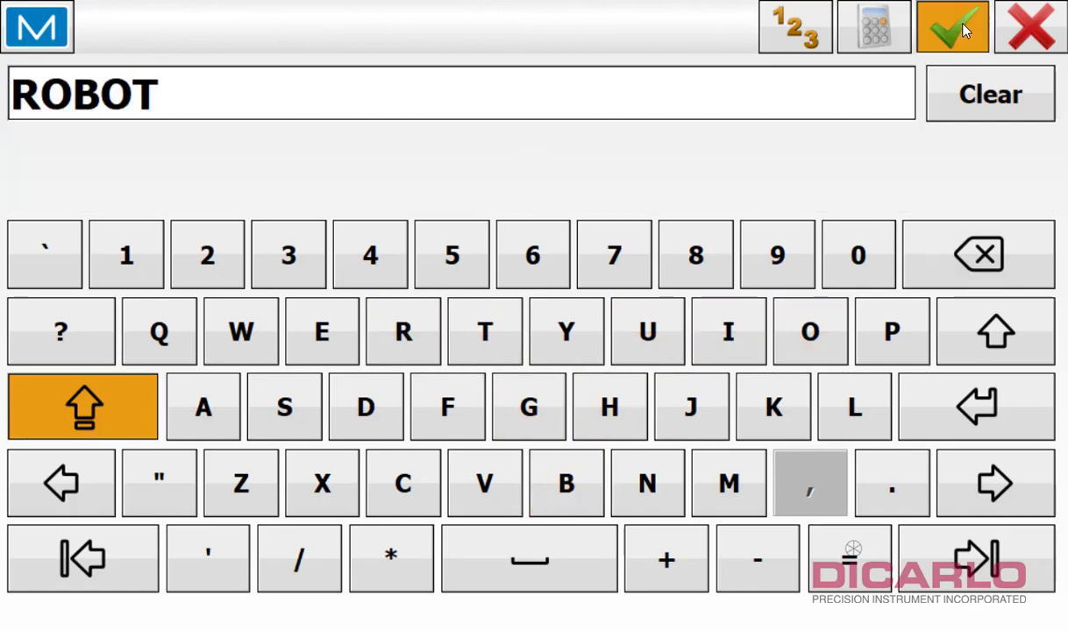
left_click(952, 28)
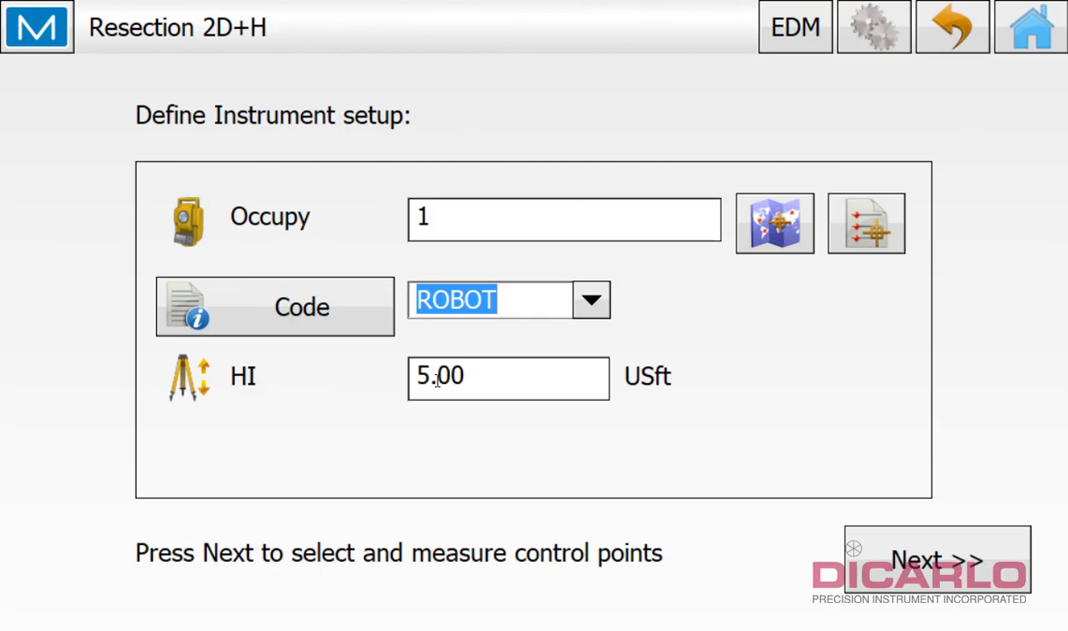
left_click(507, 377)
type("5.49")
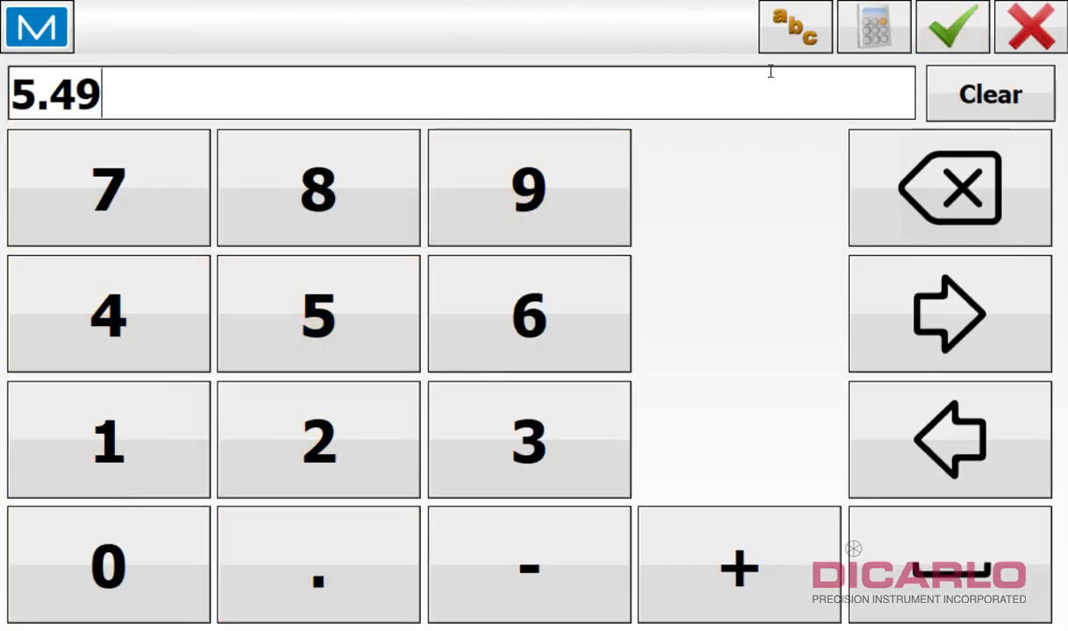
left_click(950, 26)
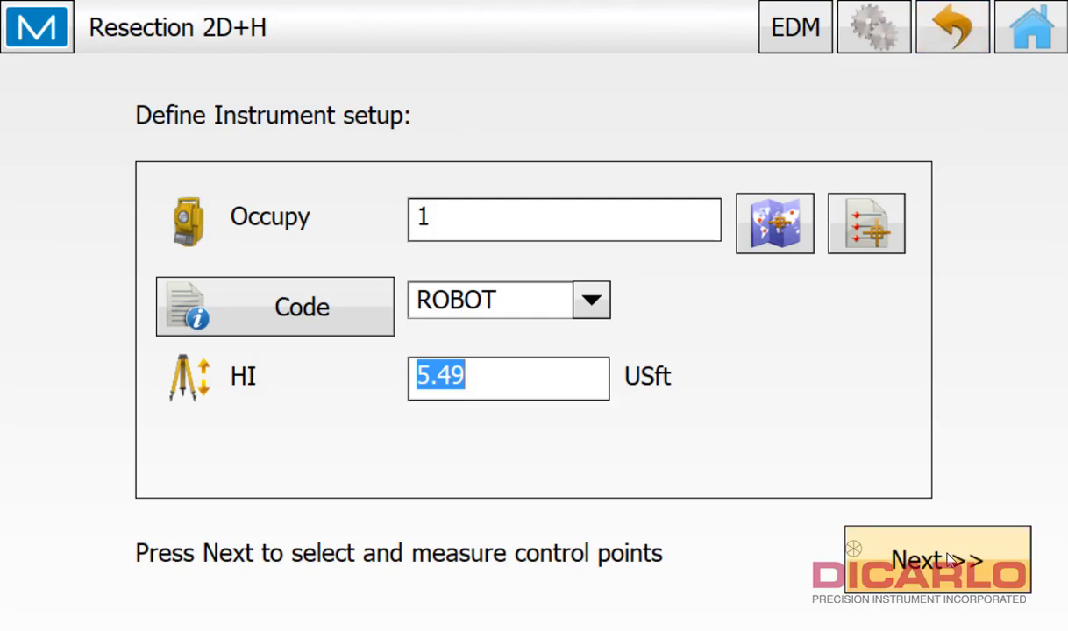
left_click(274, 307)
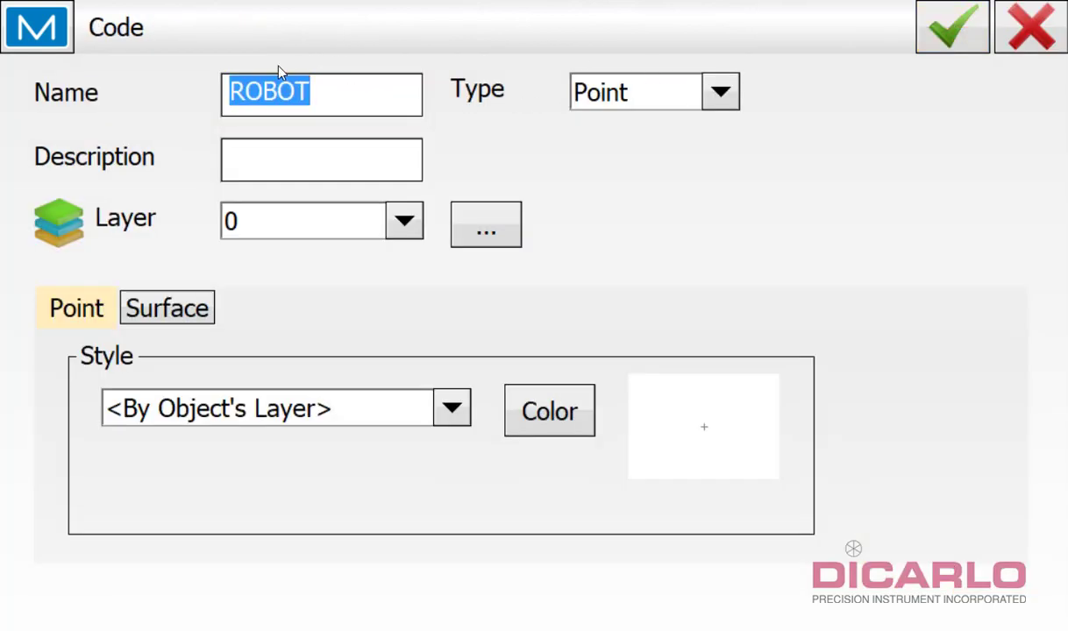
Save the ROBOT code, set control point 101, and start replacing the 6.56 target height
left_click(951, 26)
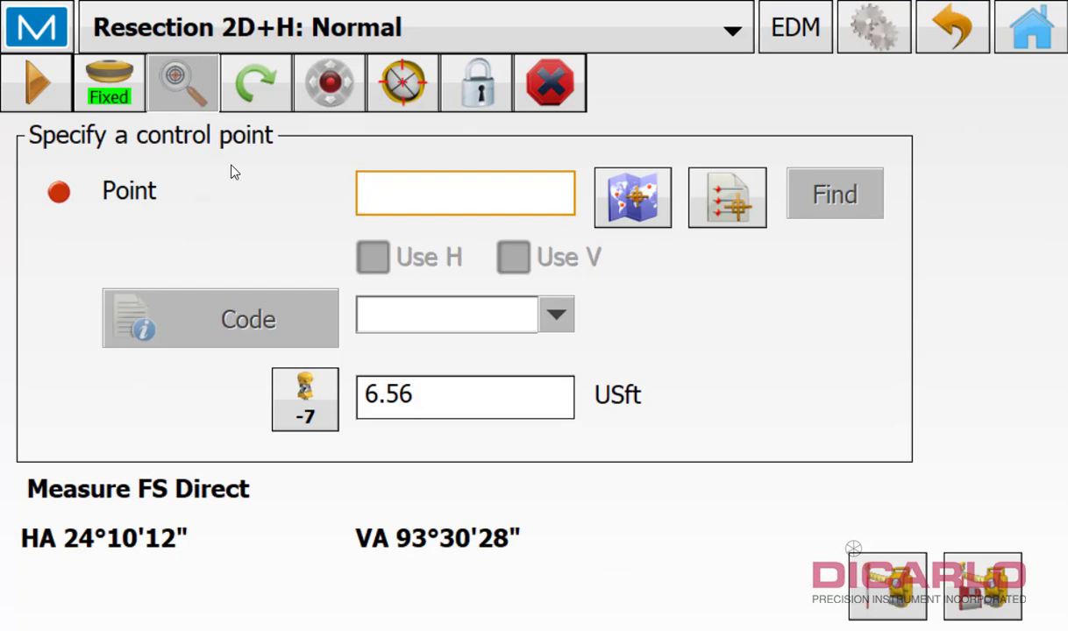
mouse_move(274, 152)
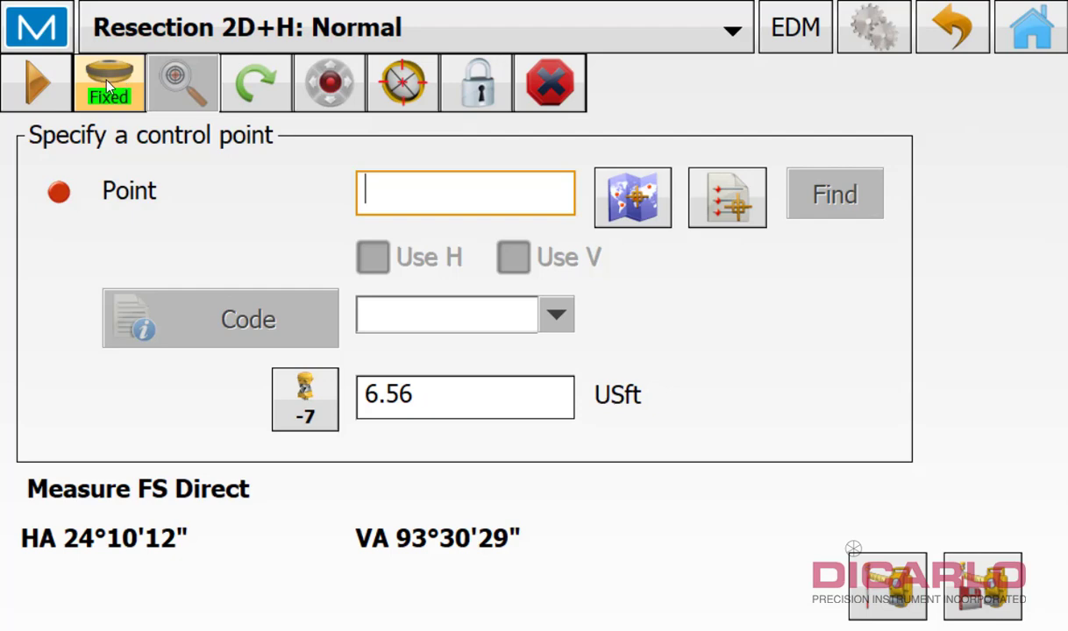
mouse_move(261, 197)
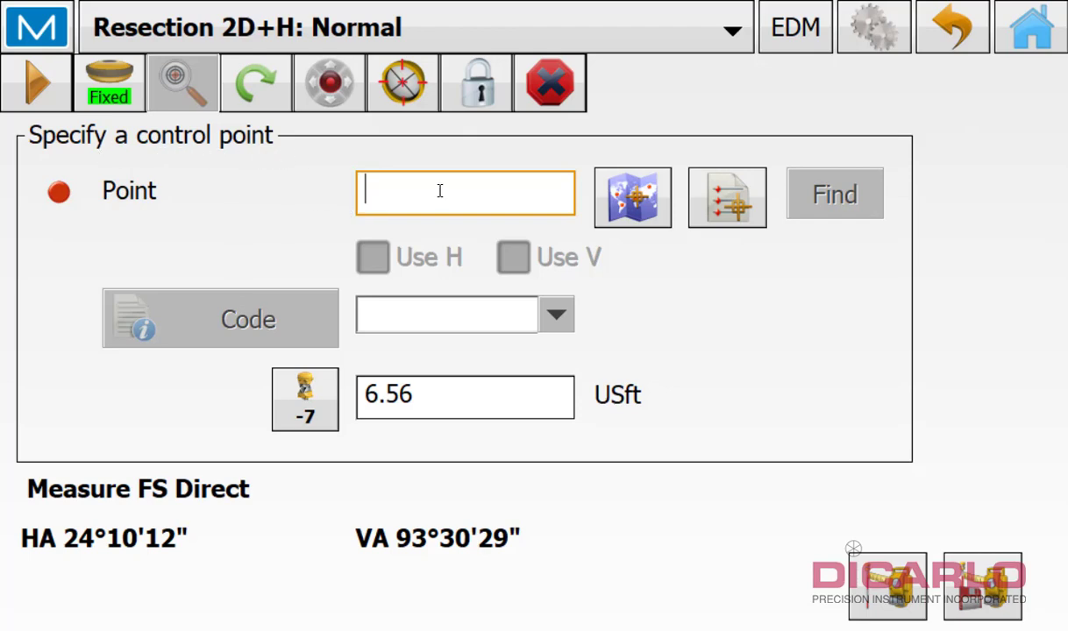
mouse_move(417, 192)
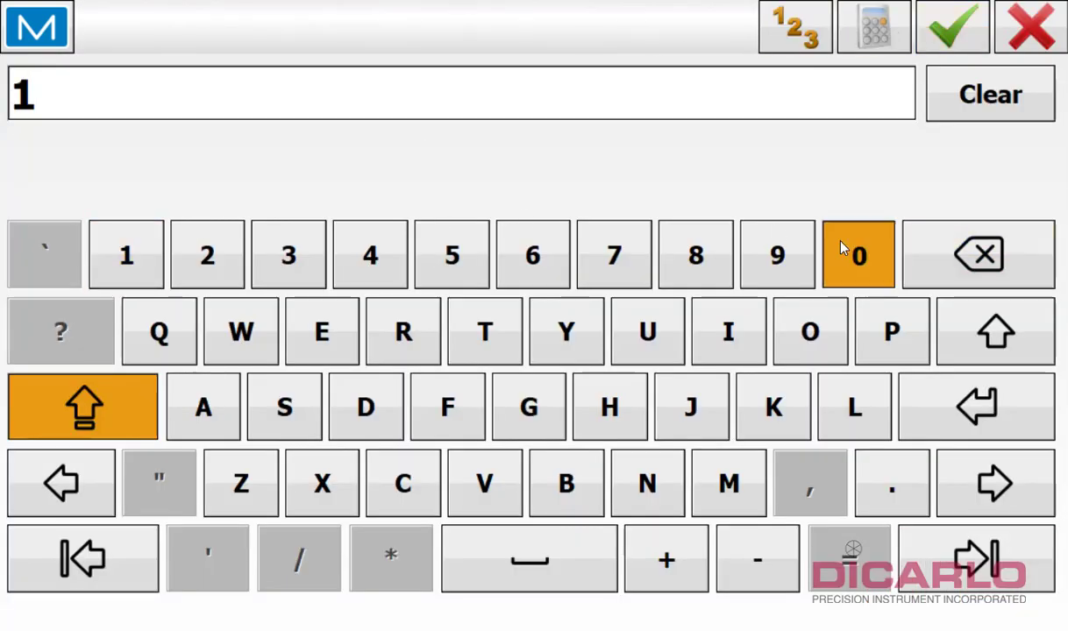
left_click(950, 27)
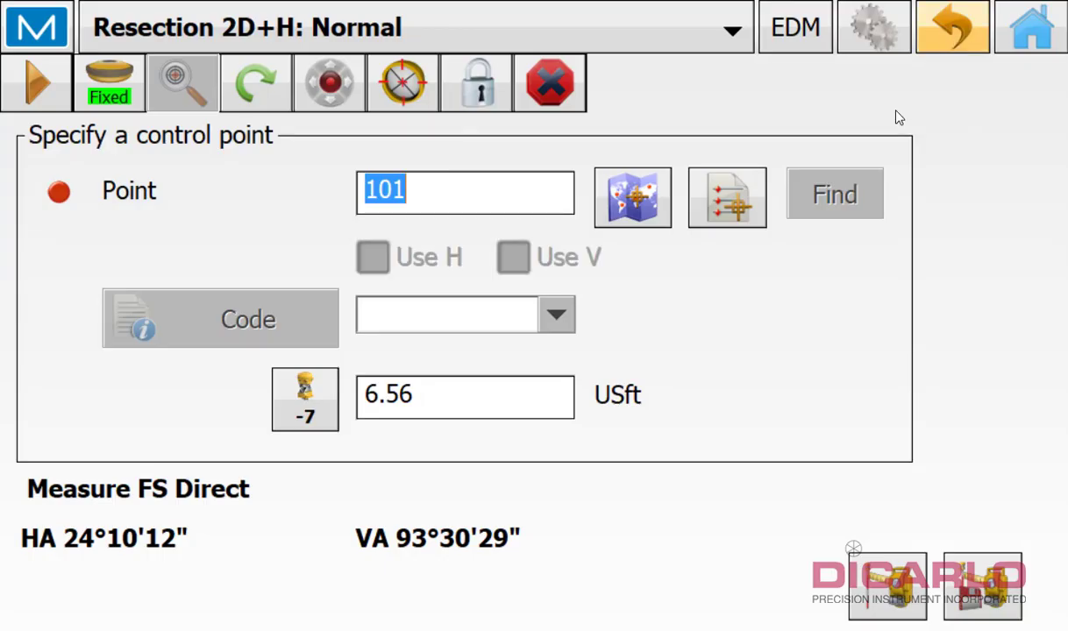
left_click(305, 400)
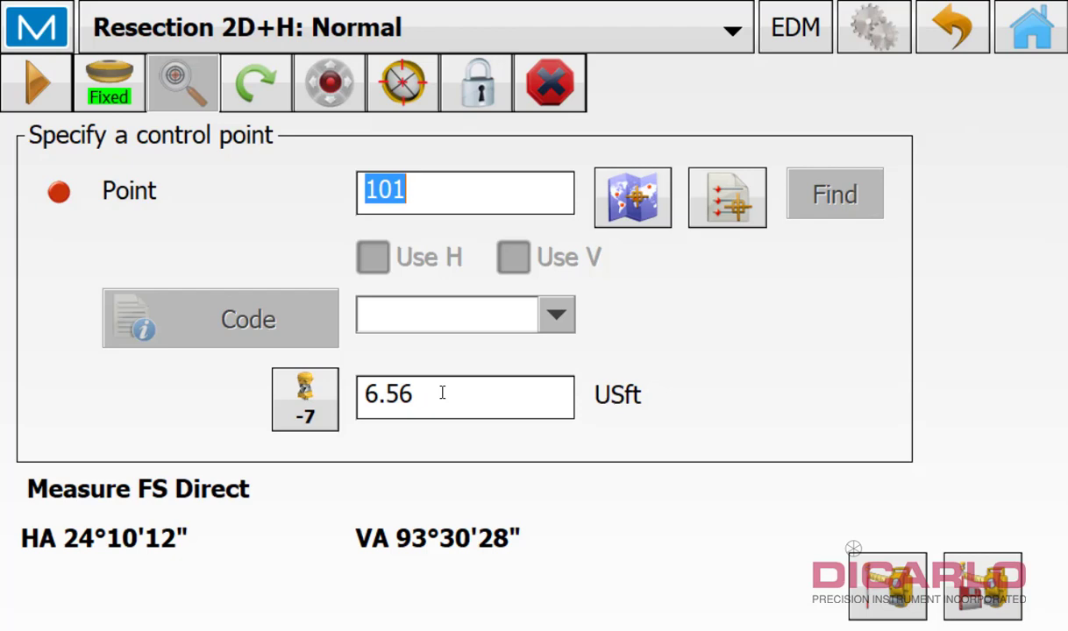
left_click(464, 395)
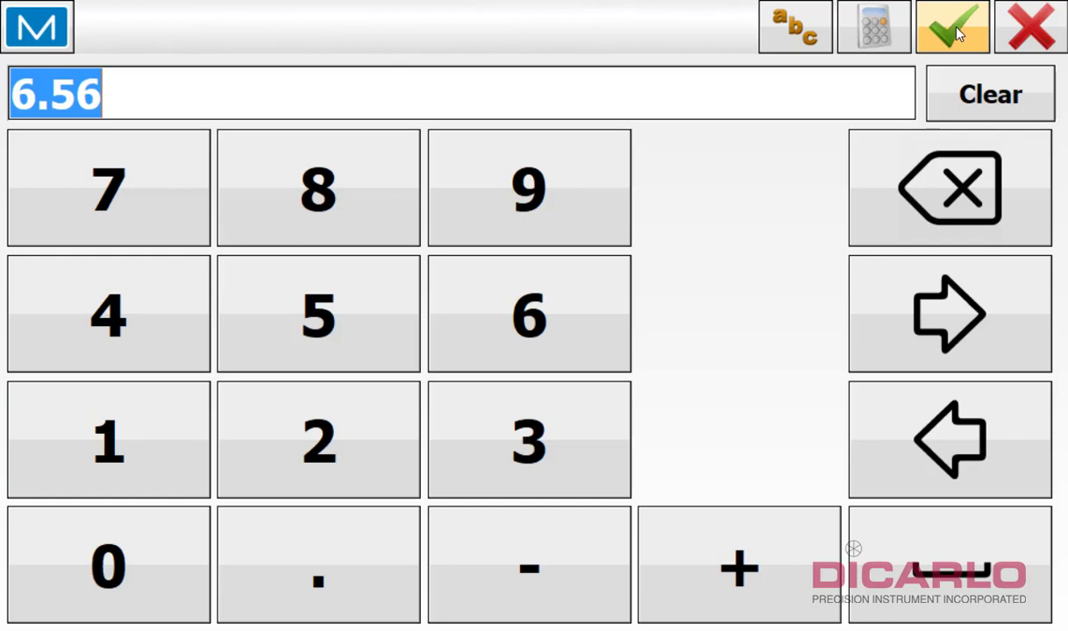
left_click(528, 314)
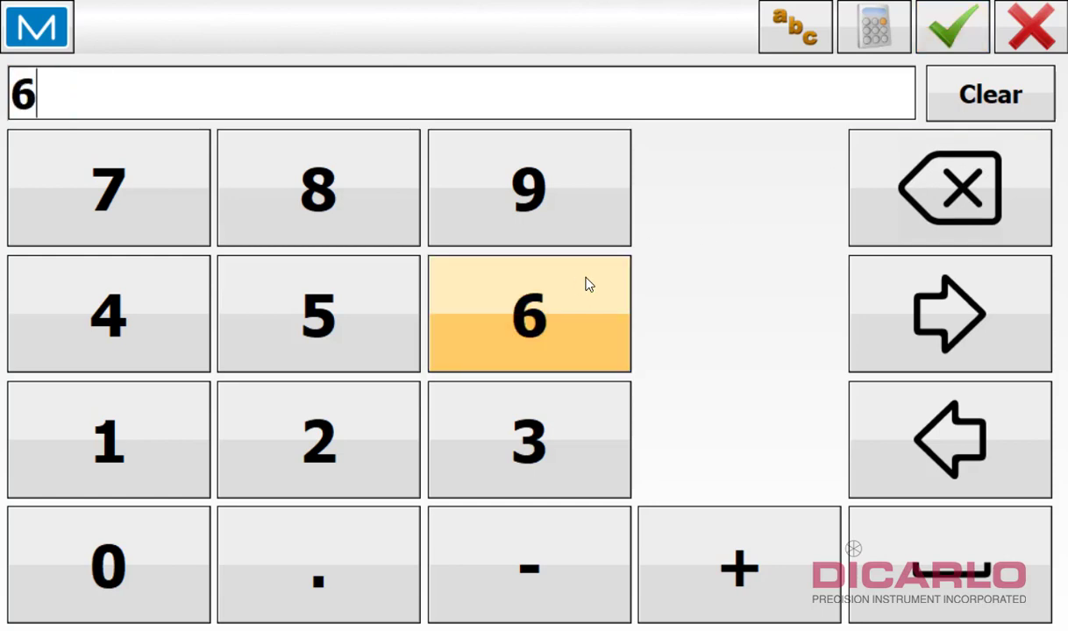
Aim at point 101 and lock onto its prism, reading HD 21.66 at 6.00 USft target height
left_click(951, 27)
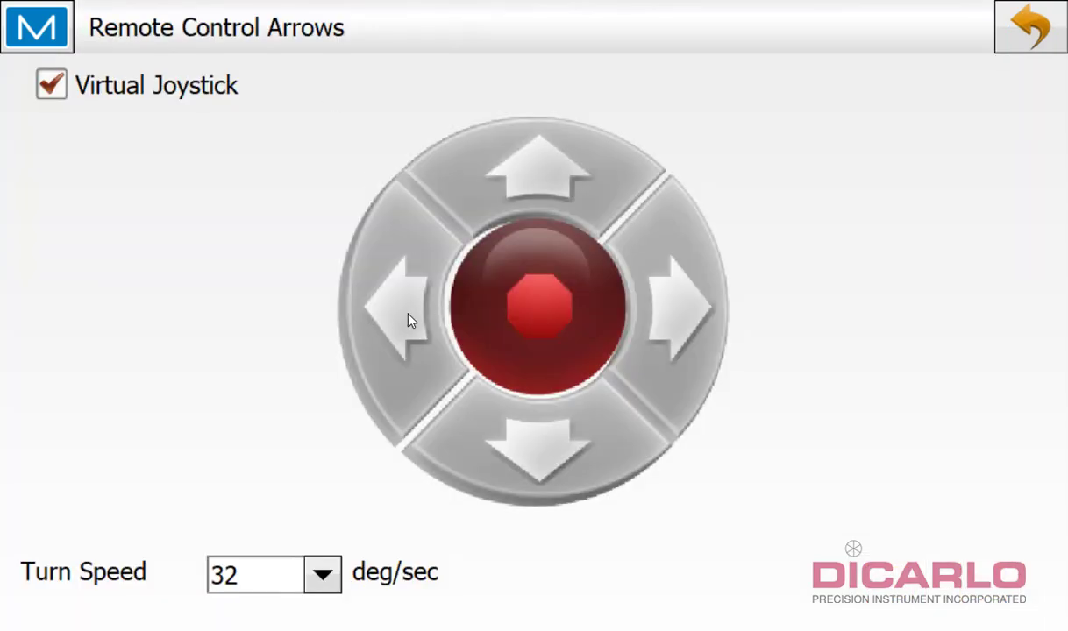
left_click(398, 308)
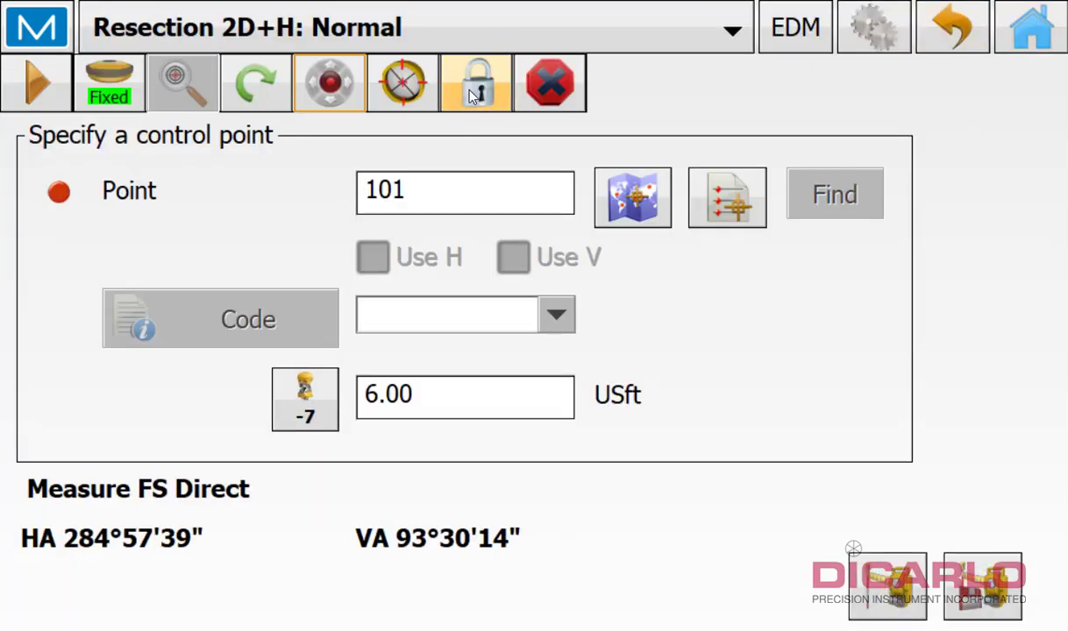
left_click(476, 83)
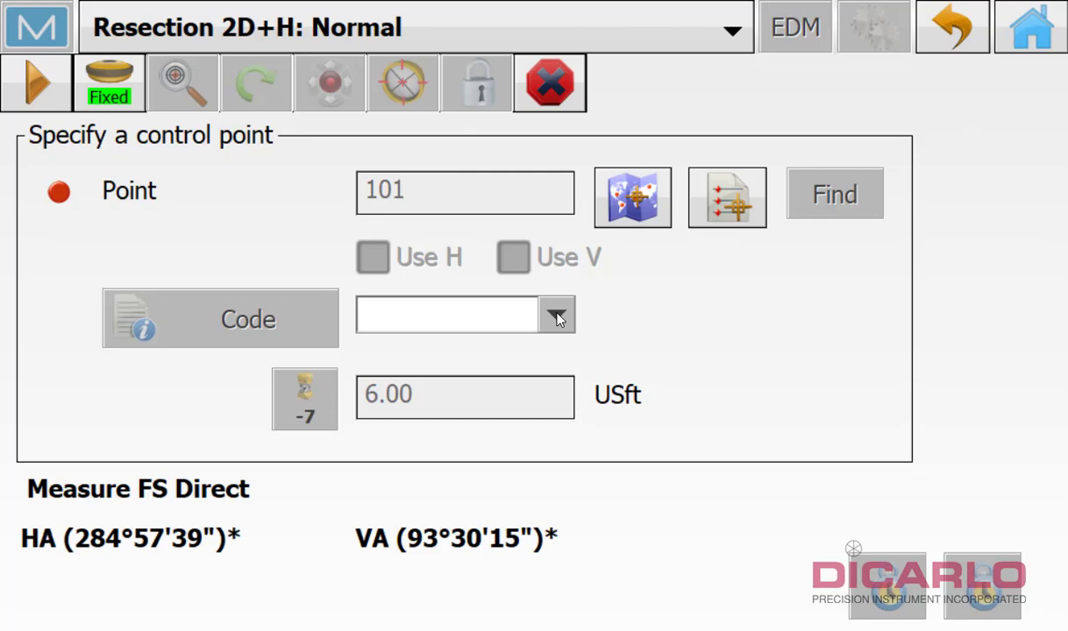
mouse_move(292, 488)
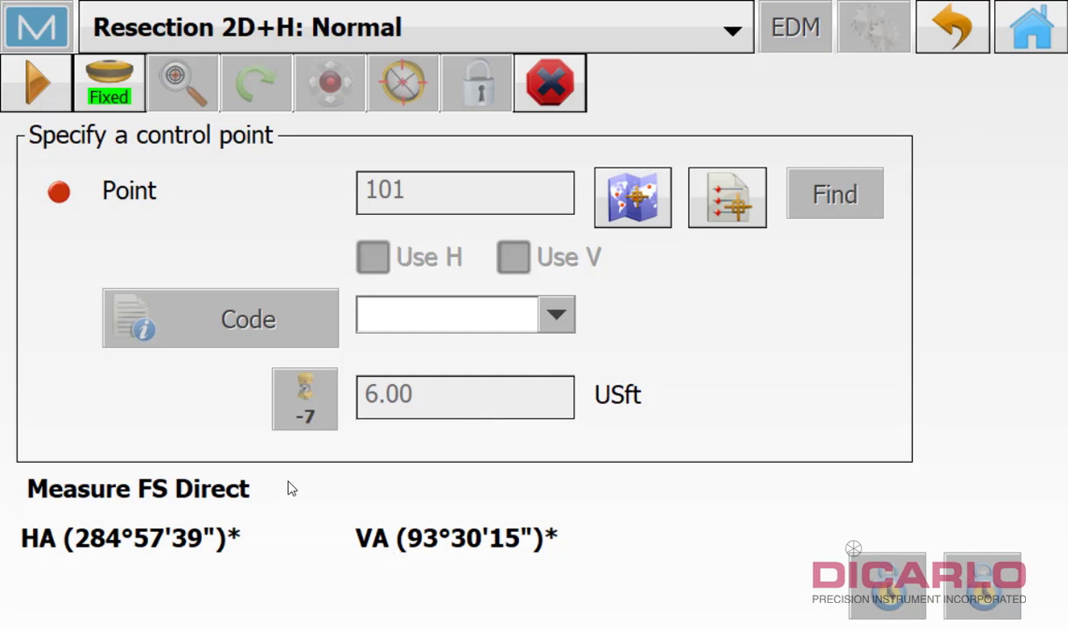
mouse_move(69, 573)
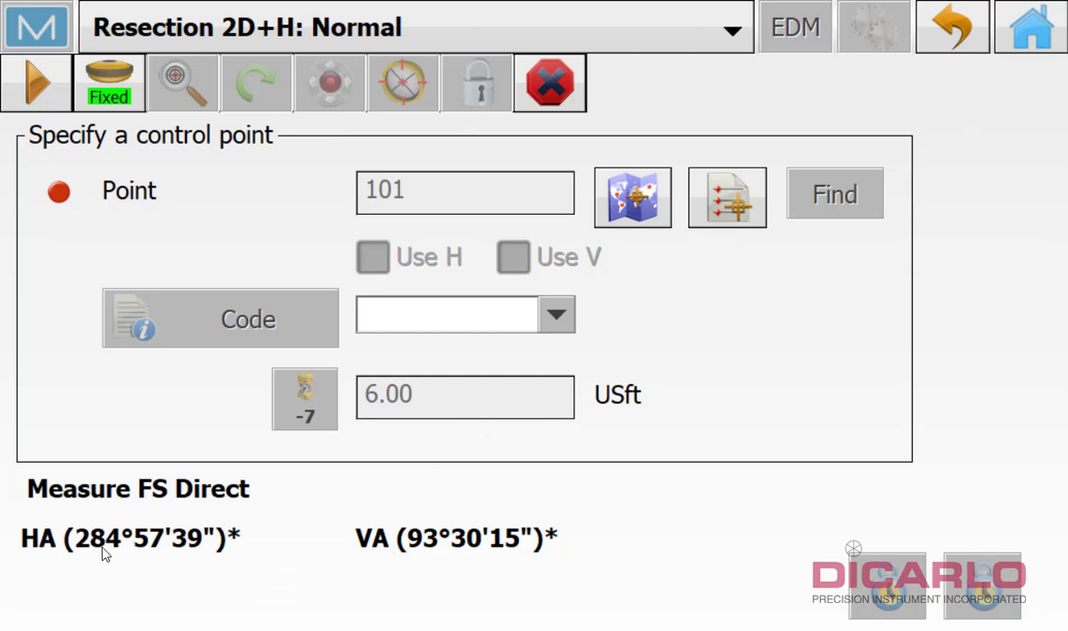
mouse_move(500, 542)
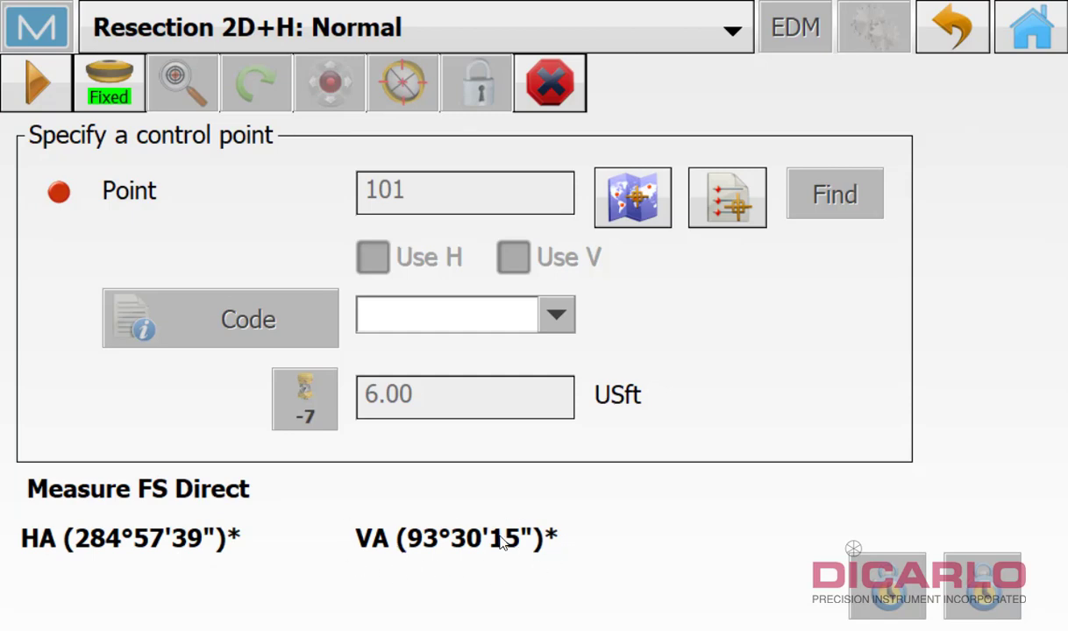
mouse_move(453, 536)
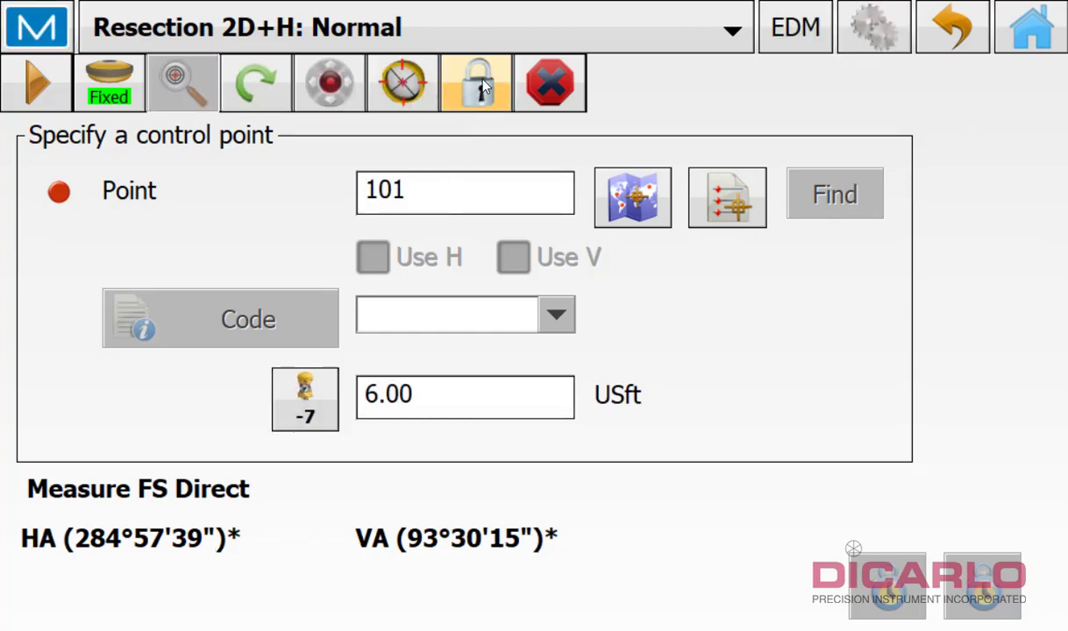
left_click(475, 82)
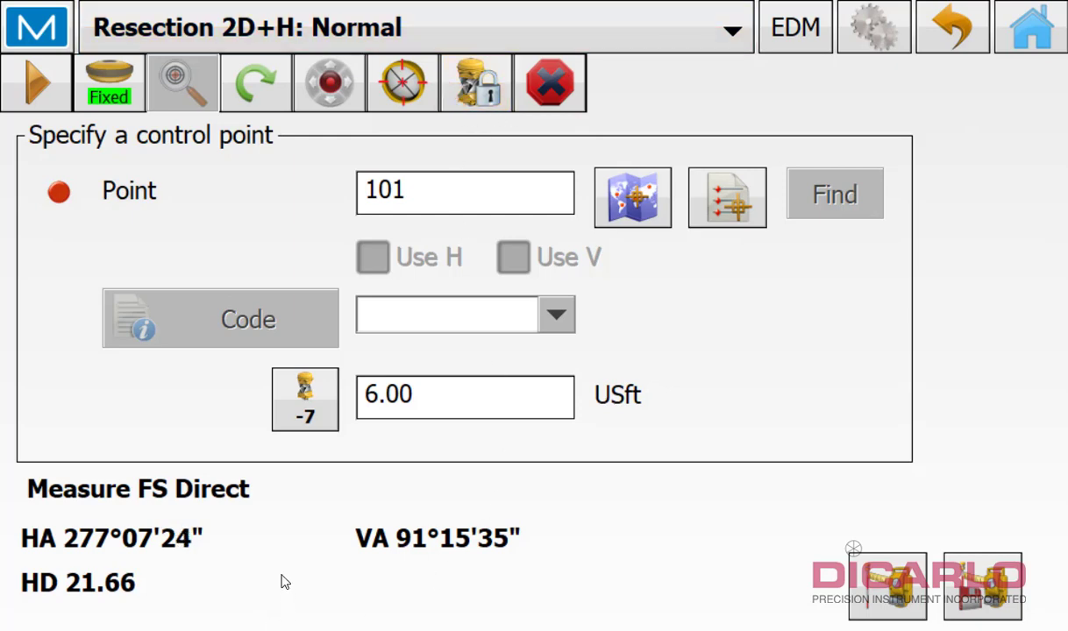
mouse_move(83, 563)
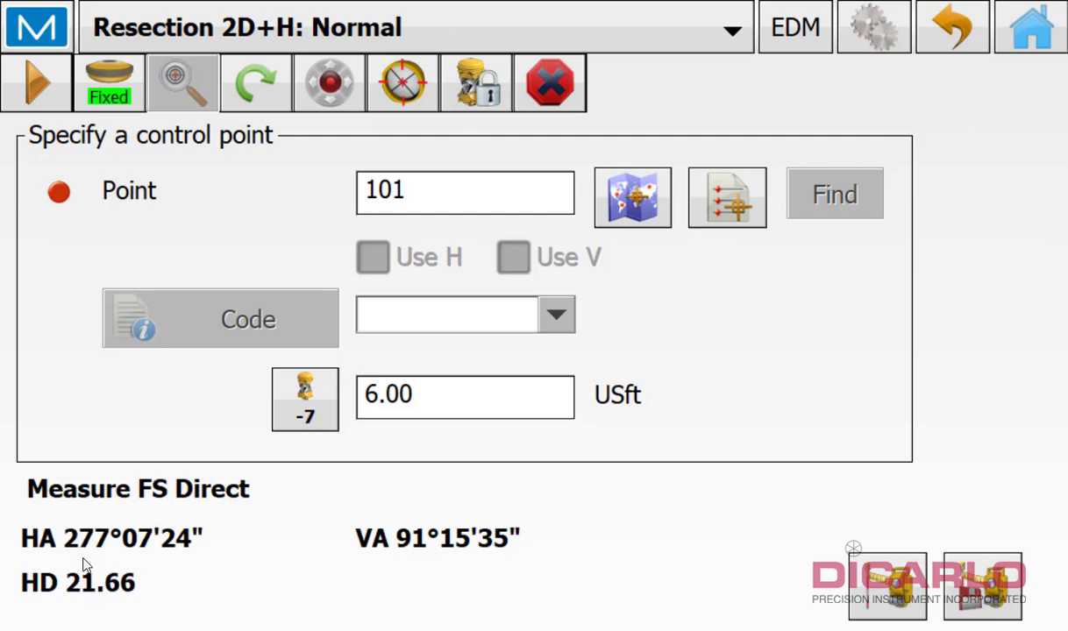
mouse_move(118, 606)
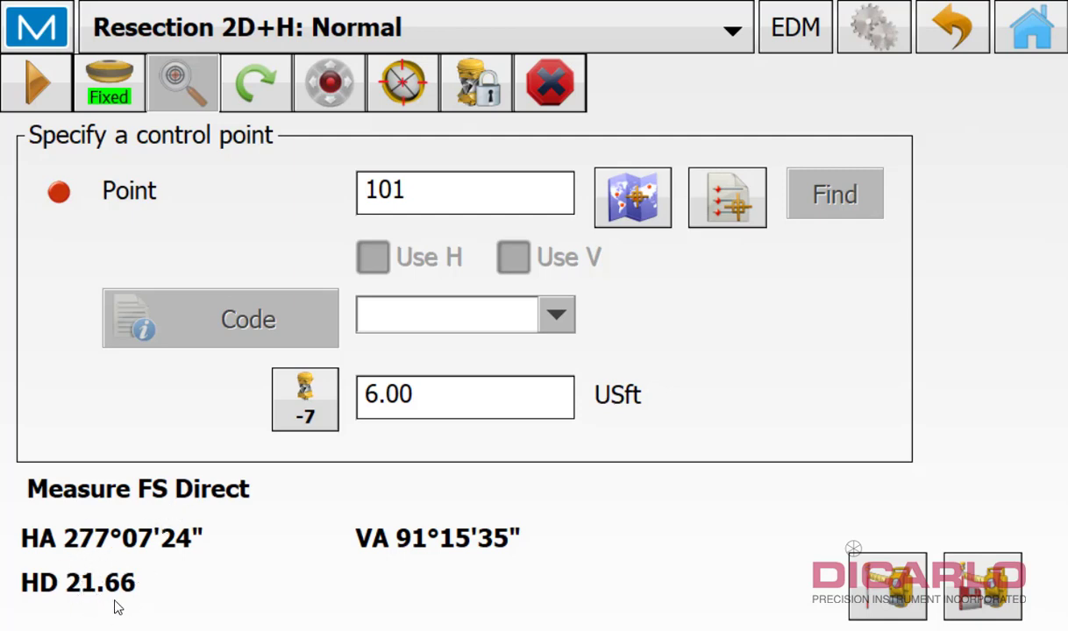
mouse_move(240, 515)
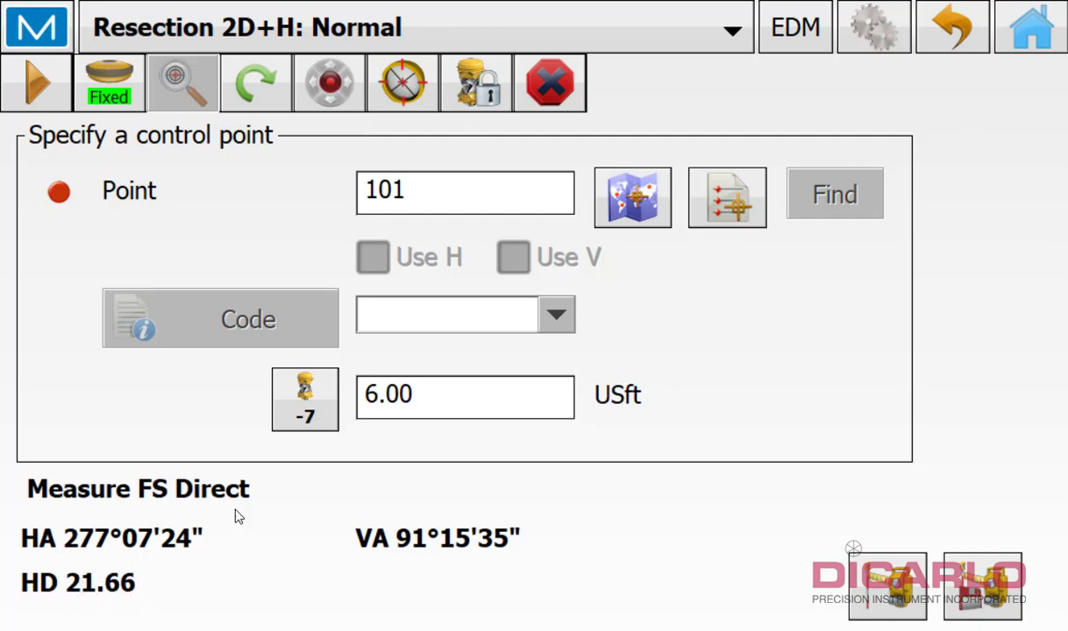
mouse_move(270, 528)
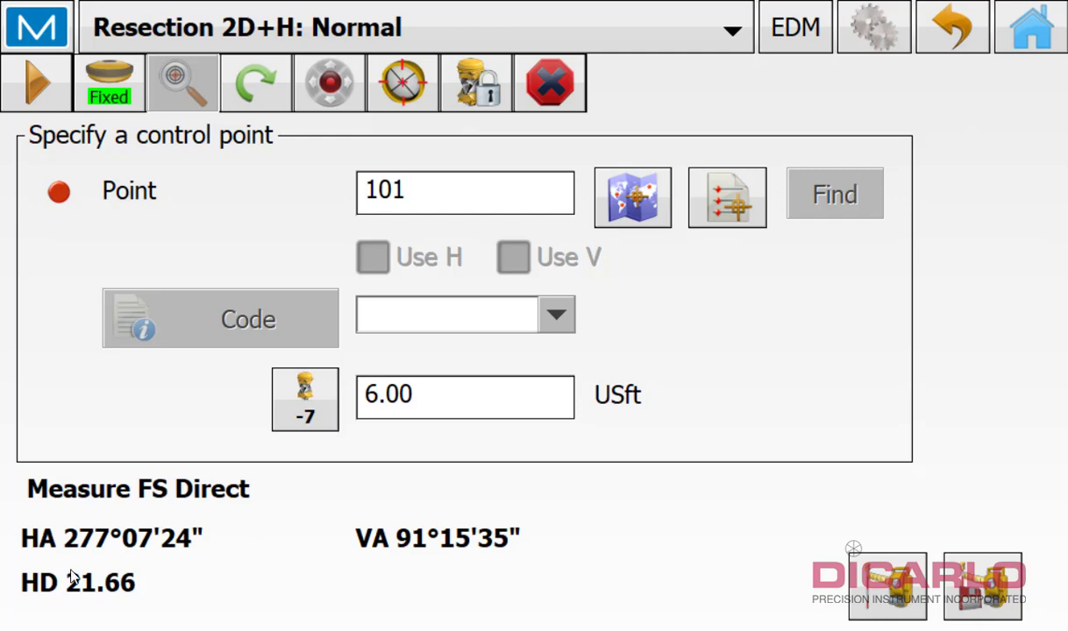
mouse_move(109, 561)
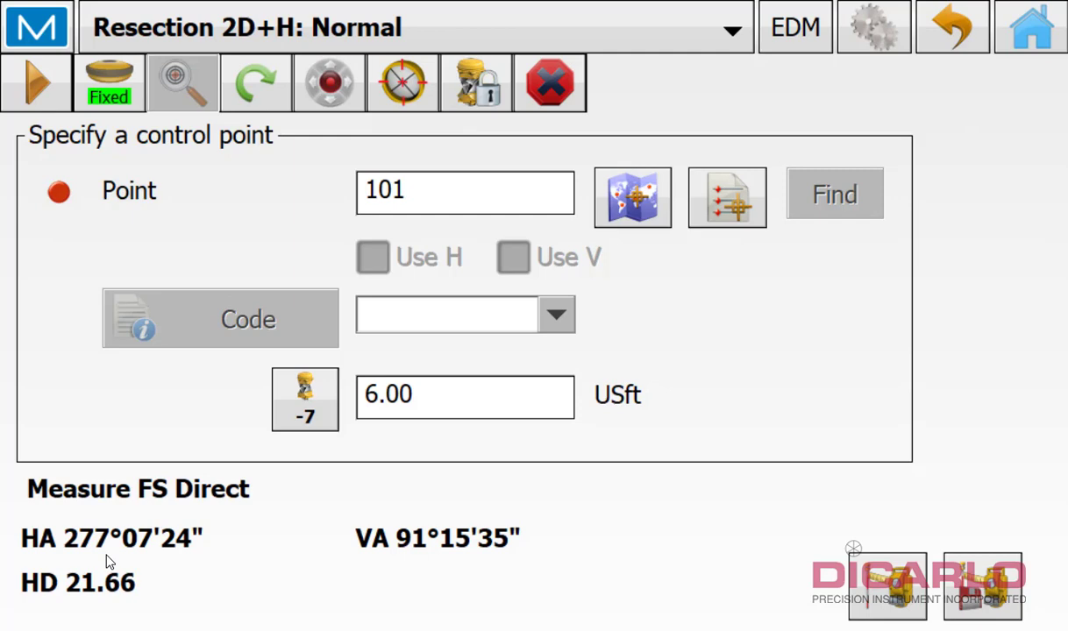
mouse_move(101, 568)
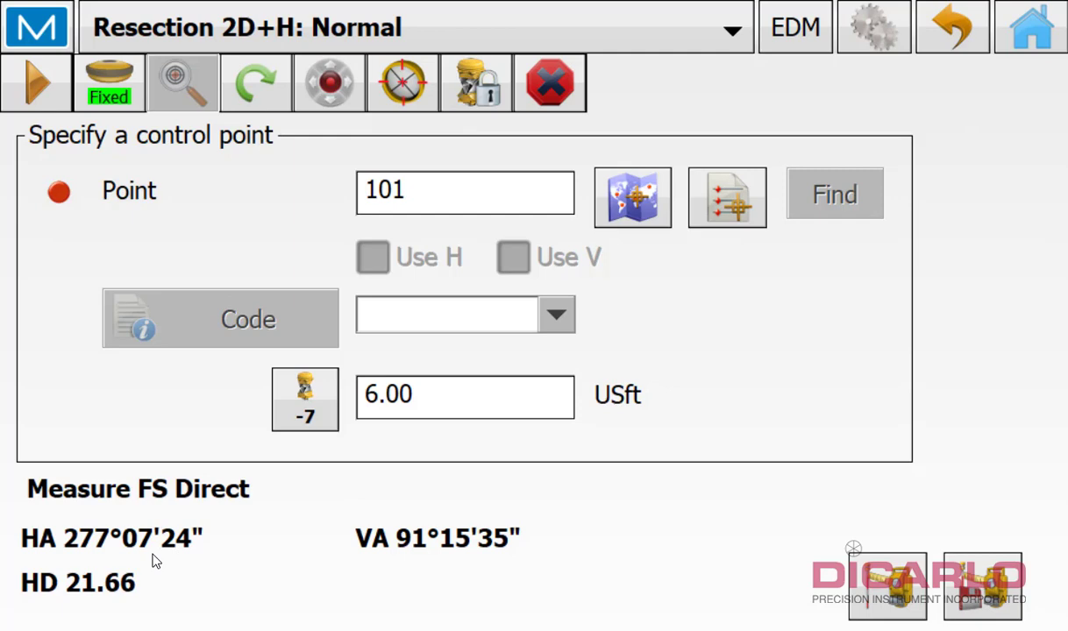
mouse_move(466, 337)
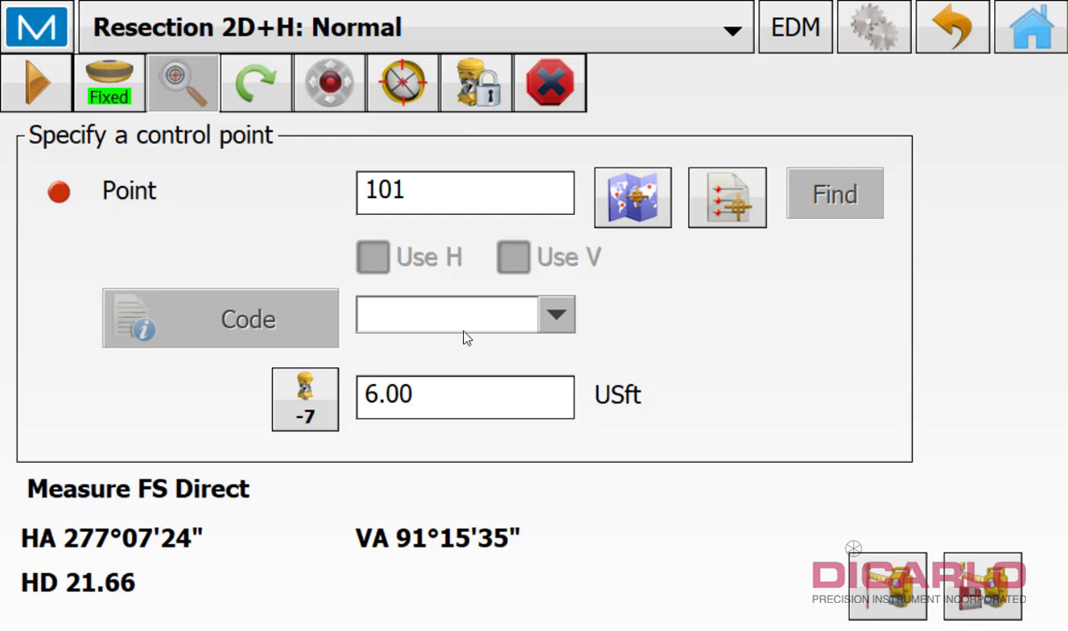
mouse_move(726, 198)
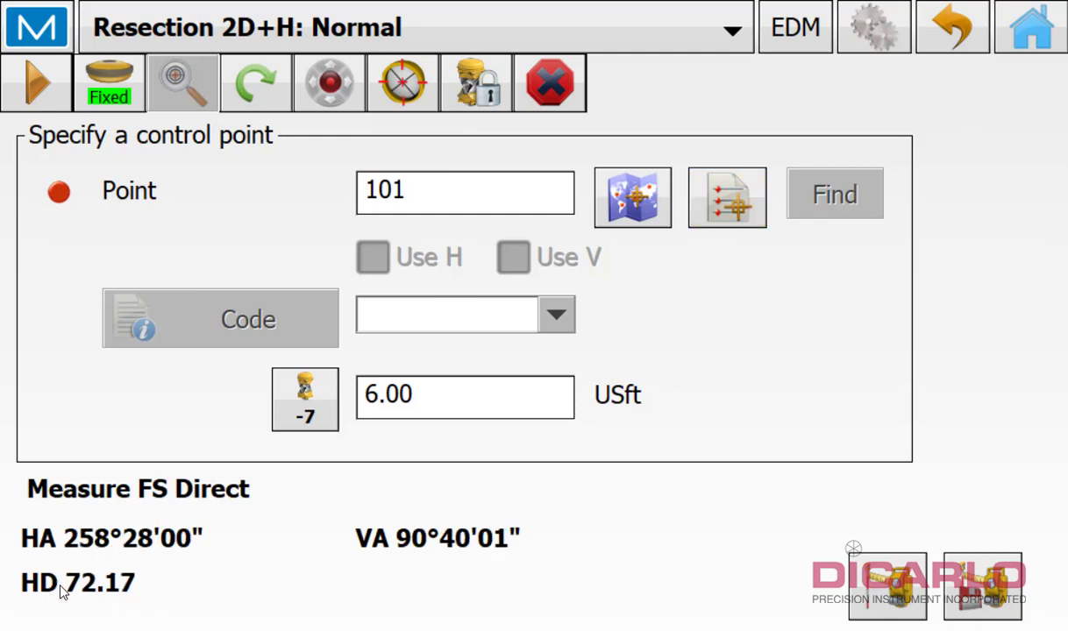
mouse_move(96, 599)
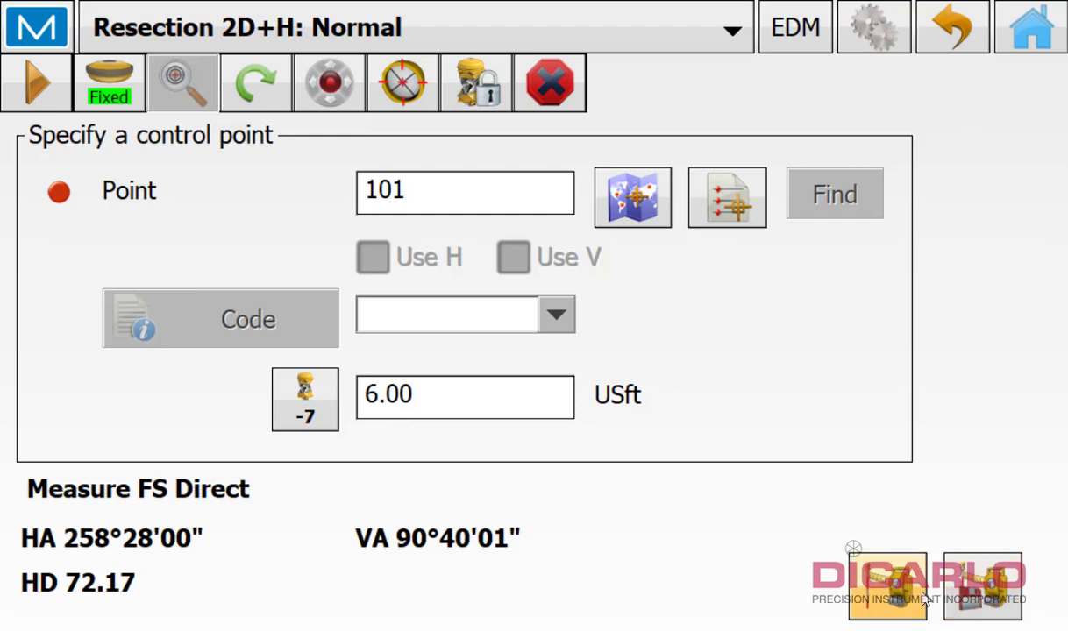
Measure the foresight to point 101 and store it with new code GPS-RESECT
left_click(36, 83)
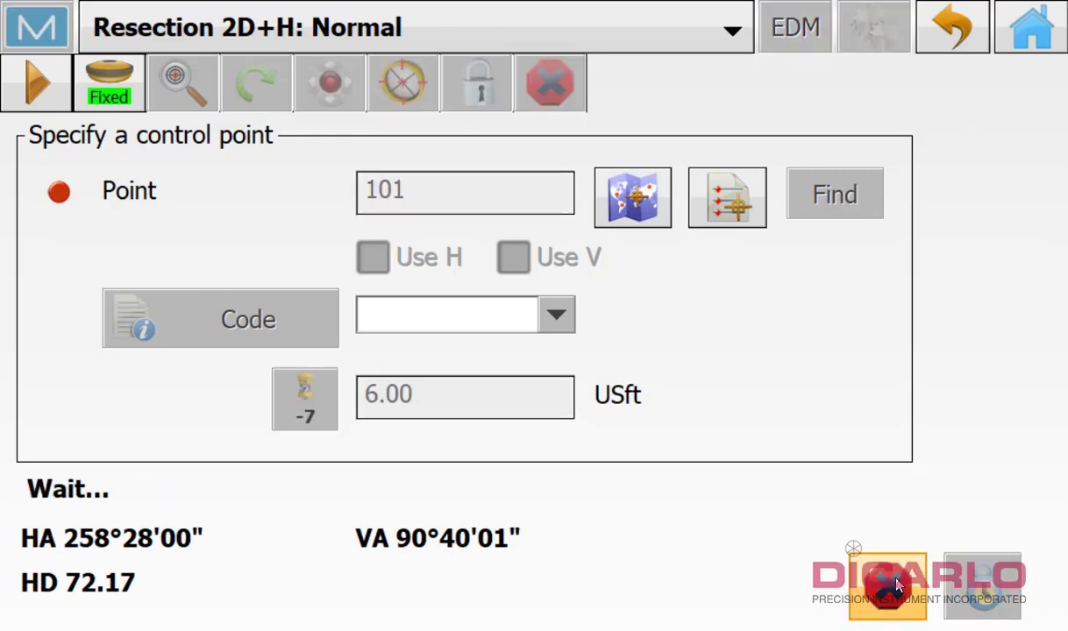
mouse_move(759, 440)
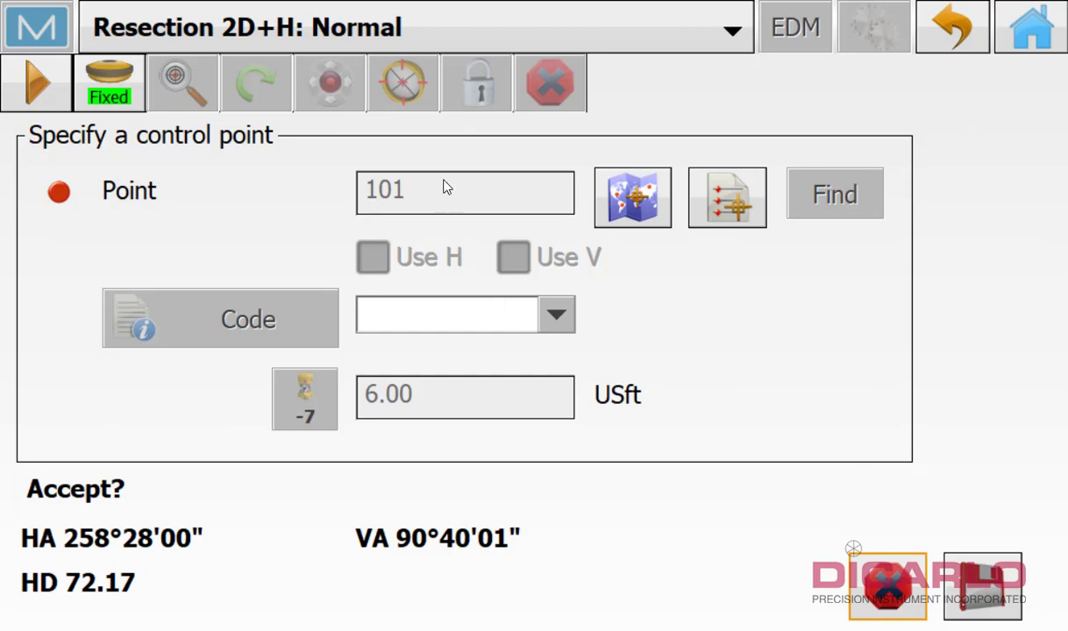
mouse_move(587, 138)
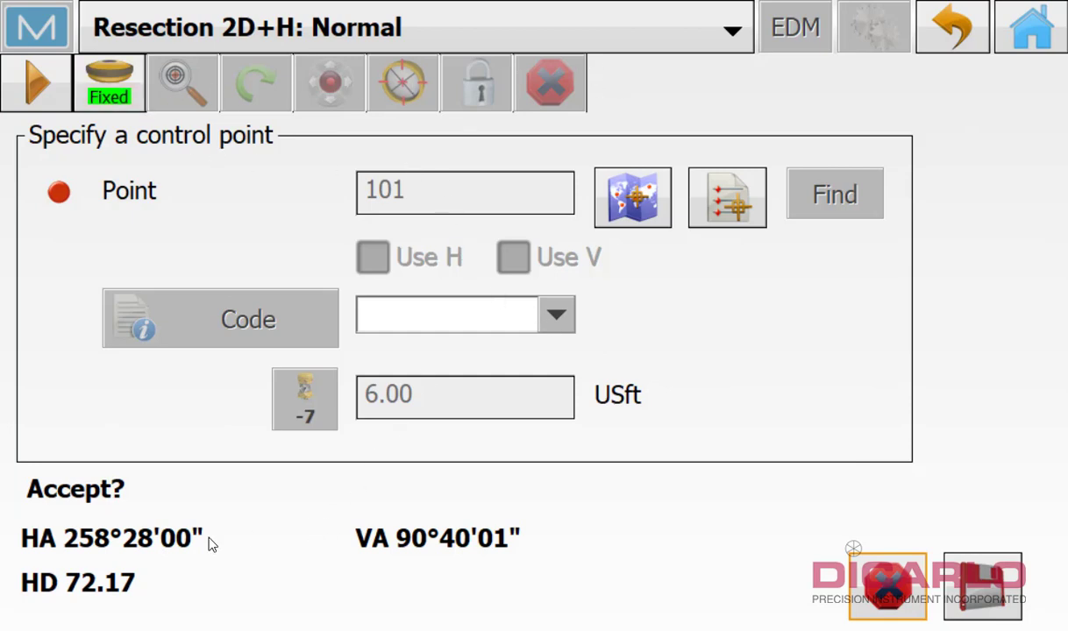
mouse_move(390, 552)
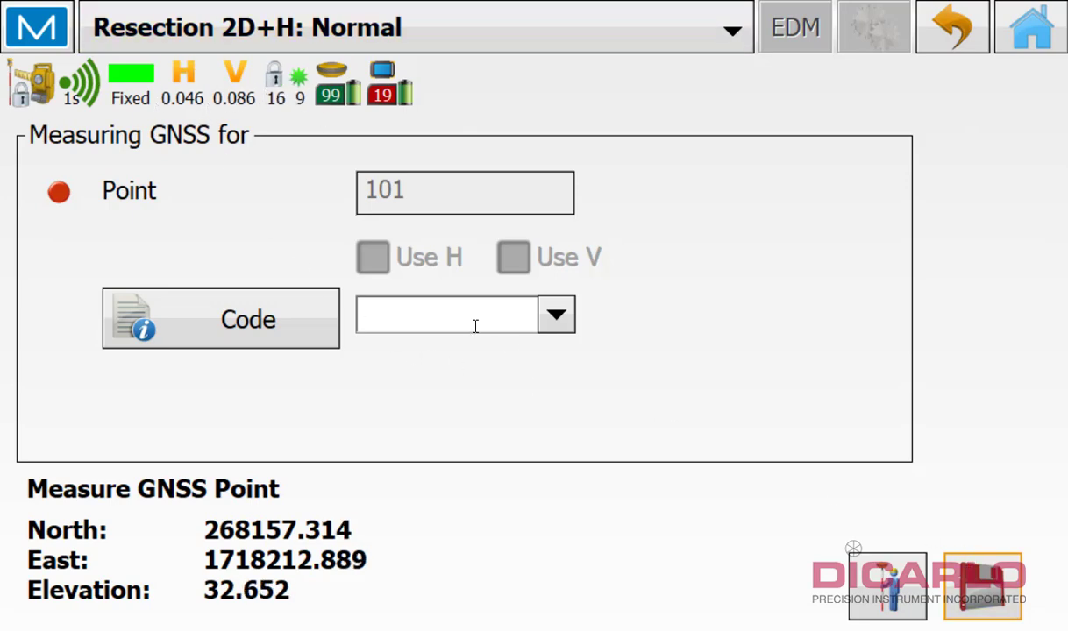
mouse_move(728, 474)
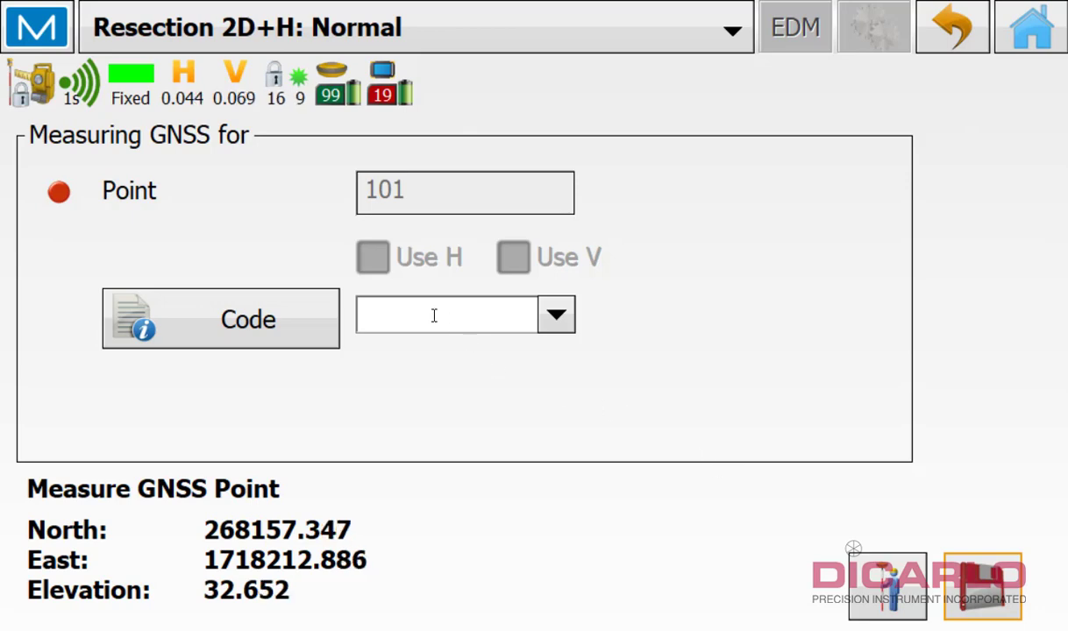
left_click(446, 315)
type("GP")
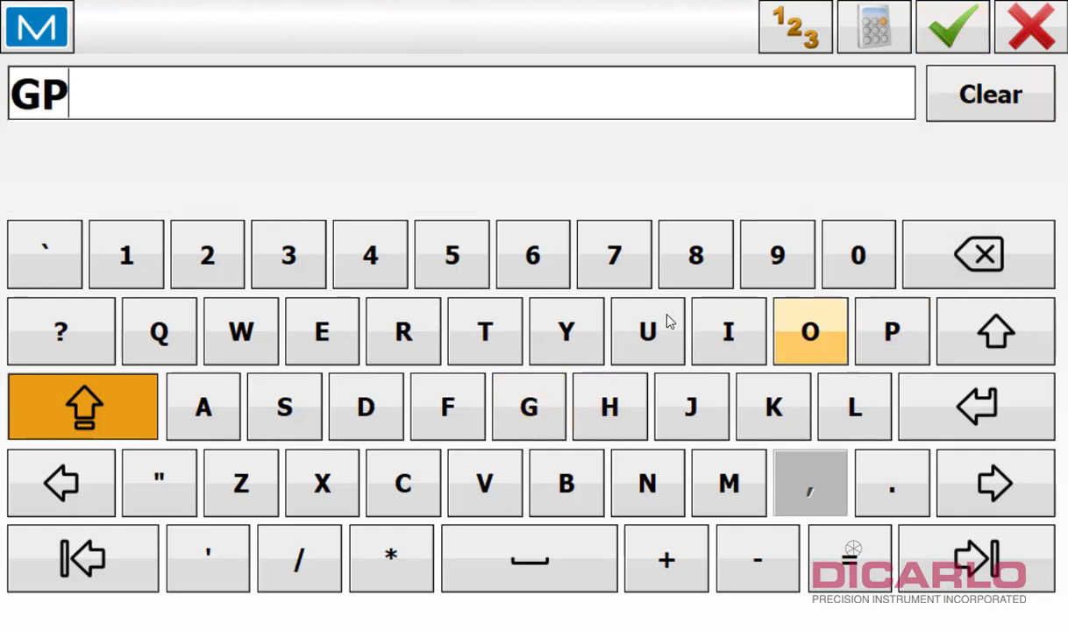
left_click(283, 405)
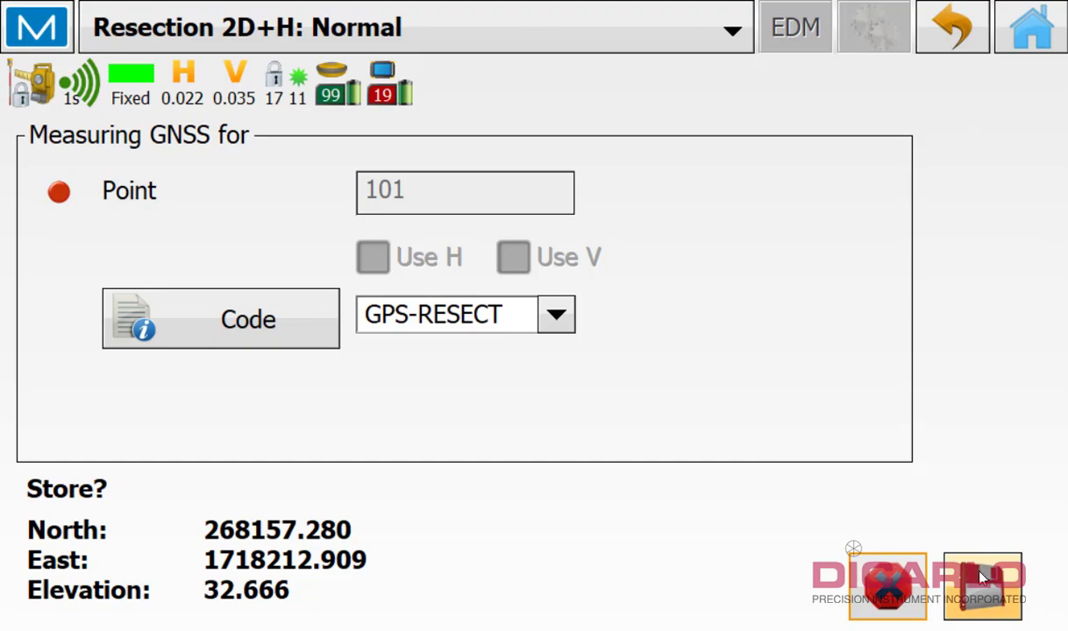
left_click(220, 319)
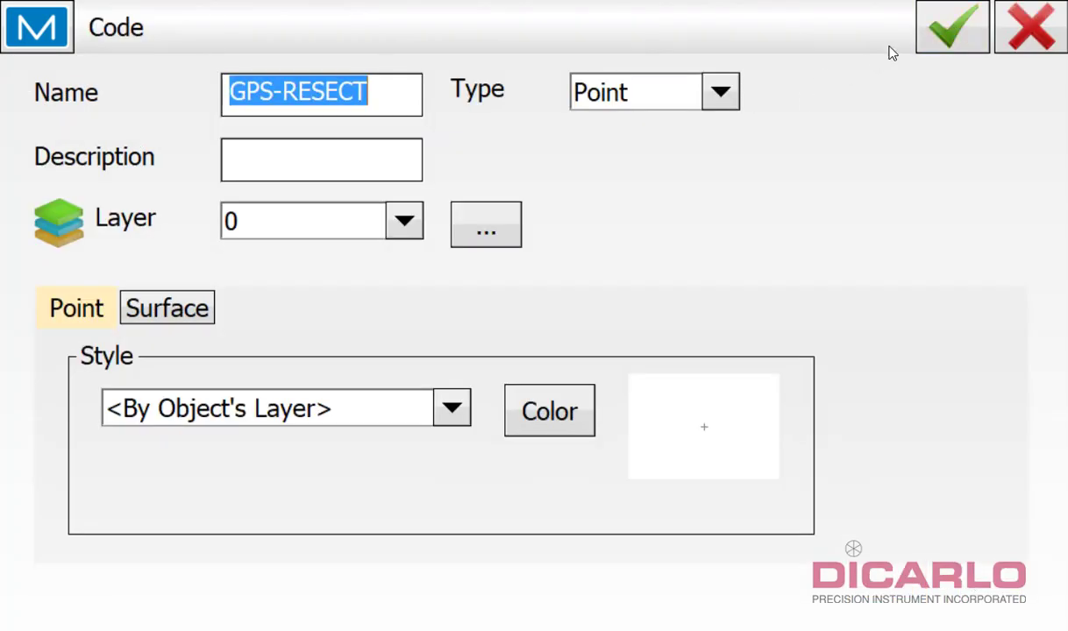
left_click(952, 27)
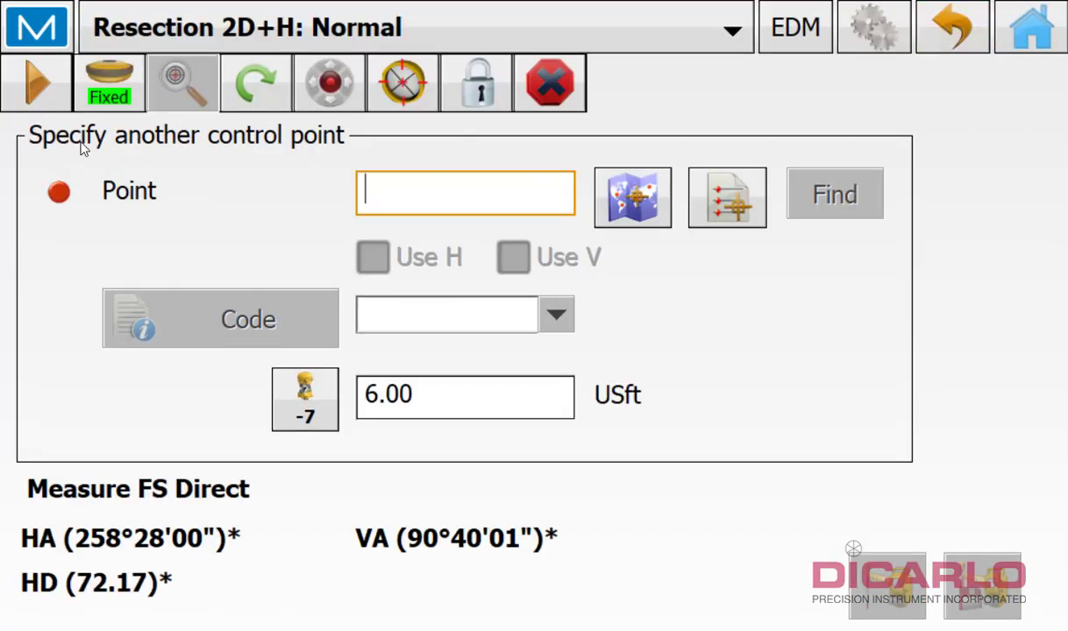
mouse_move(129, 164)
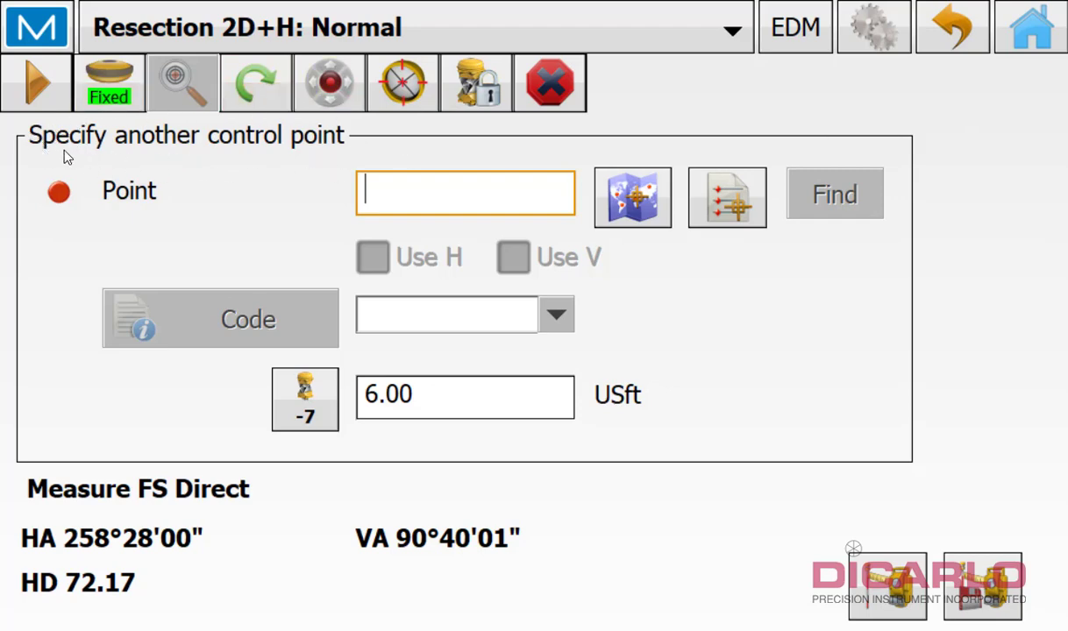
mouse_move(295, 151)
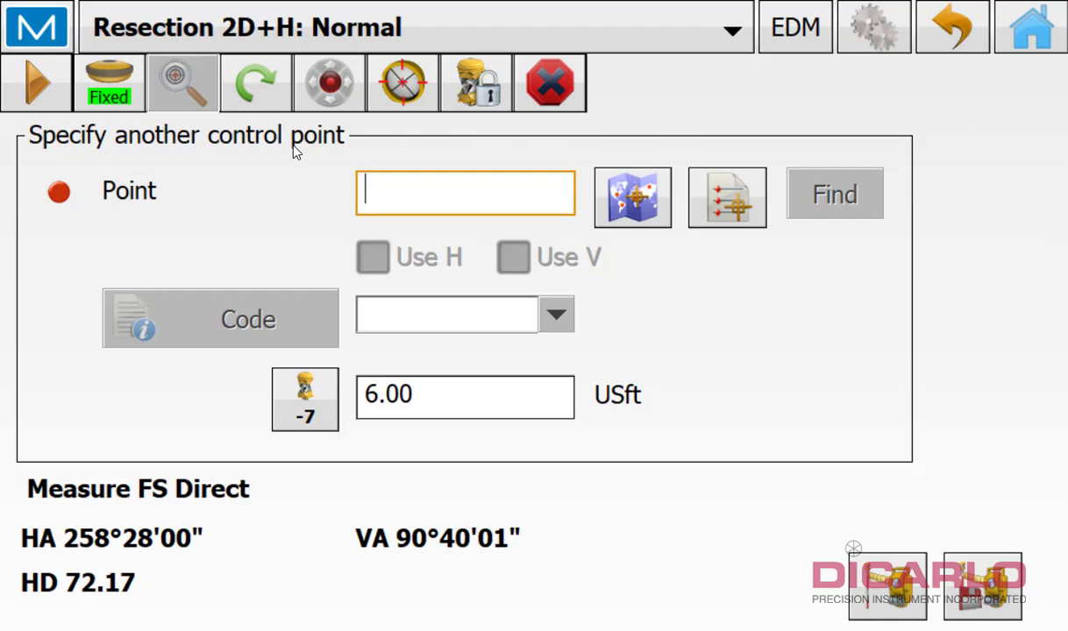
mouse_move(344, 142)
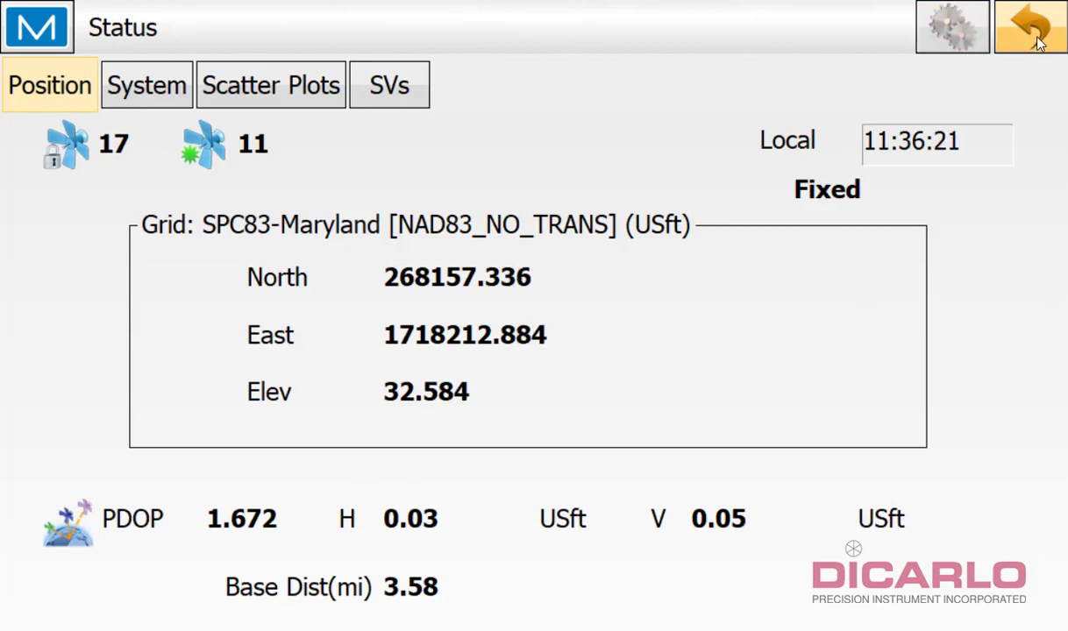
Enter 102 as the next resection control point after leaving the GNSS status
left_click(1031, 26)
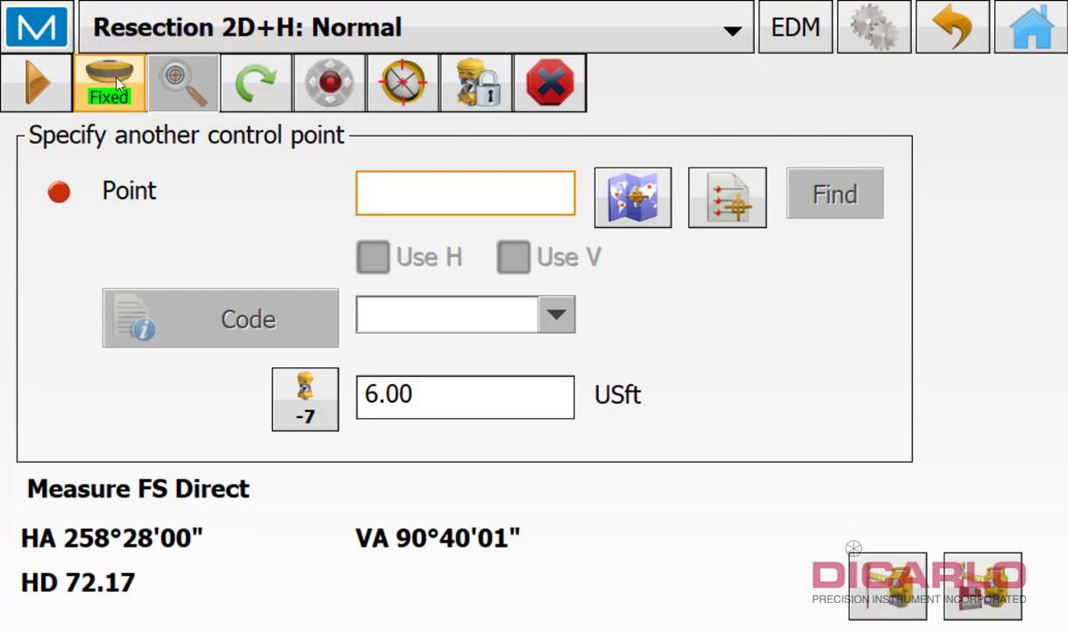
mouse_move(679, 131)
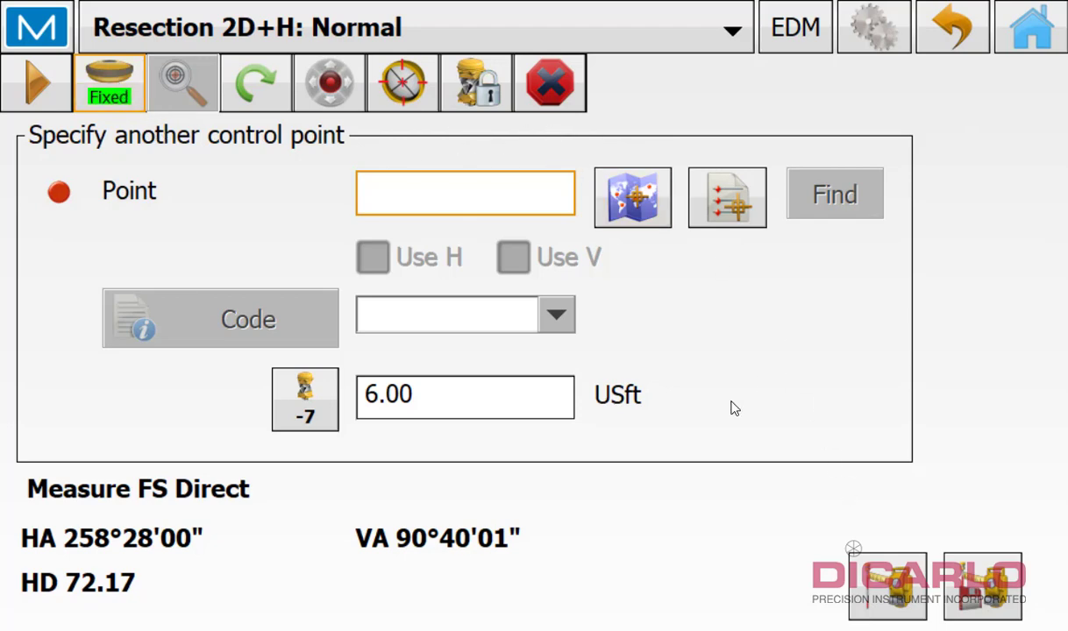
mouse_move(750, 287)
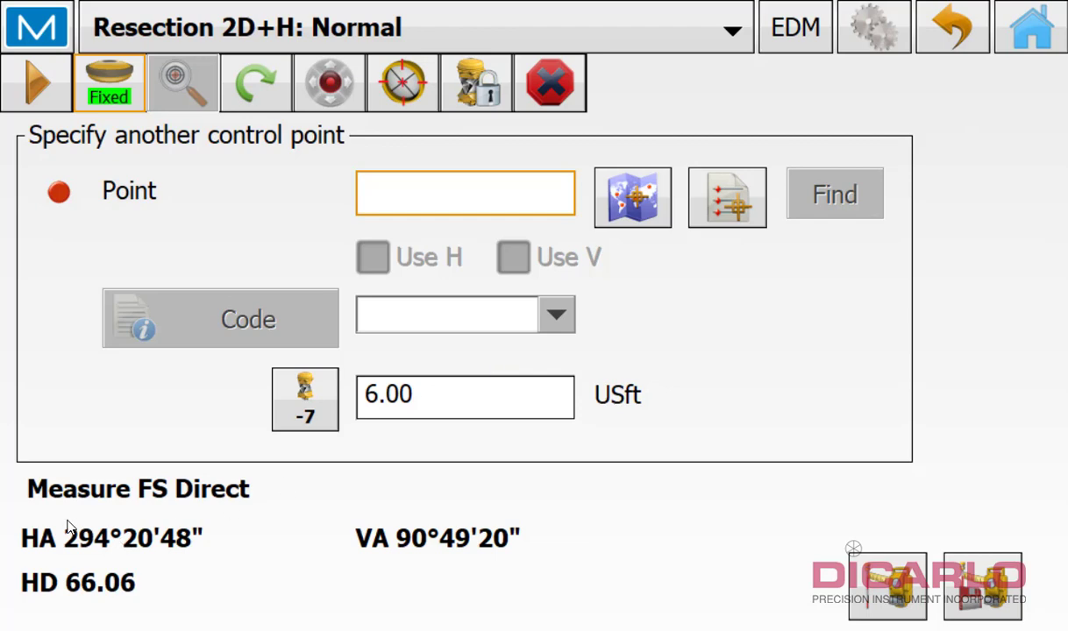
mouse_move(112, 513)
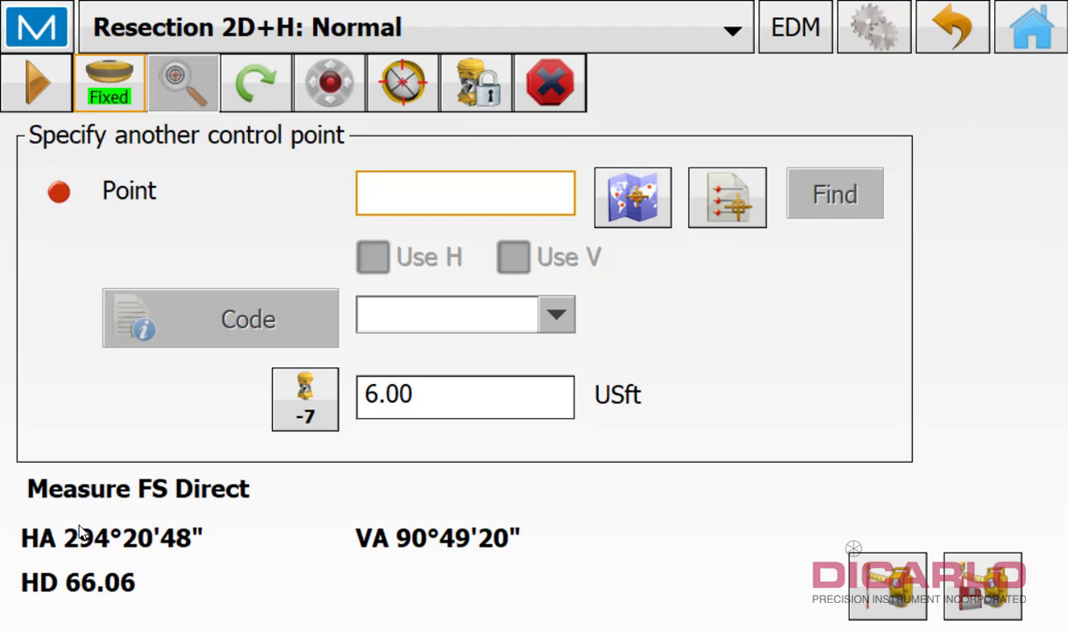
left_click(109, 82)
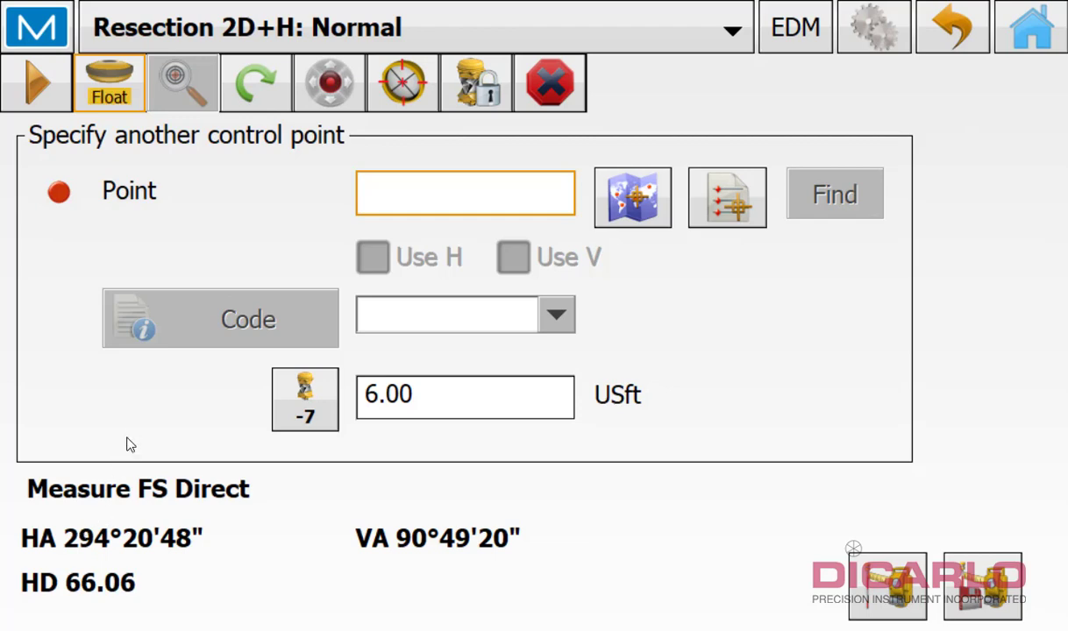
left_click(109, 83)
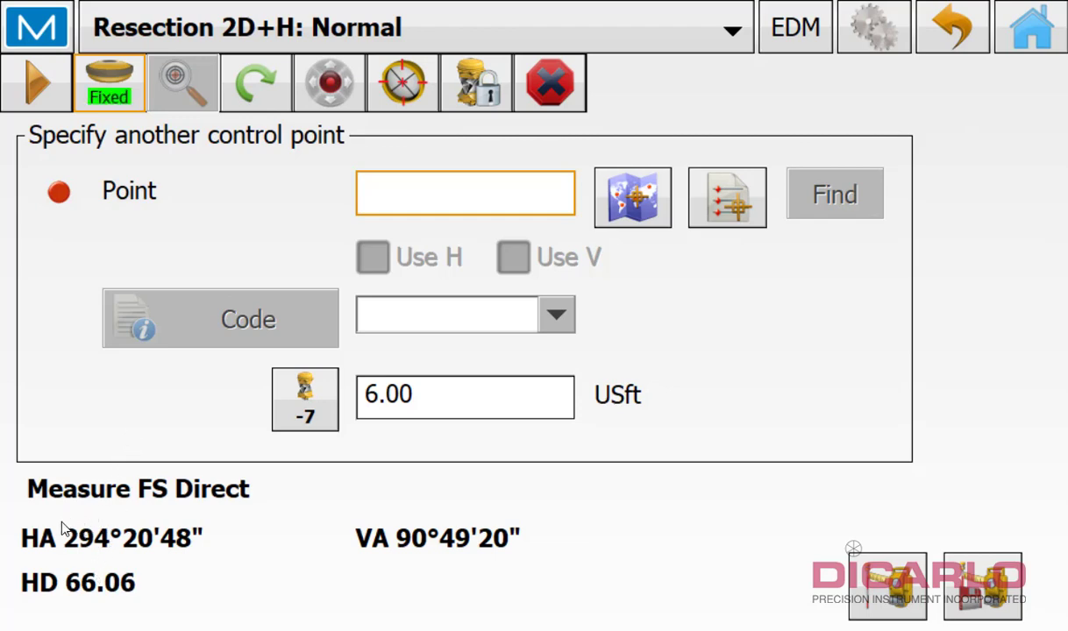
left_click(465, 192)
type("1")
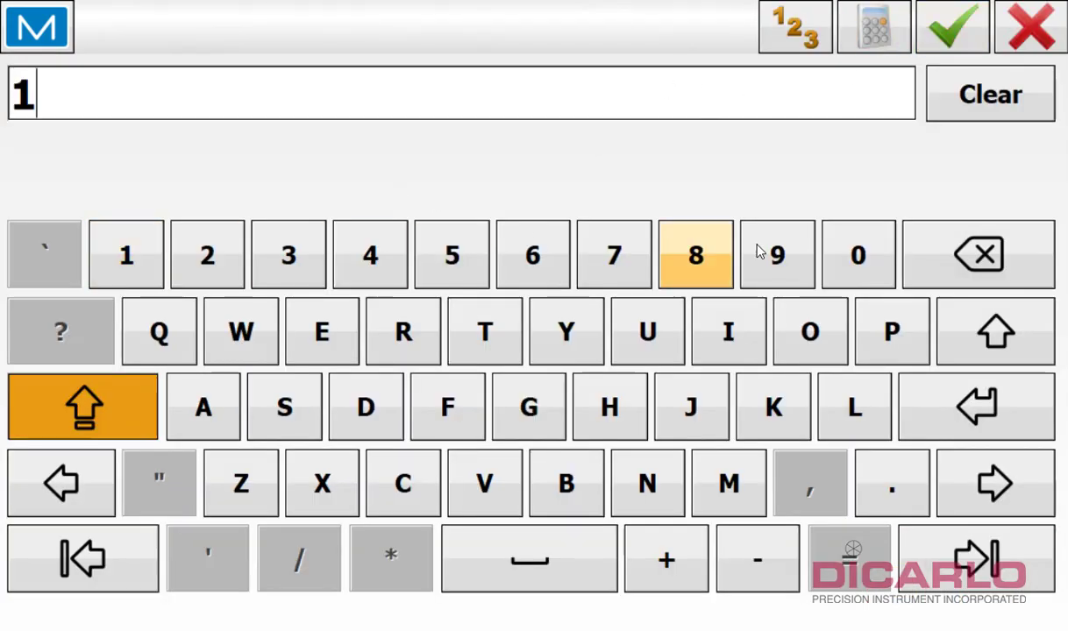
left_click(951, 26)
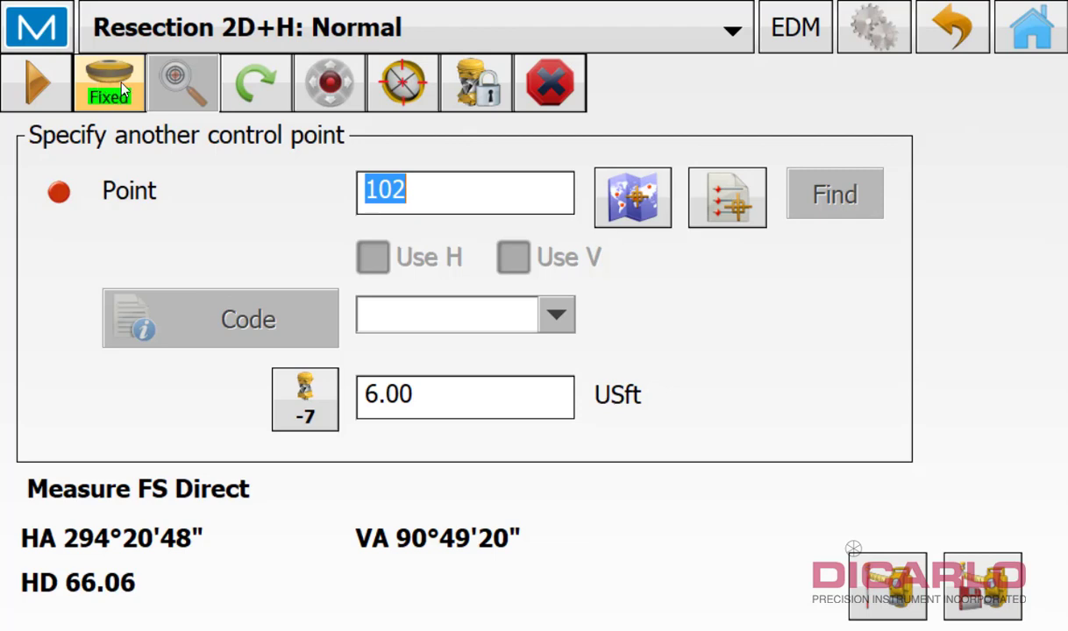
mouse_move(92, 77)
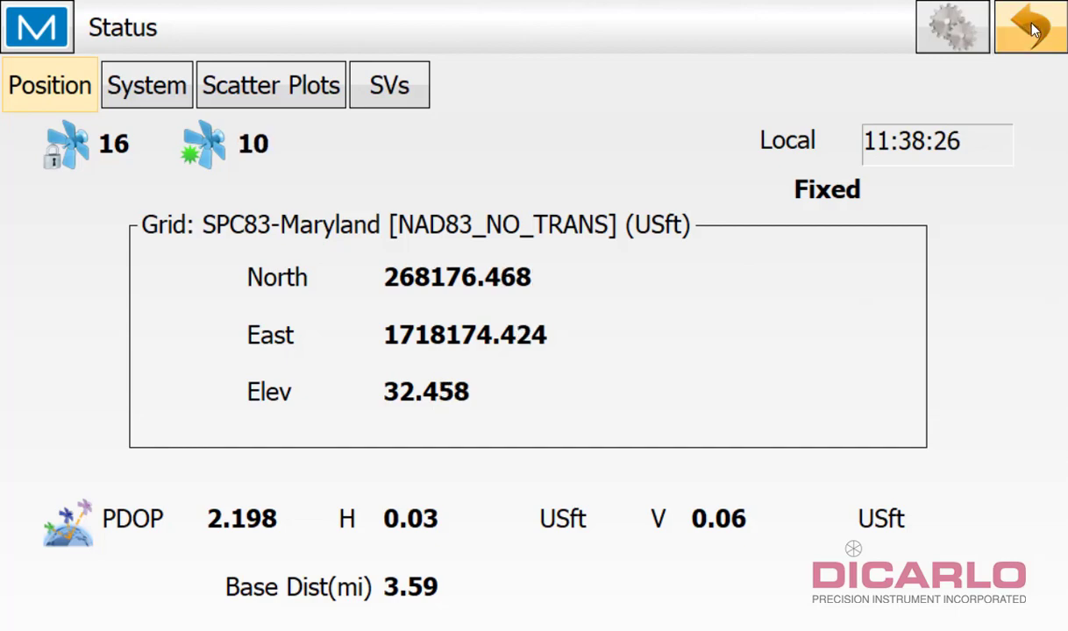
Leave the GNSS Status screen (fixed, PDOP 2.198) and return to the point 102 resection form
left_click(1029, 26)
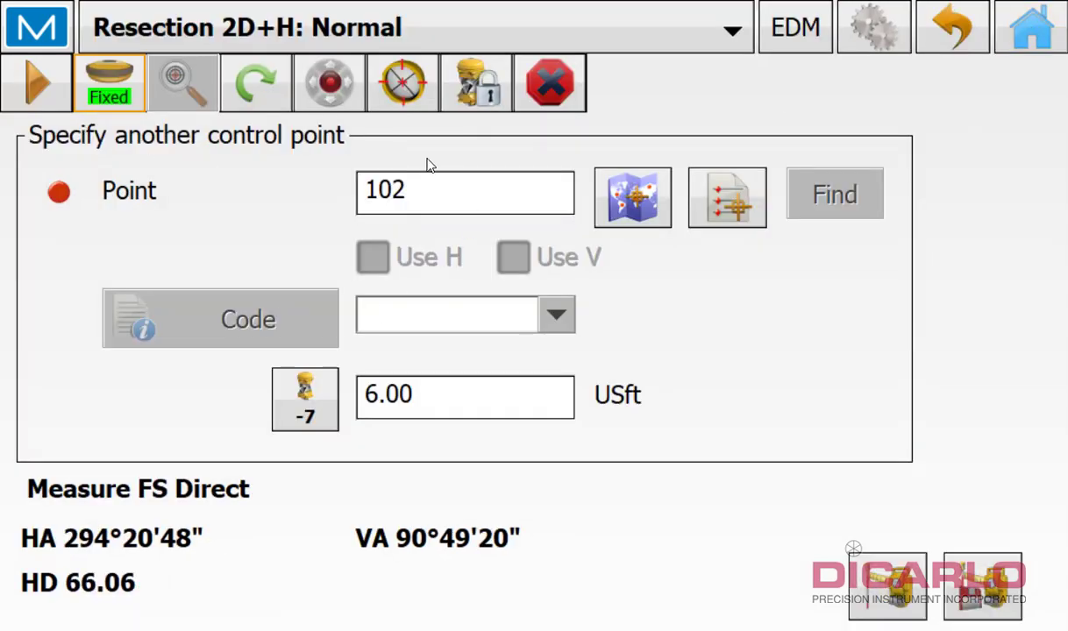
mouse_move(548, 561)
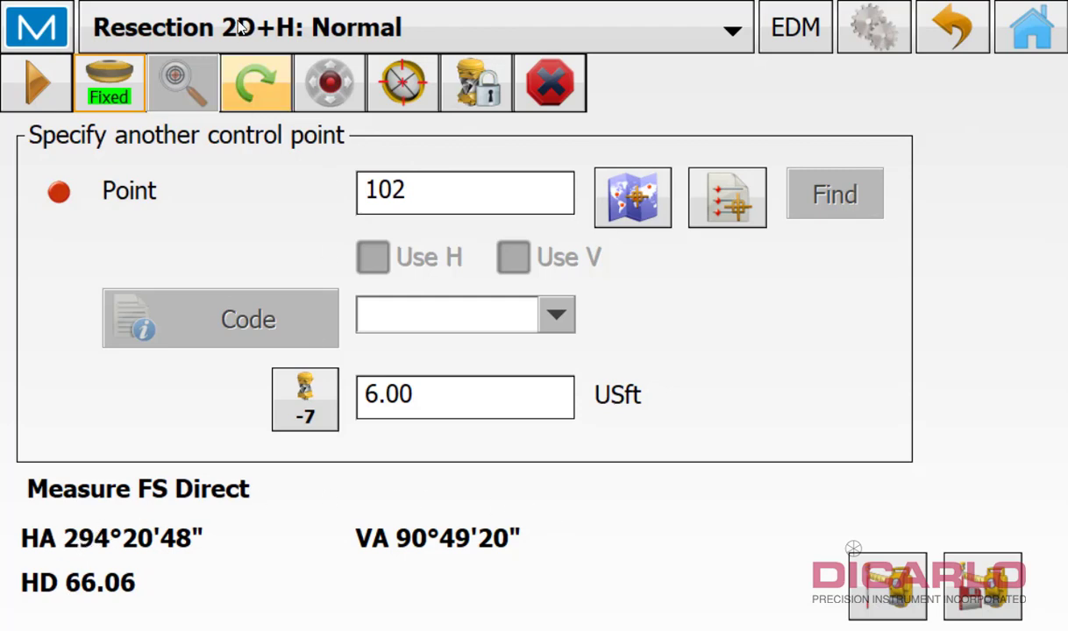
mouse_move(815, 493)
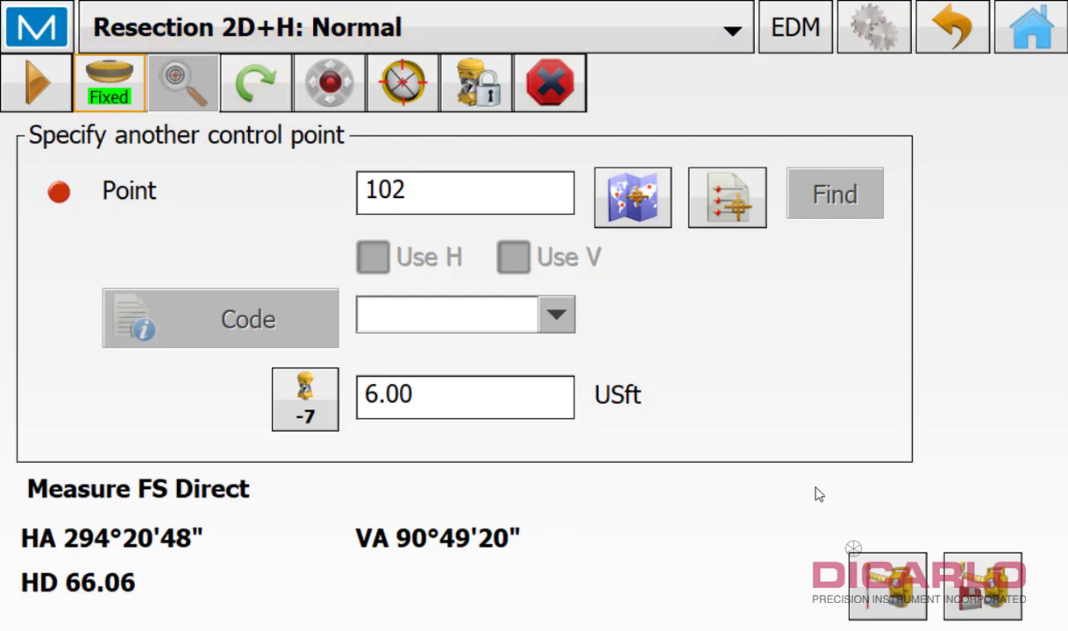
mouse_move(1021, 603)
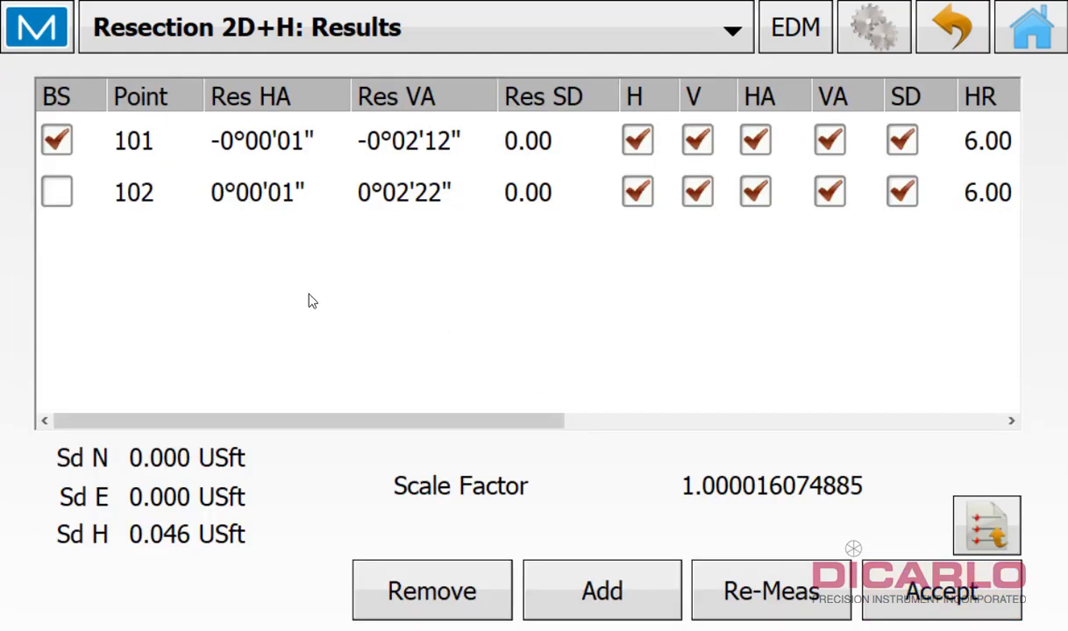
mouse_move(316, 343)
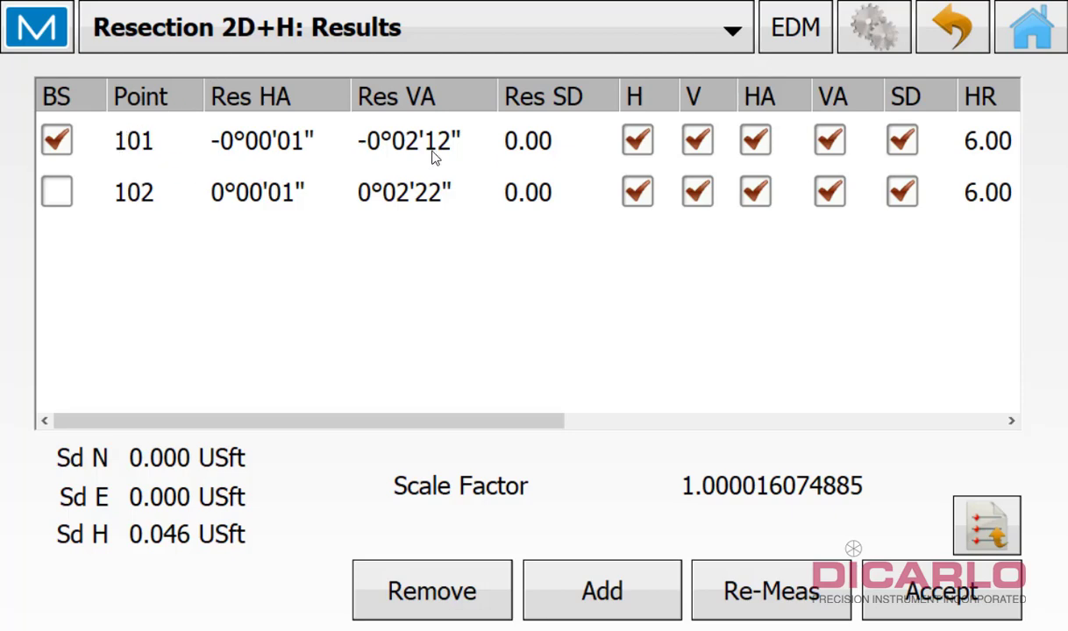
mouse_move(462, 425)
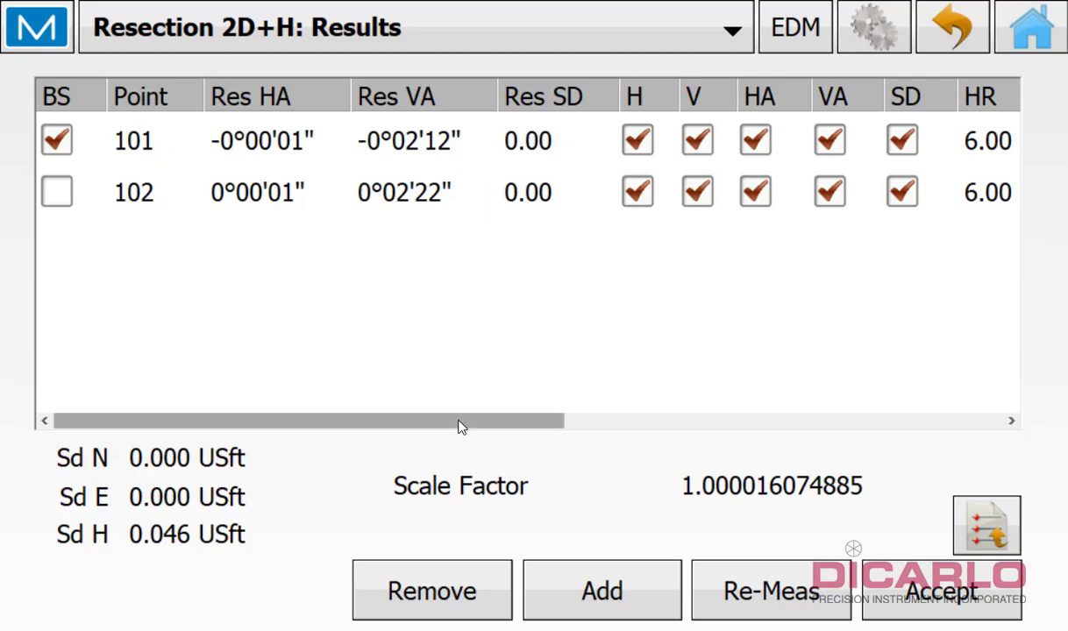
Review residuals for points 101 and 102 (Sd H 0.046 USft) and accept the resection
scroll("right", 3)
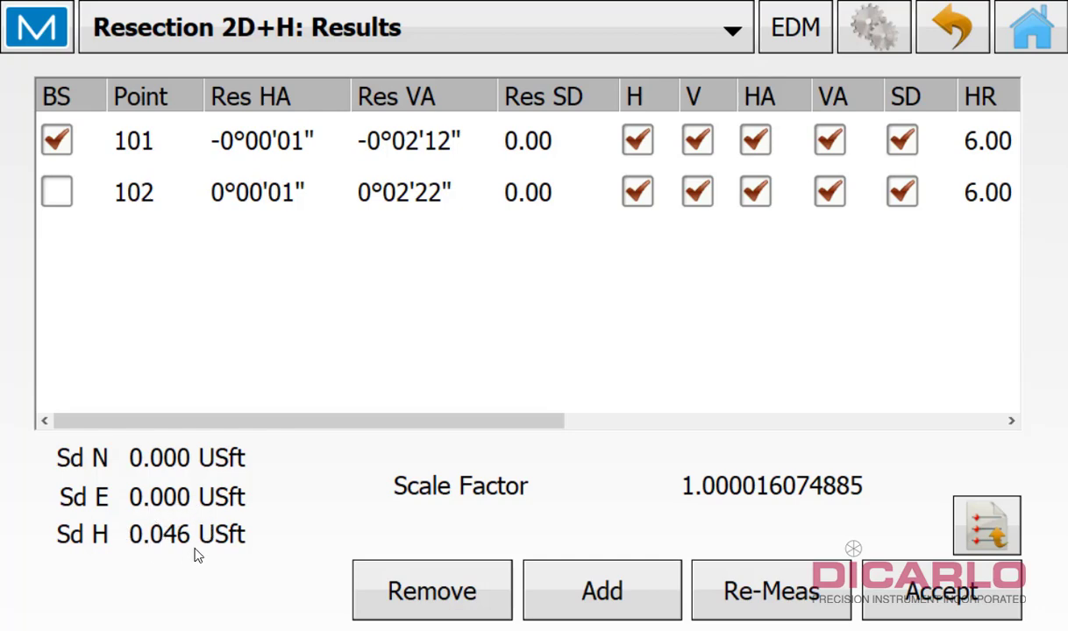
mouse_move(184, 548)
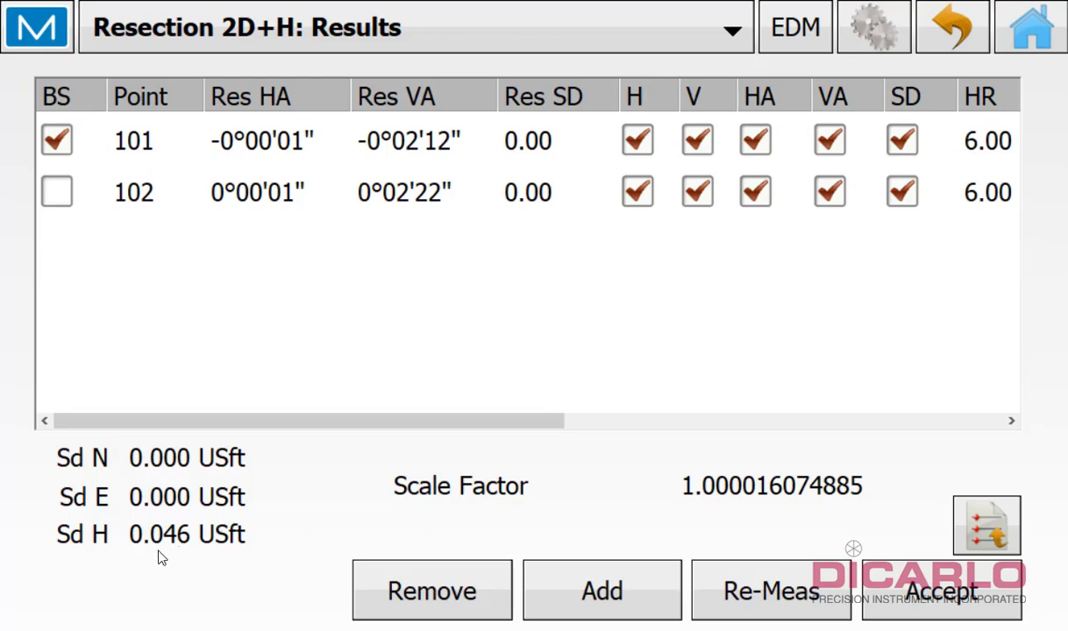
left_click(133, 191)
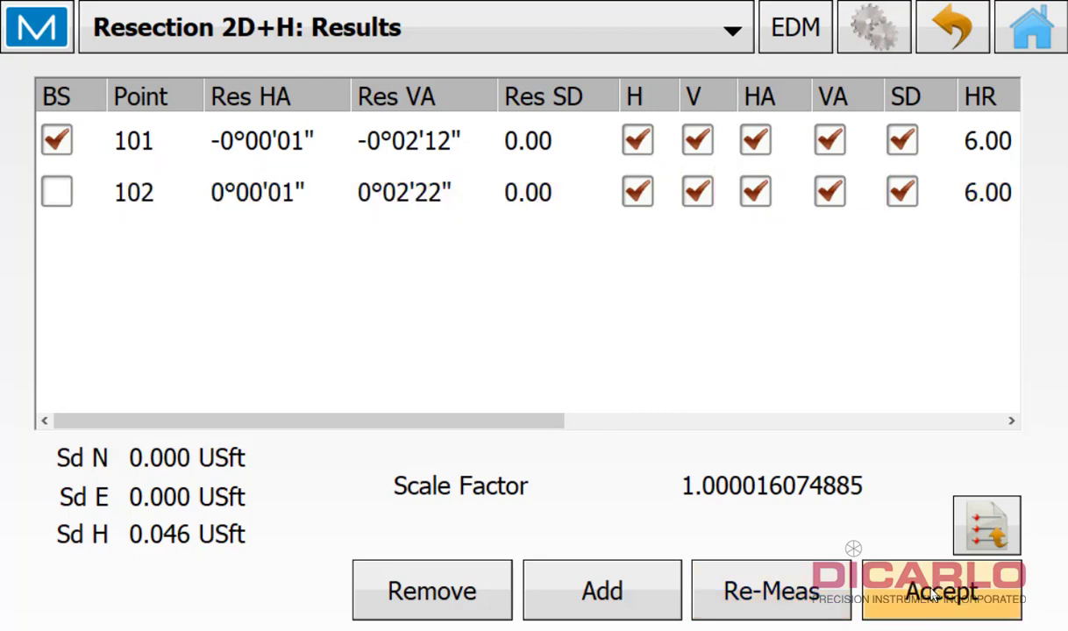
left_click(940, 590)
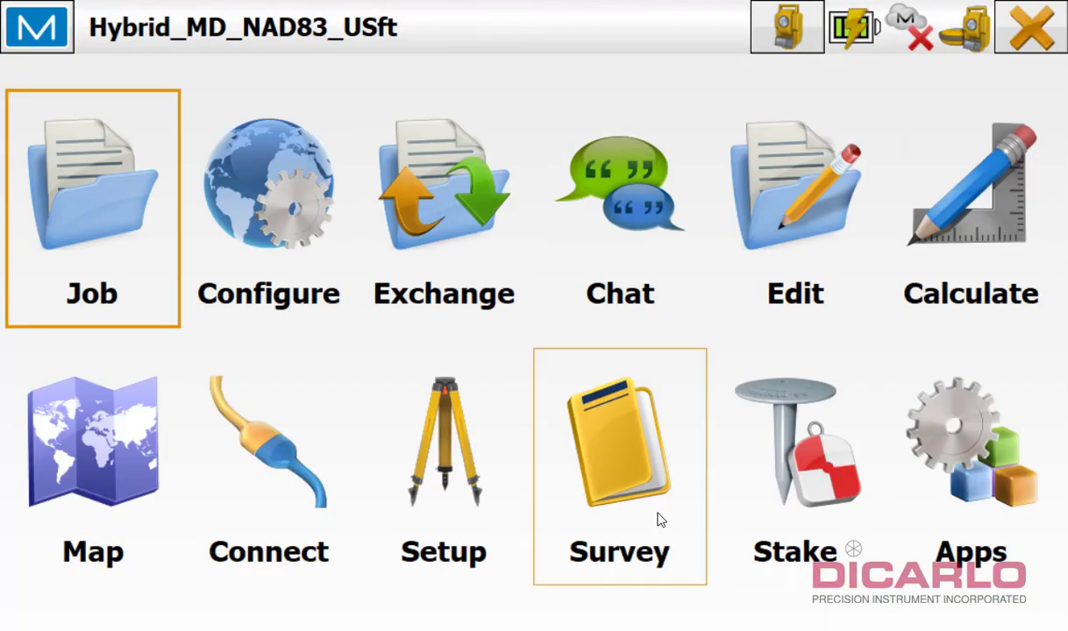
mouse_move(659, 402)
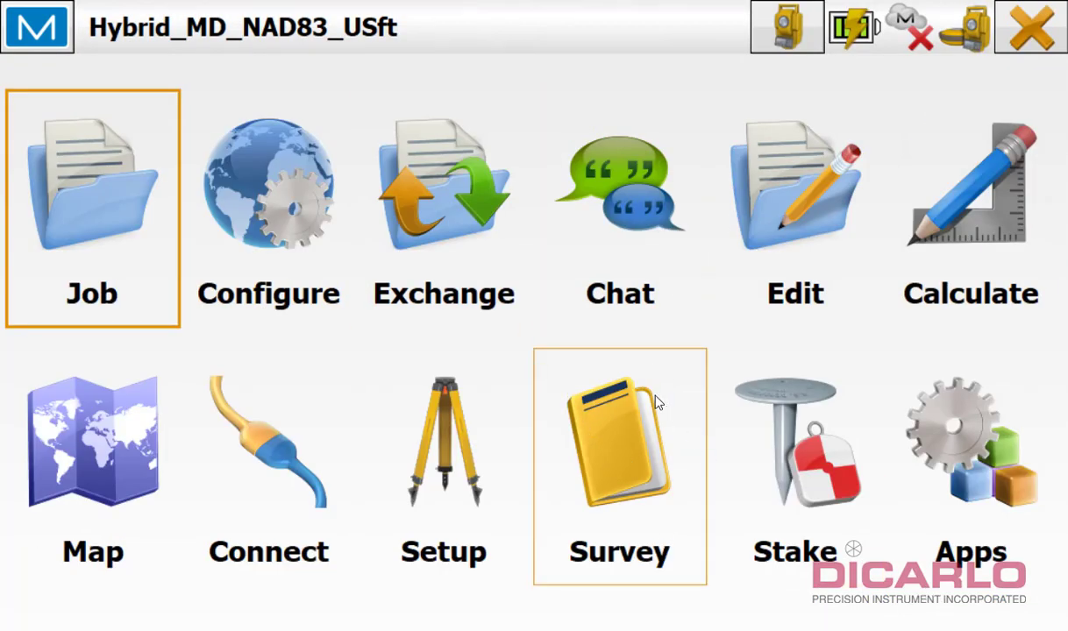
mouse_move(627, 462)
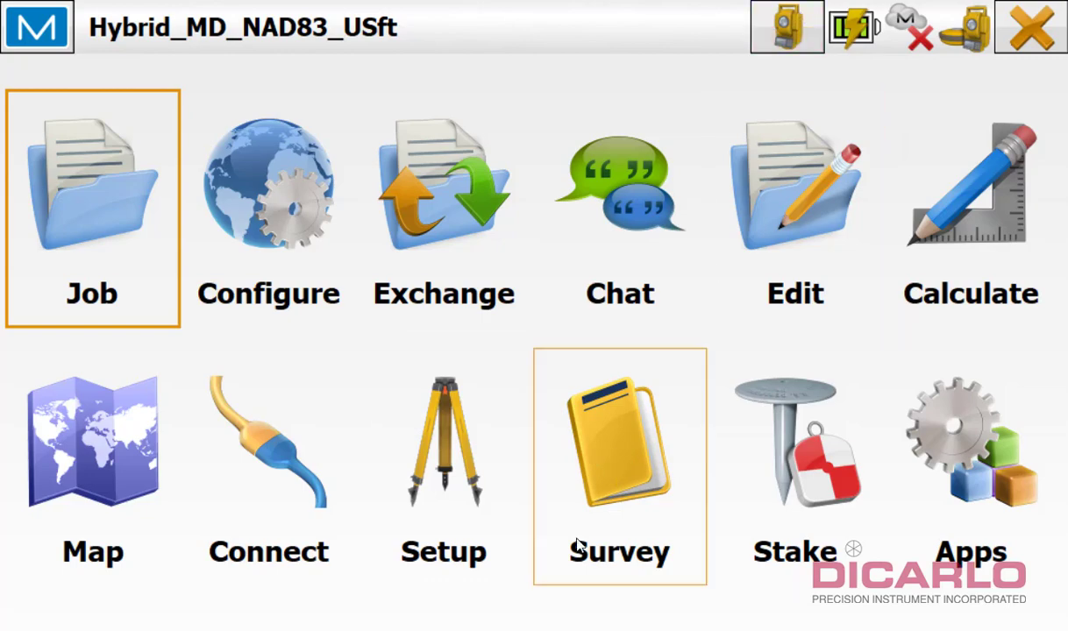
Start a Sideshot-Direct map survey and open the Map Properties entity display settings
left_click(619, 443)
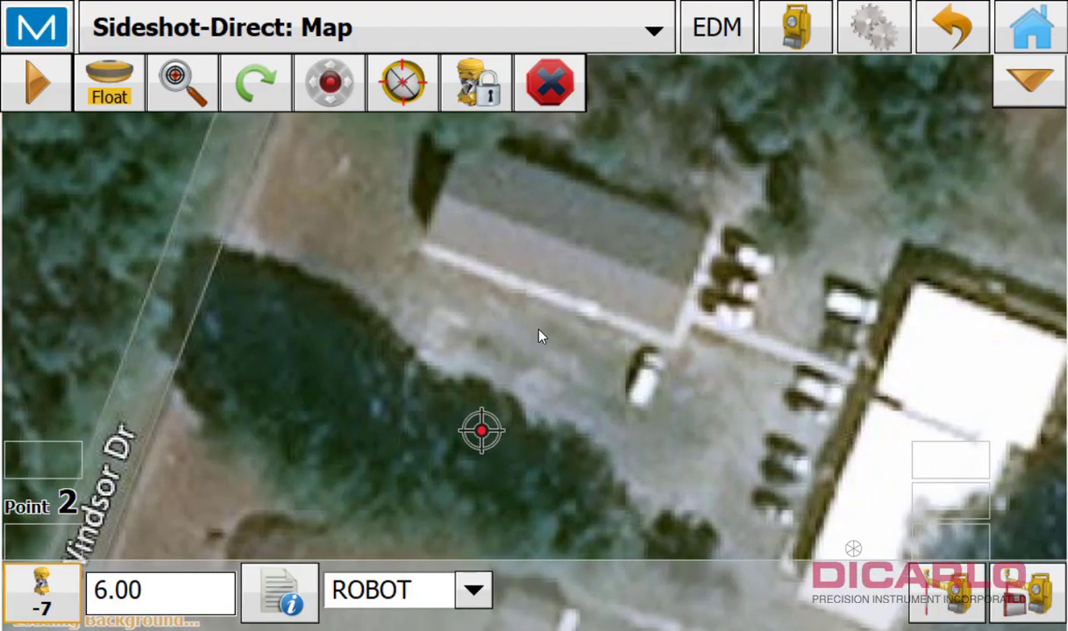
mouse_move(464, 439)
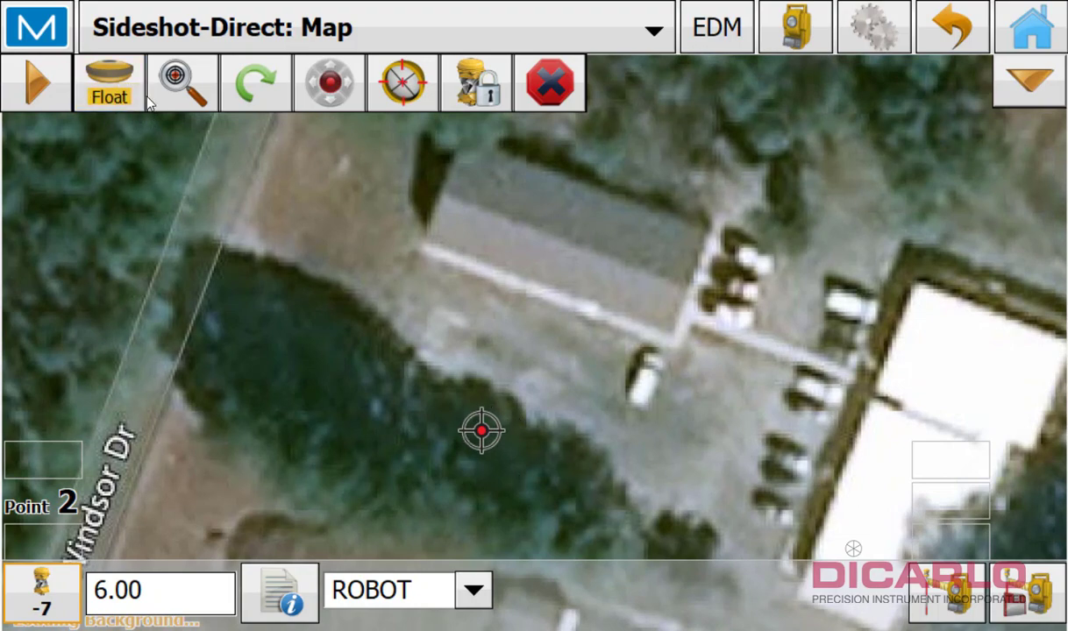
left_click(1029, 83)
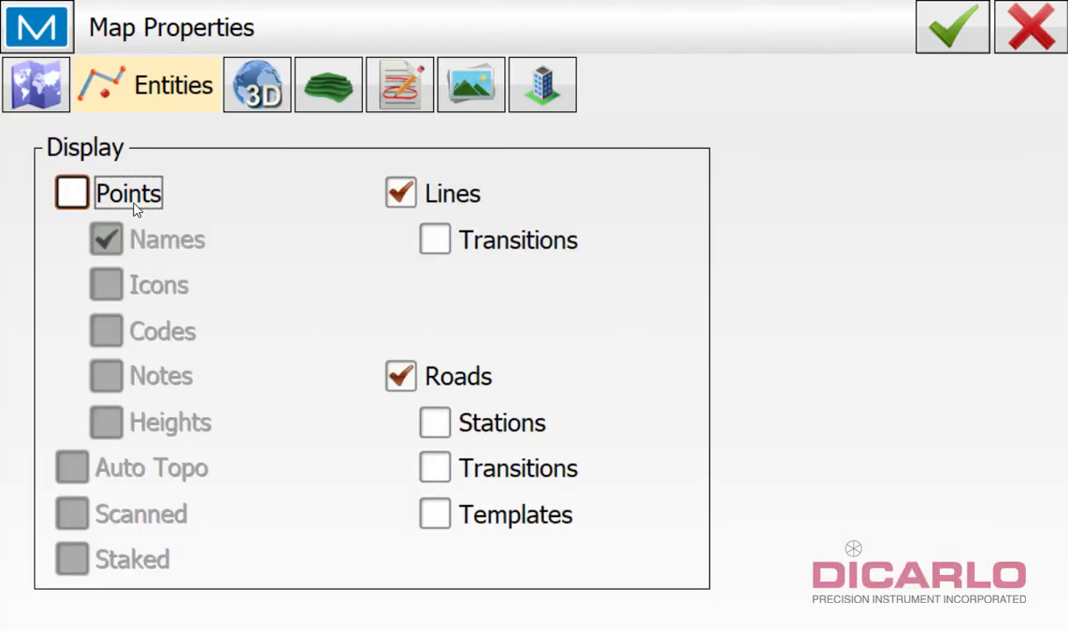
Turn on point display so points 1, 101 and 102 appear, then bring up the main menu
left_click(71, 193)
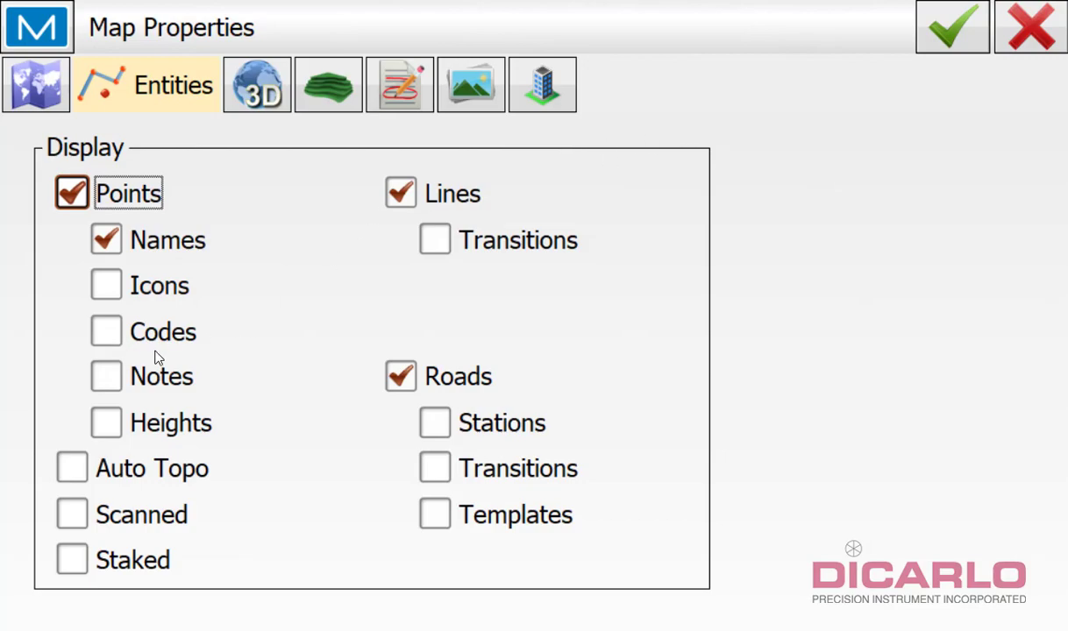
left_click(951, 26)
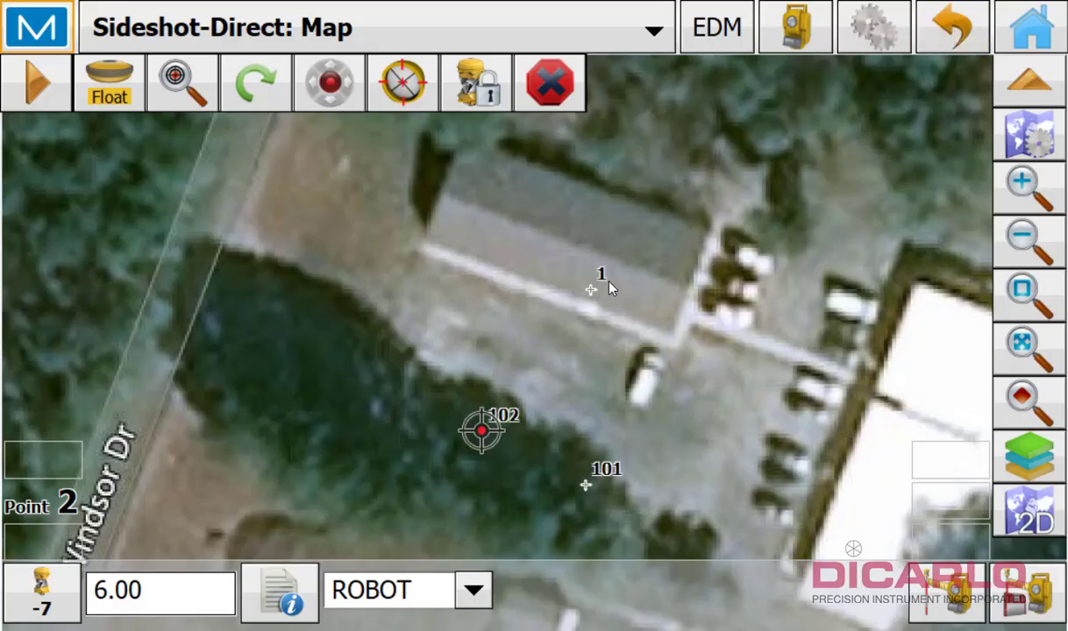
mouse_move(622, 283)
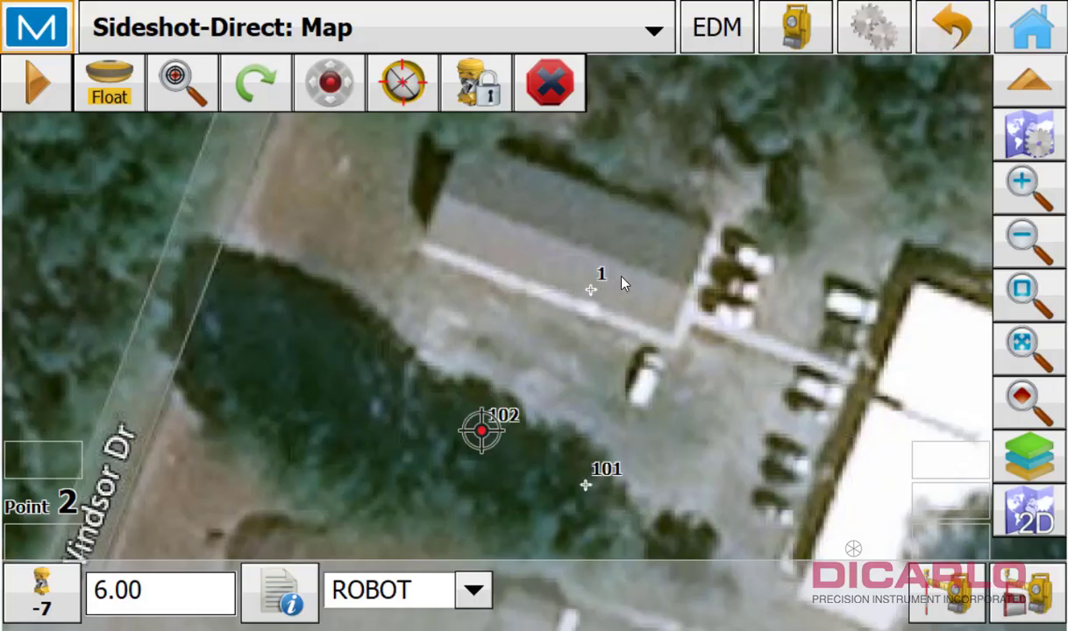
left_click(109, 83)
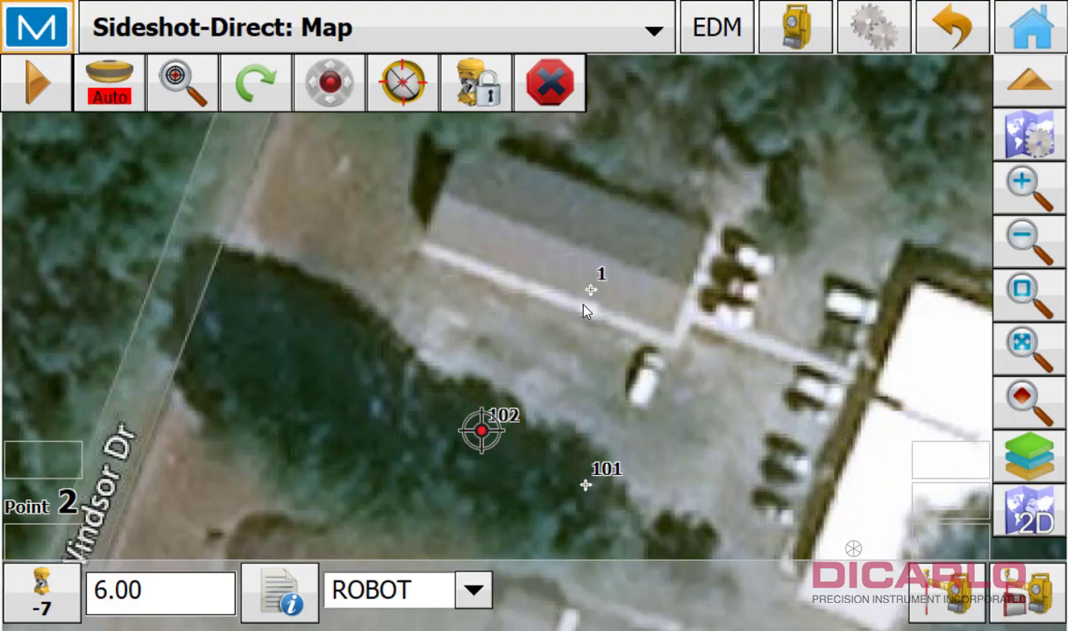
mouse_move(495, 442)
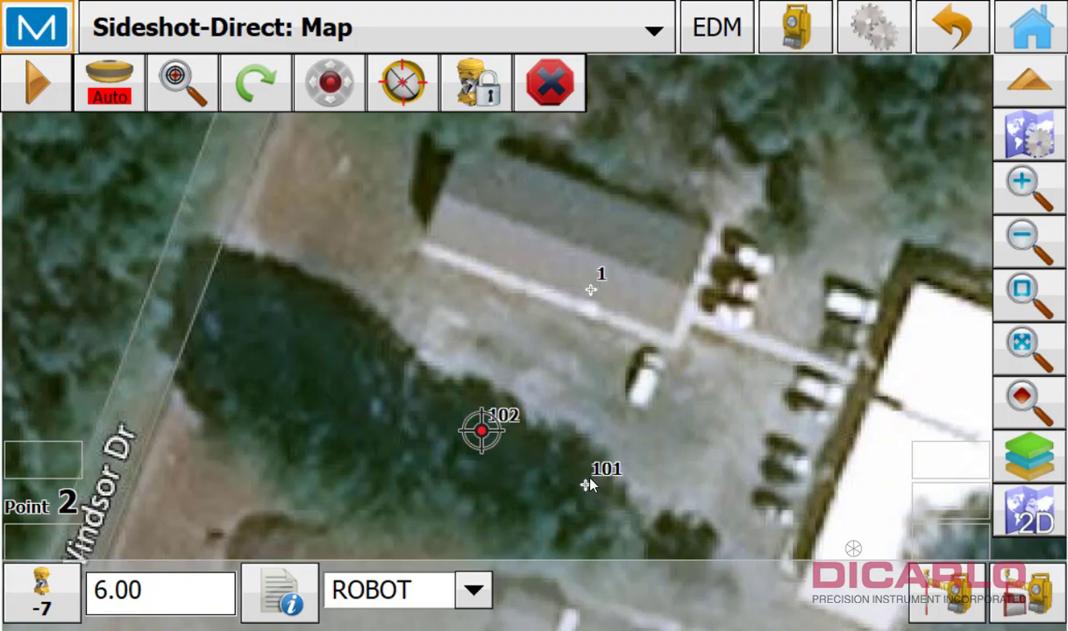
mouse_move(343, 310)
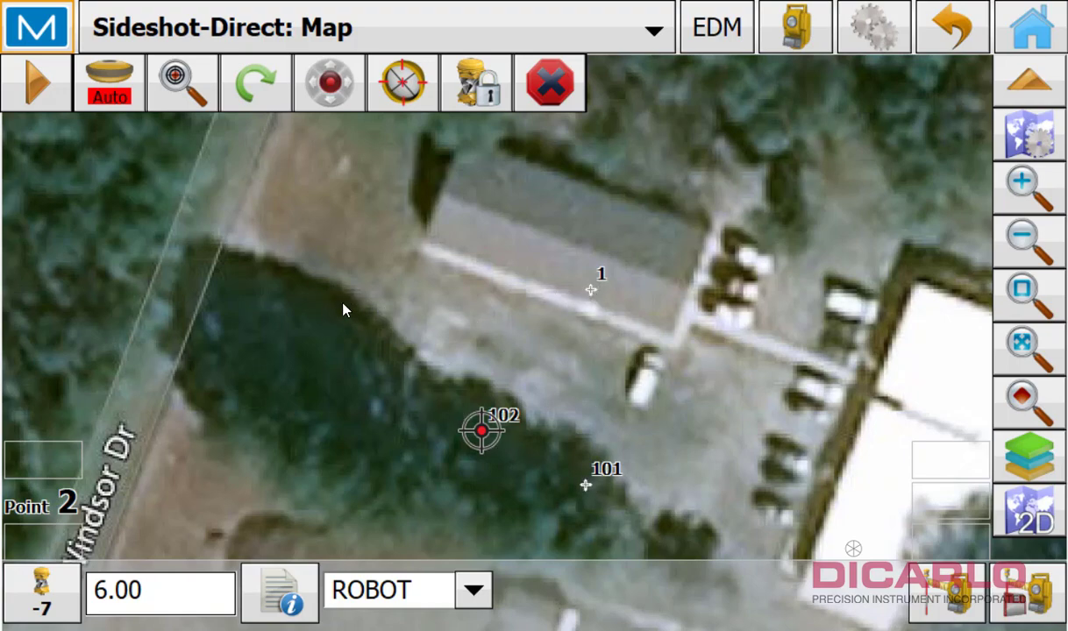
mouse_move(546, 313)
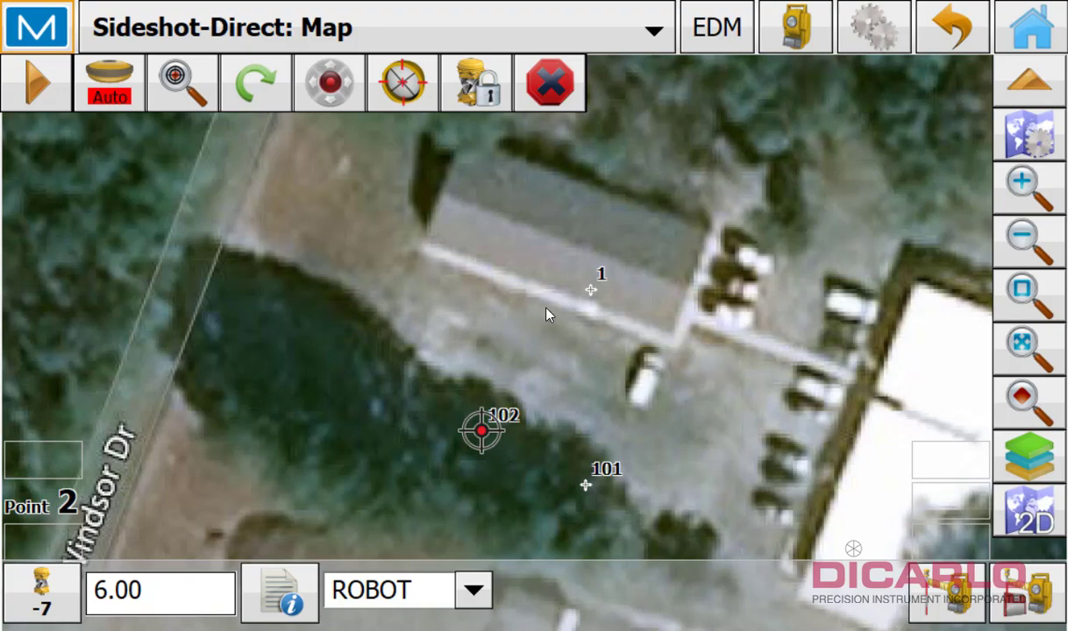
mouse_move(601, 296)
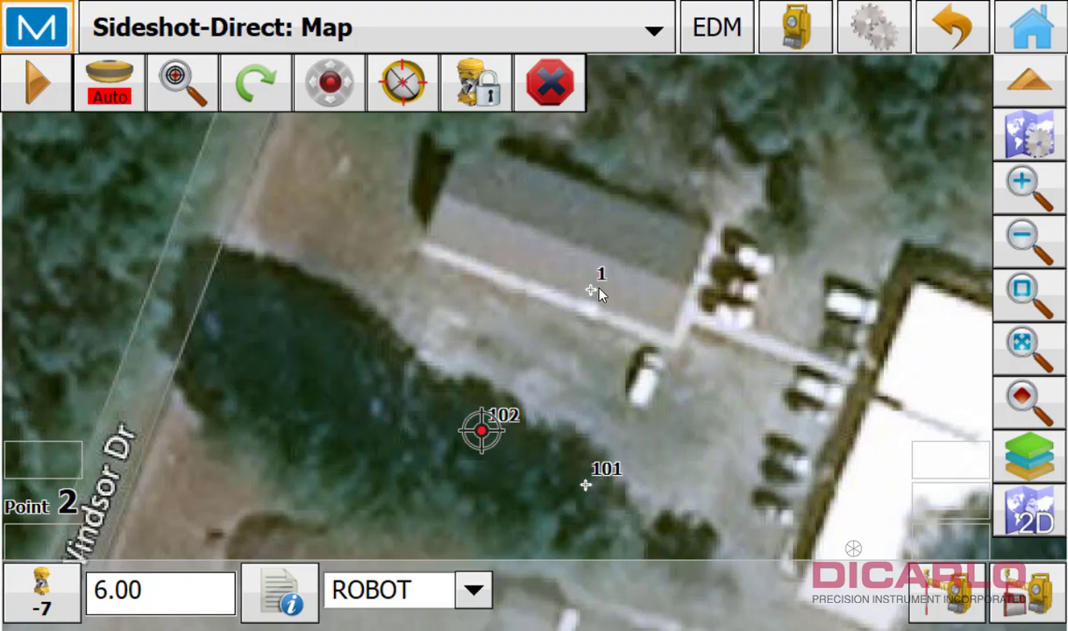
mouse_move(357, 354)
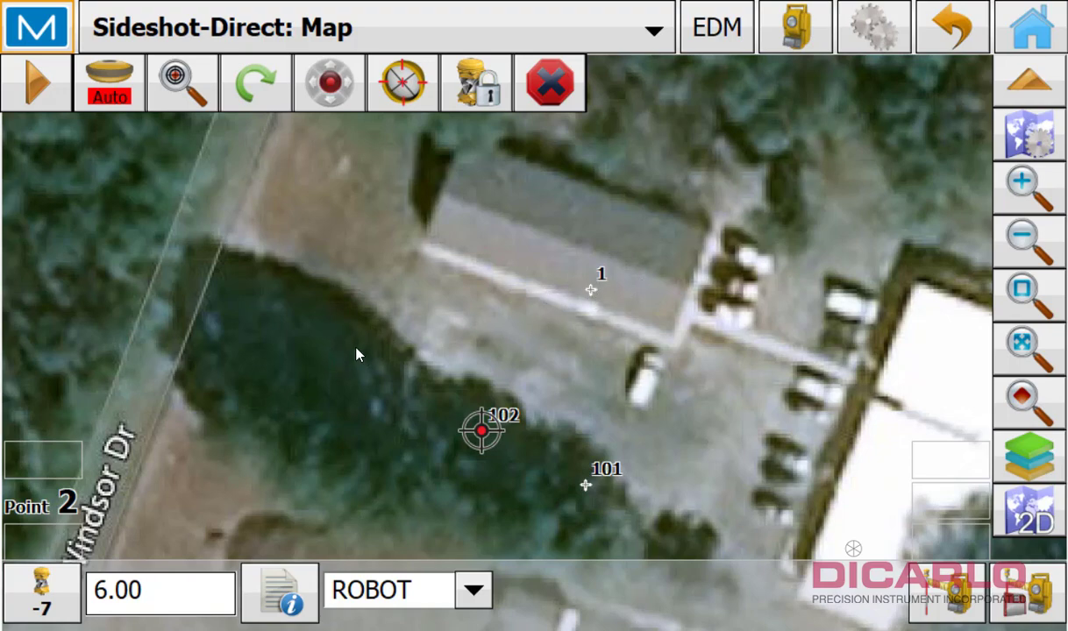
mouse_move(579, 368)
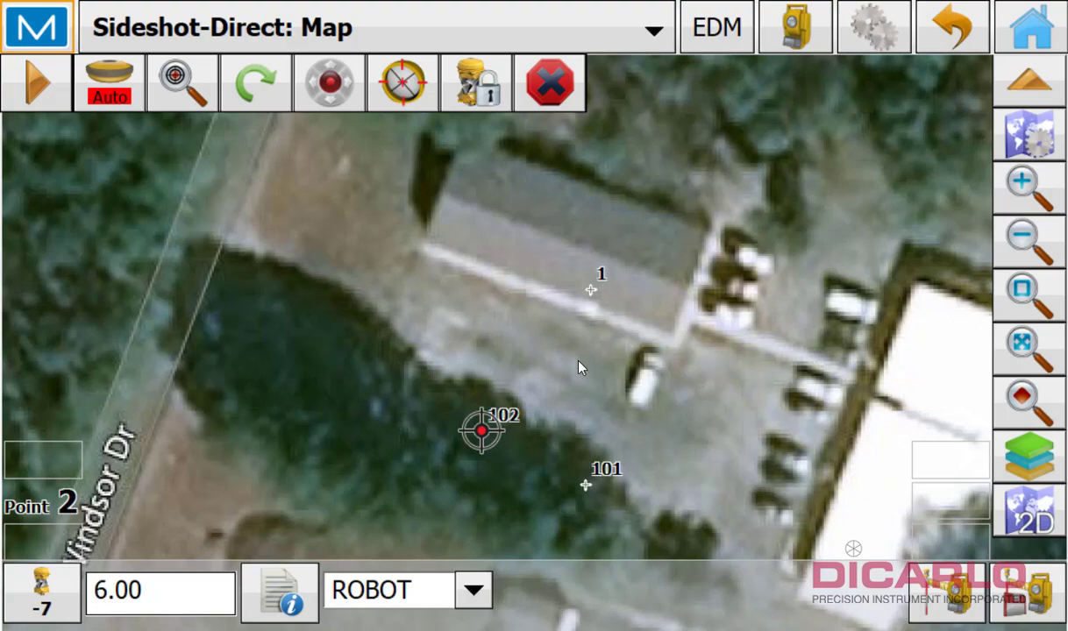
mouse_move(592, 485)
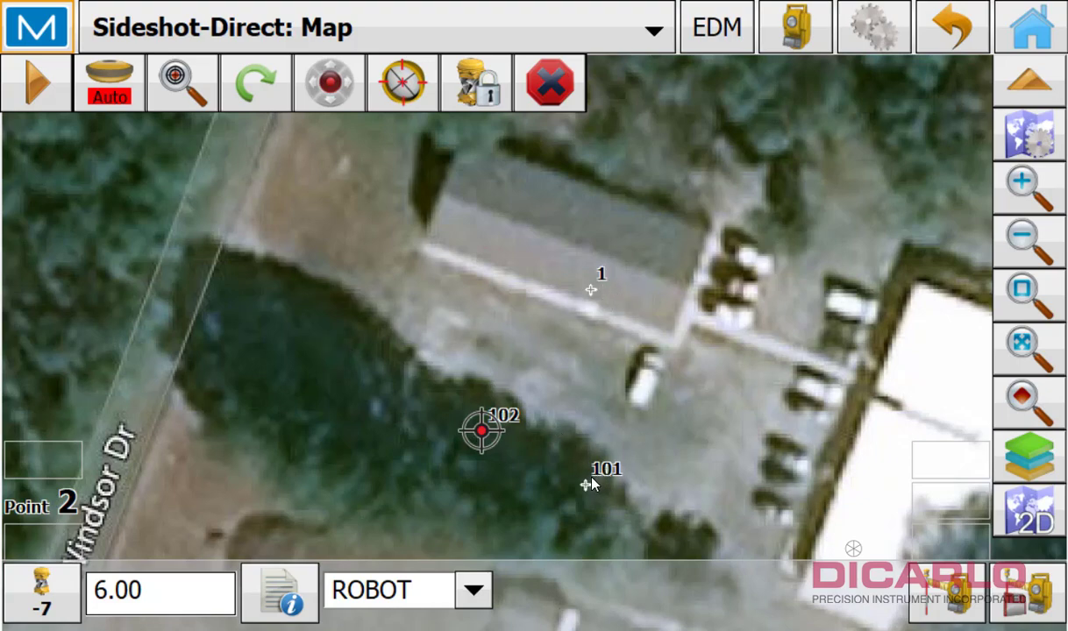
mouse_move(603, 323)
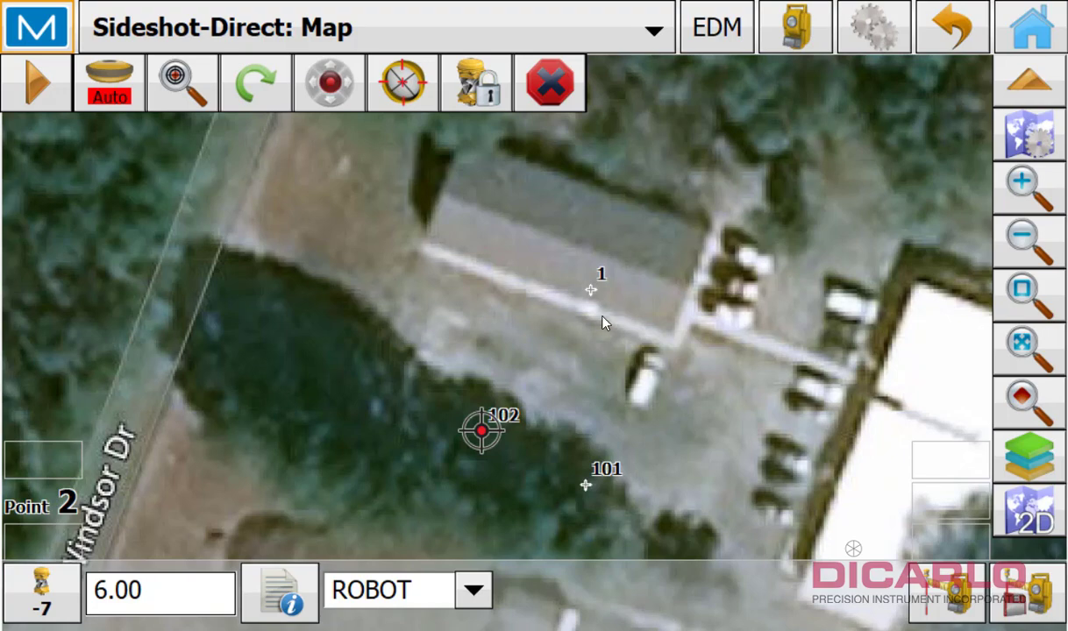
left_click(37, 26)
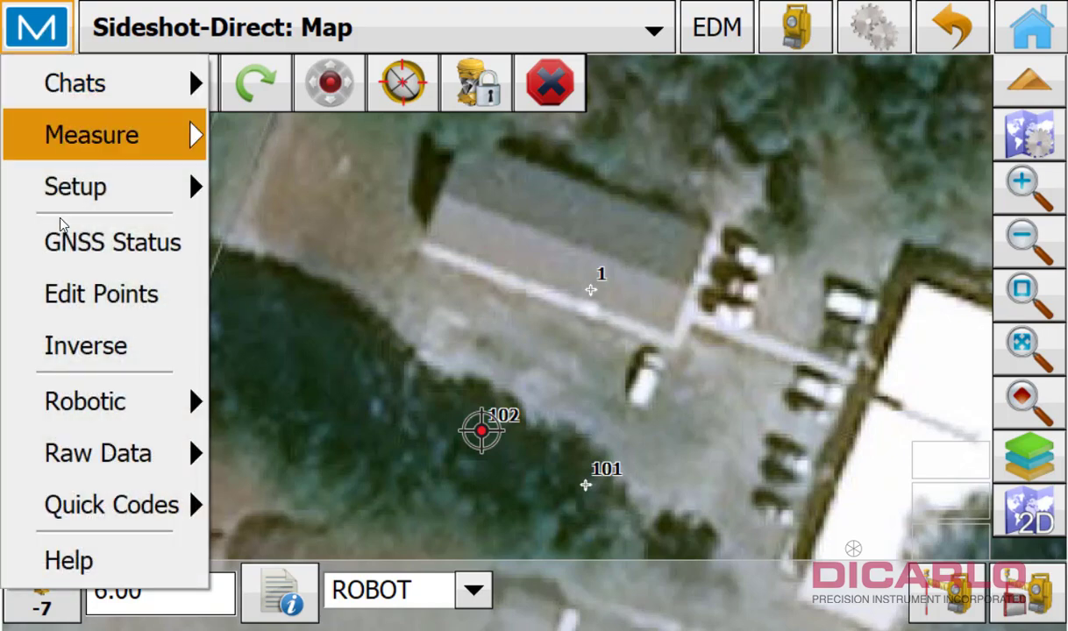
Edit point 102 from the stored points list and save it with code GPS-RESECT
left_click(101, 293)
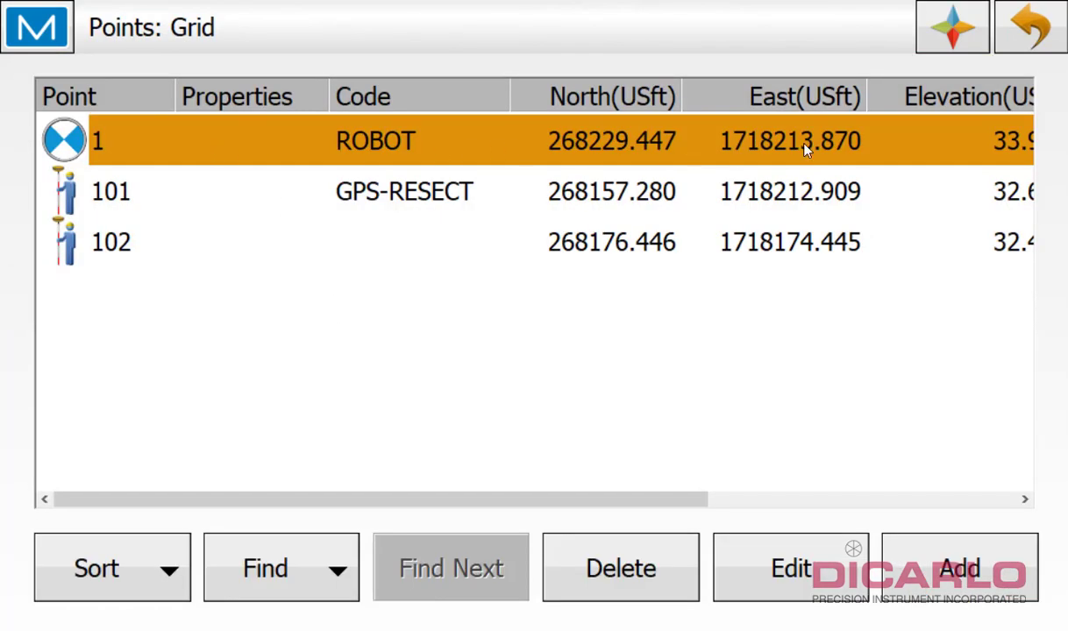
mouse_move(813, 119)
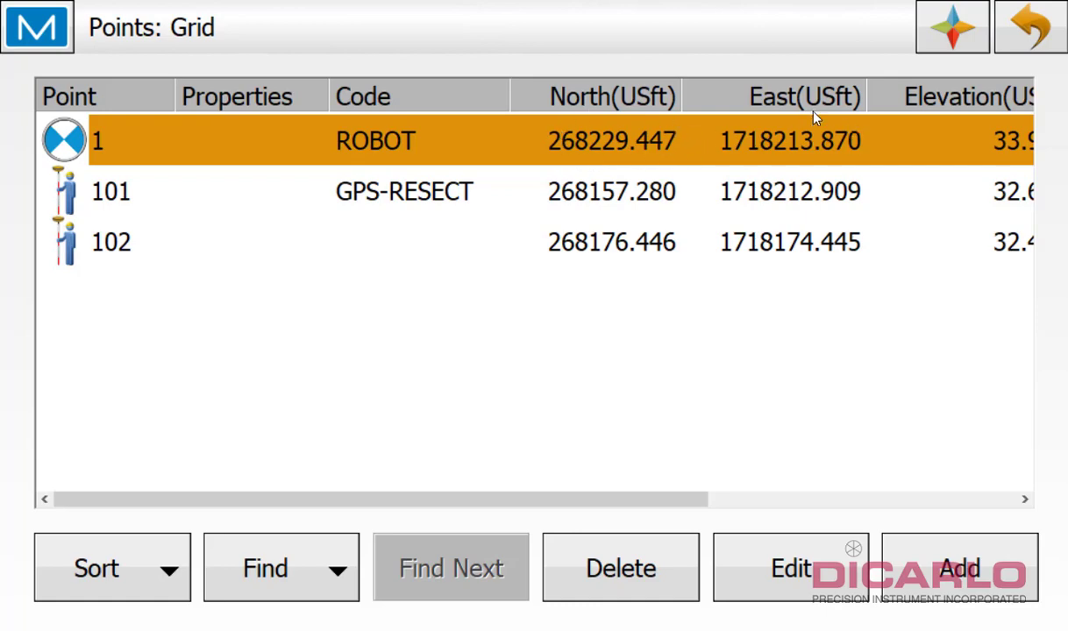
scroll("right", 3)
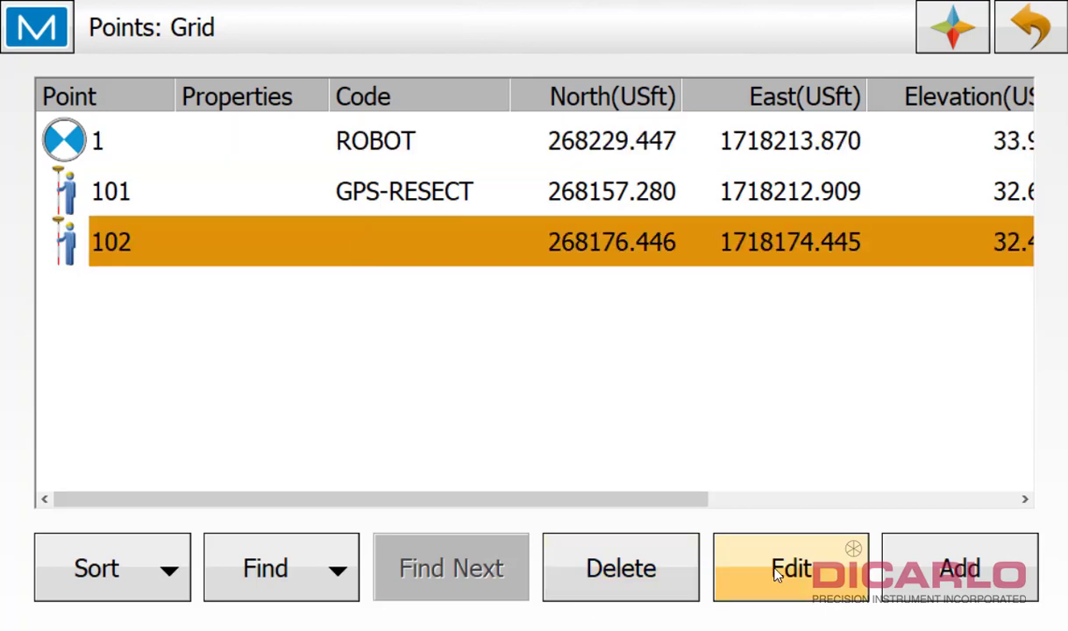
left_click(789, 567)
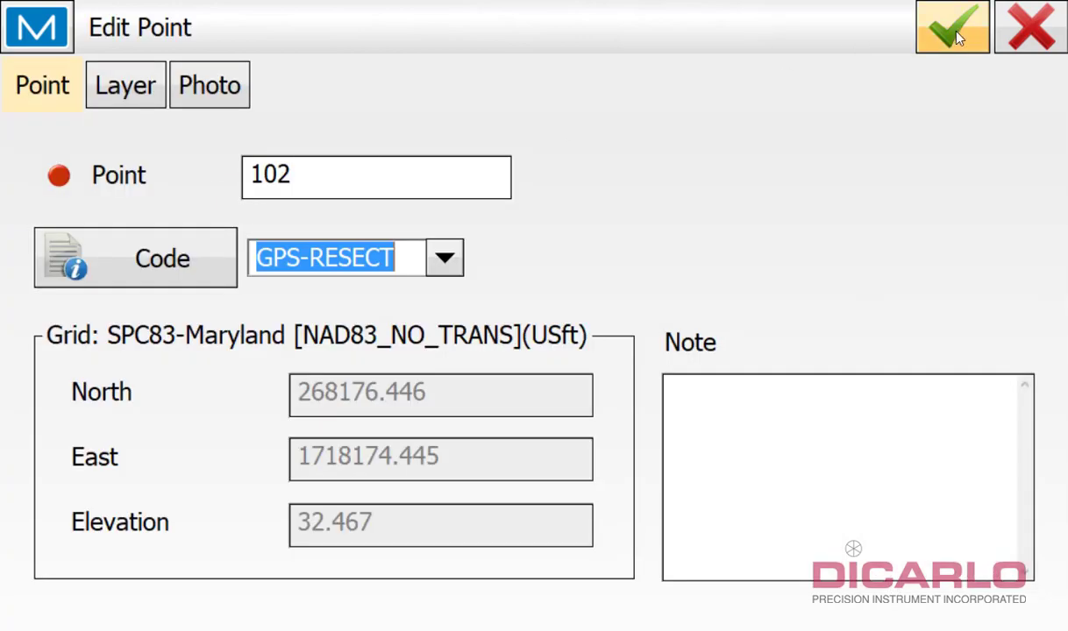
left_click(951, 26)
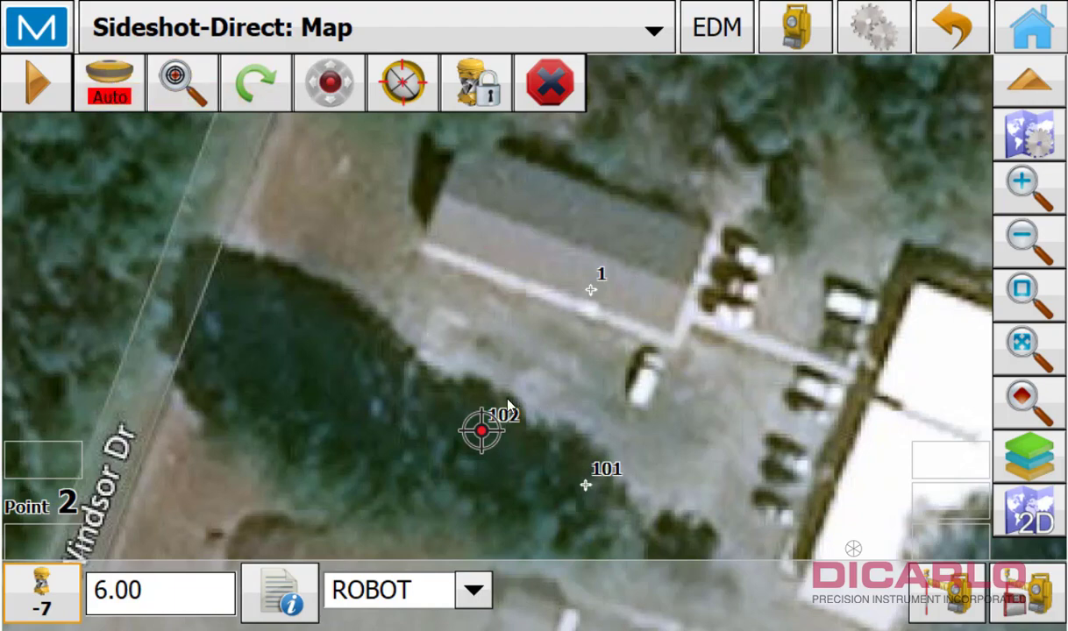
mouse_move(495, 432)
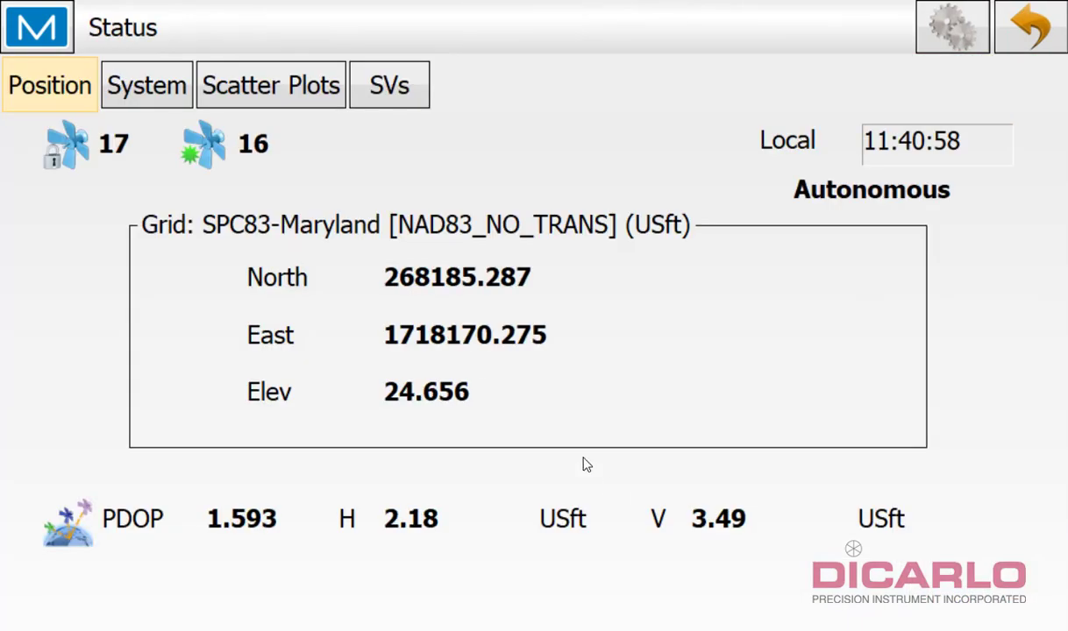
Check GNSS status, switch to Topo, then return to robotic sideshot with next point 103
left_click(146, 84)
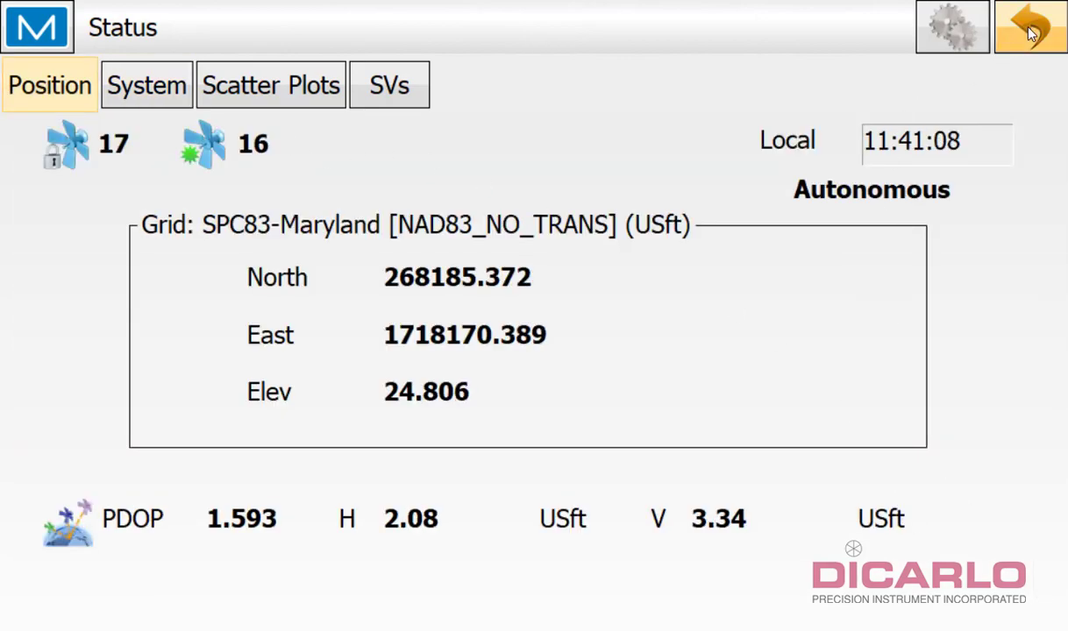
left_click(1029, 27)
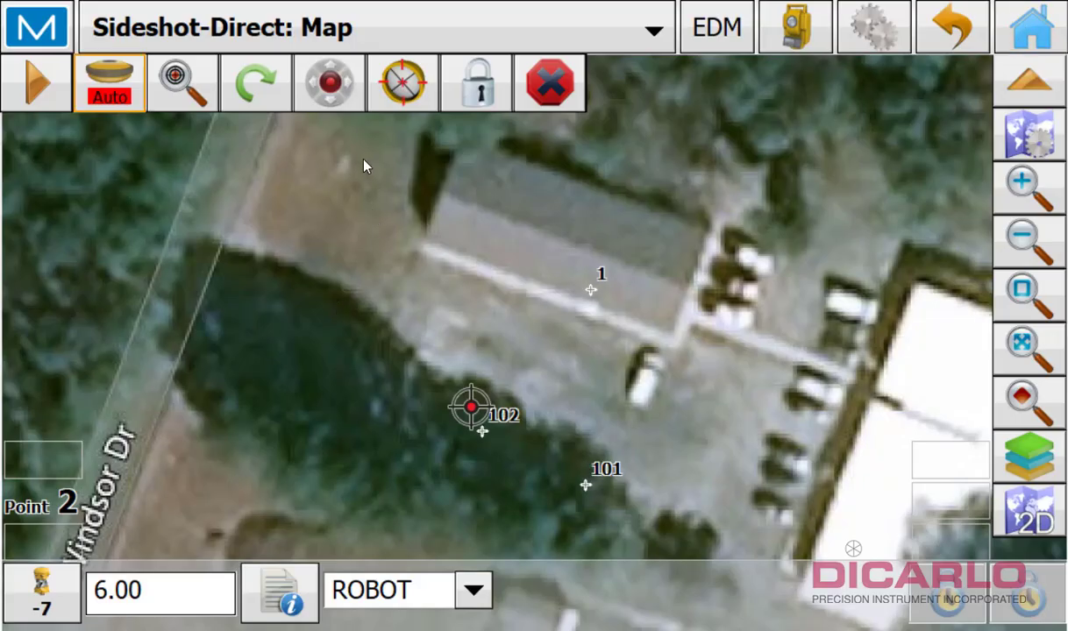
left_click(475, 83)
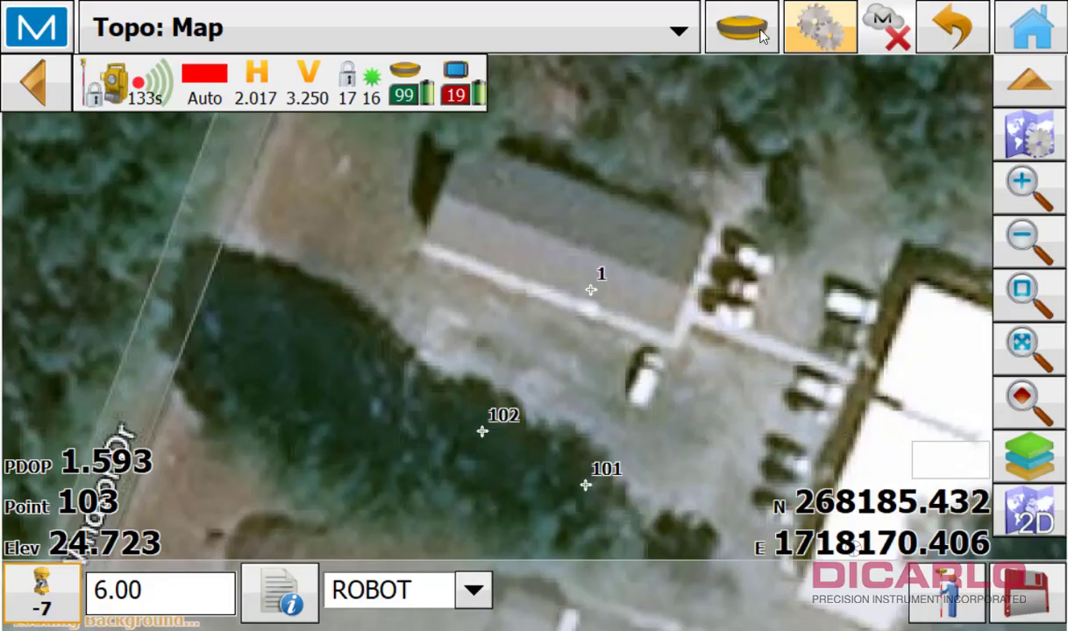
left_click(472, 406)
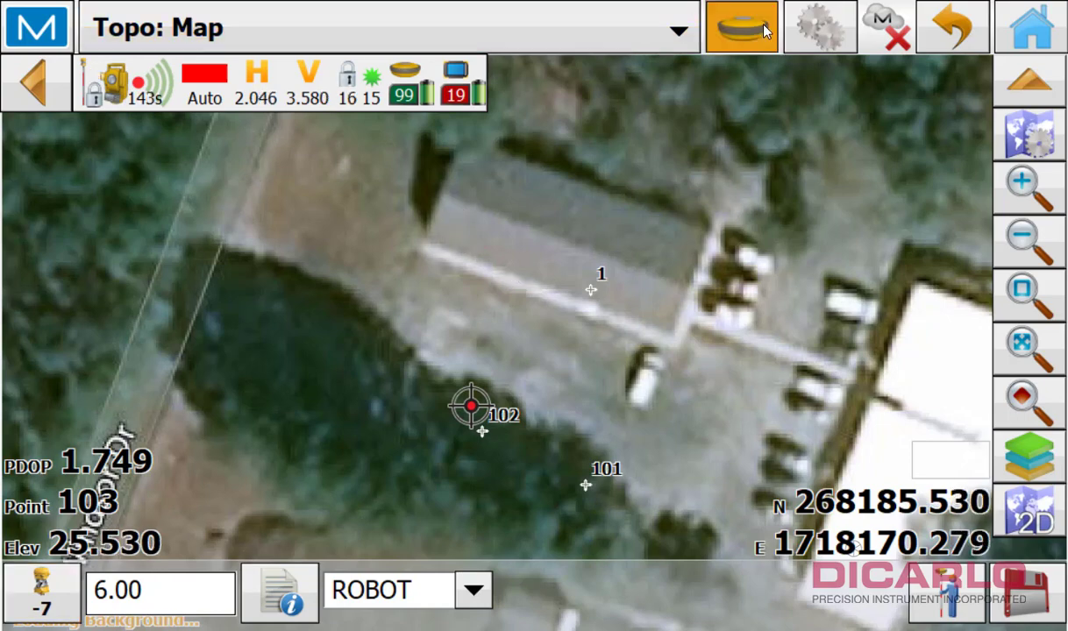
left_click(741, 26)
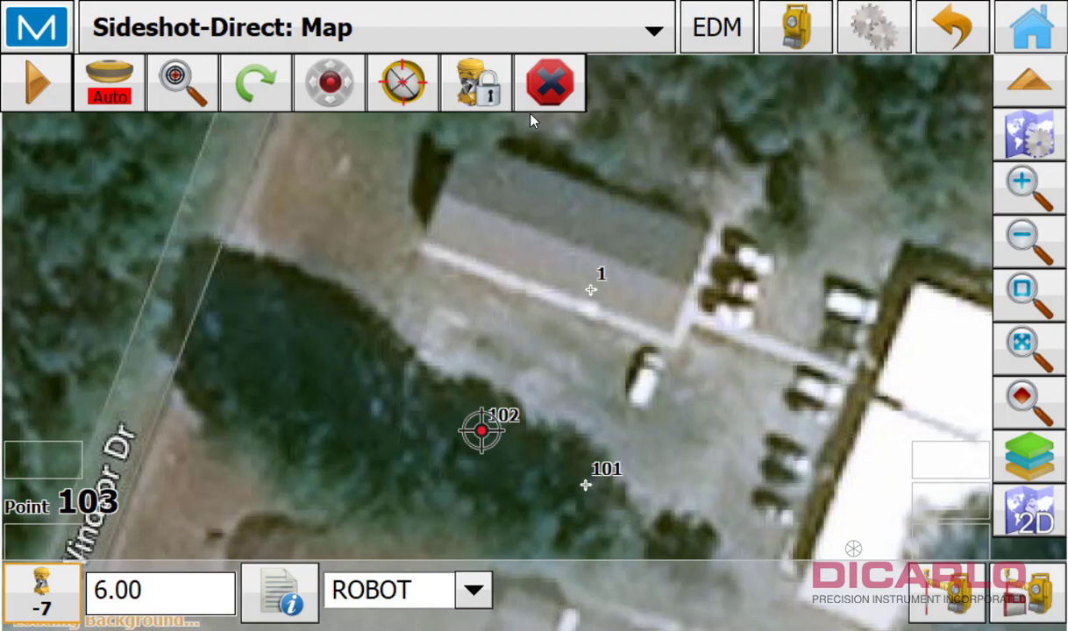
mouse_move(855, 454)
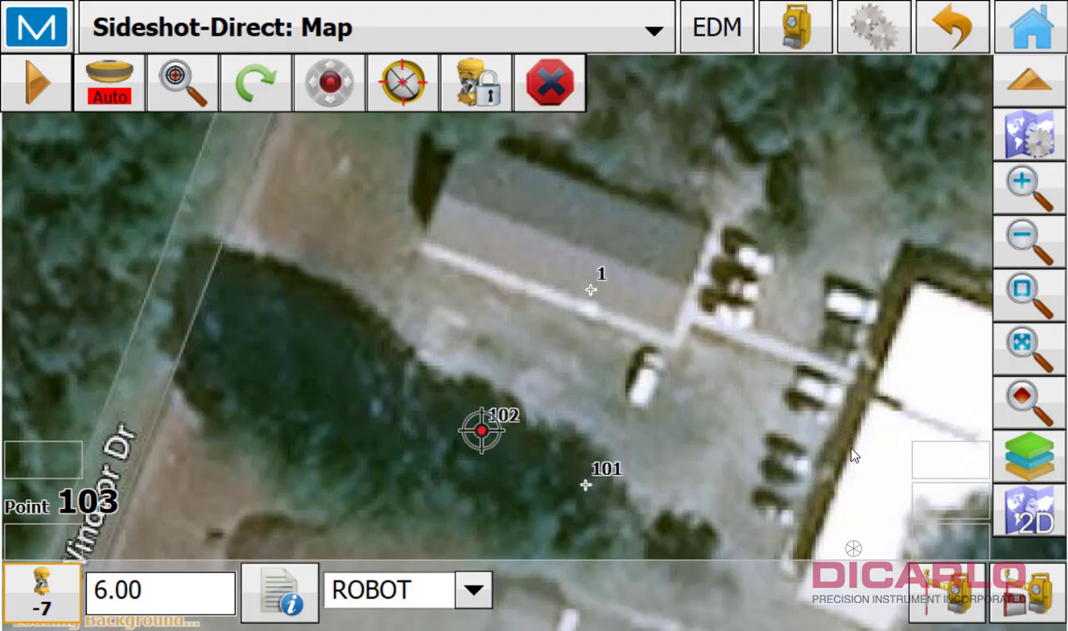
mouse_move(59, 548)
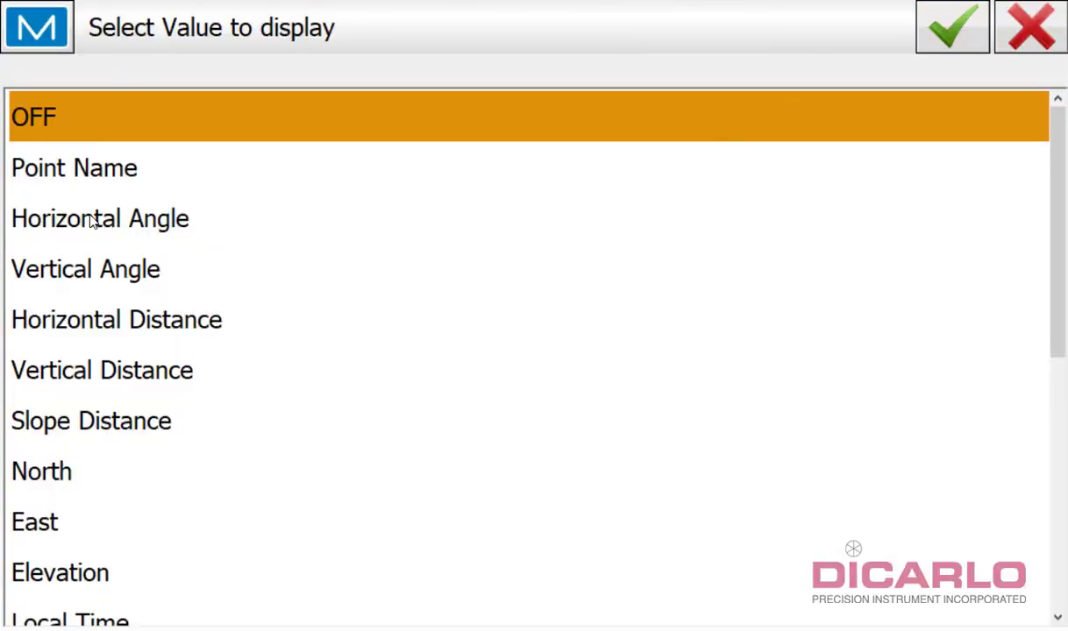
Set the map readouts to Horizontal Angle, Vertical Angle and Horizontal Distance
left_click(951, 27)
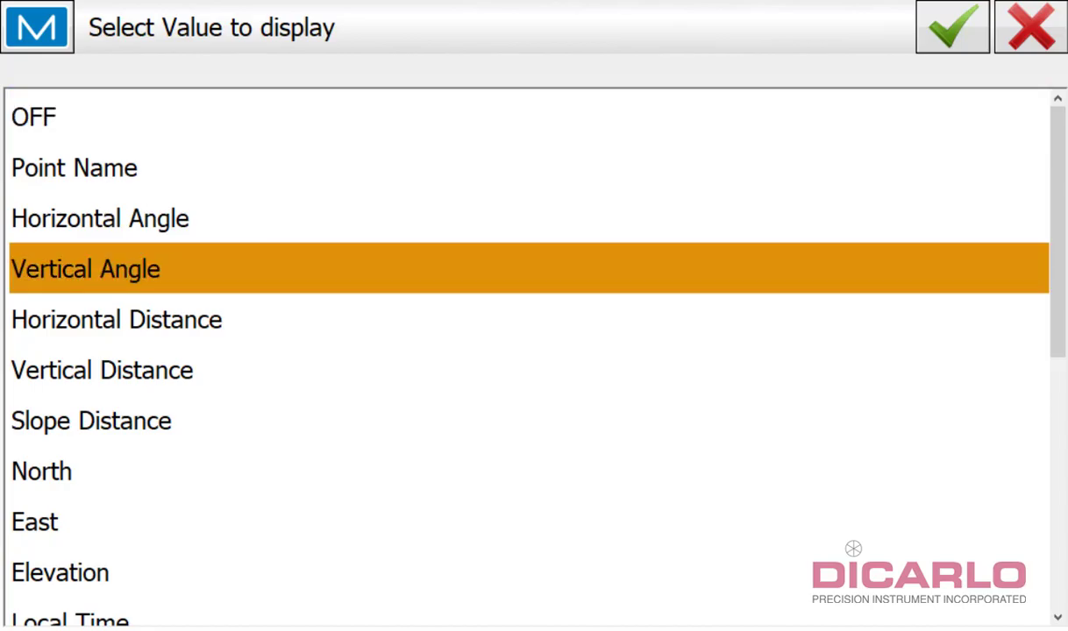
left_click(951, 27)
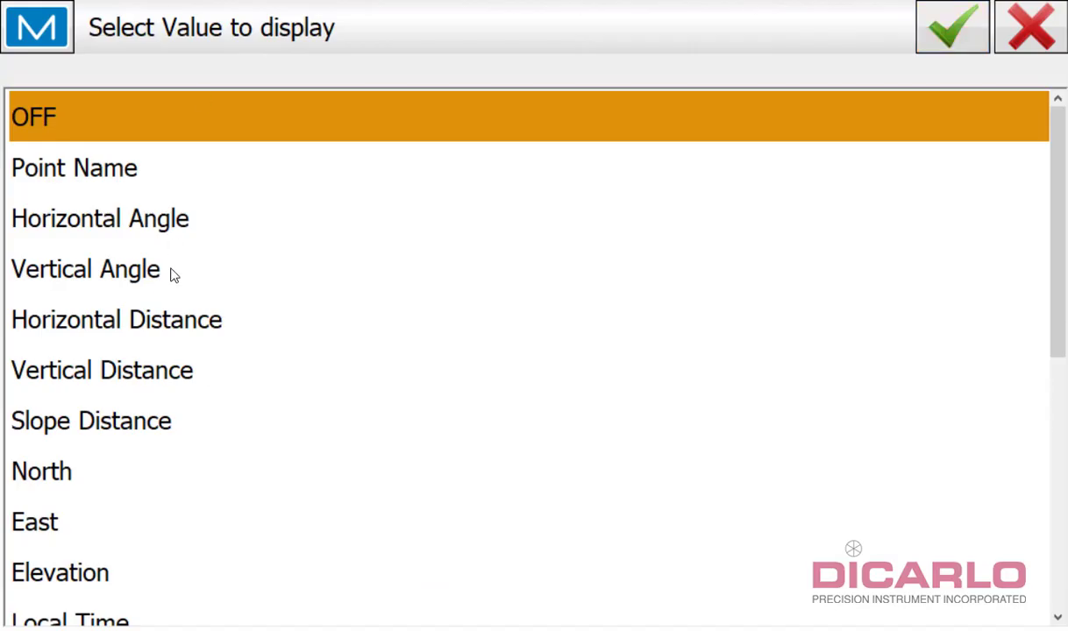
left_click(116, 319)
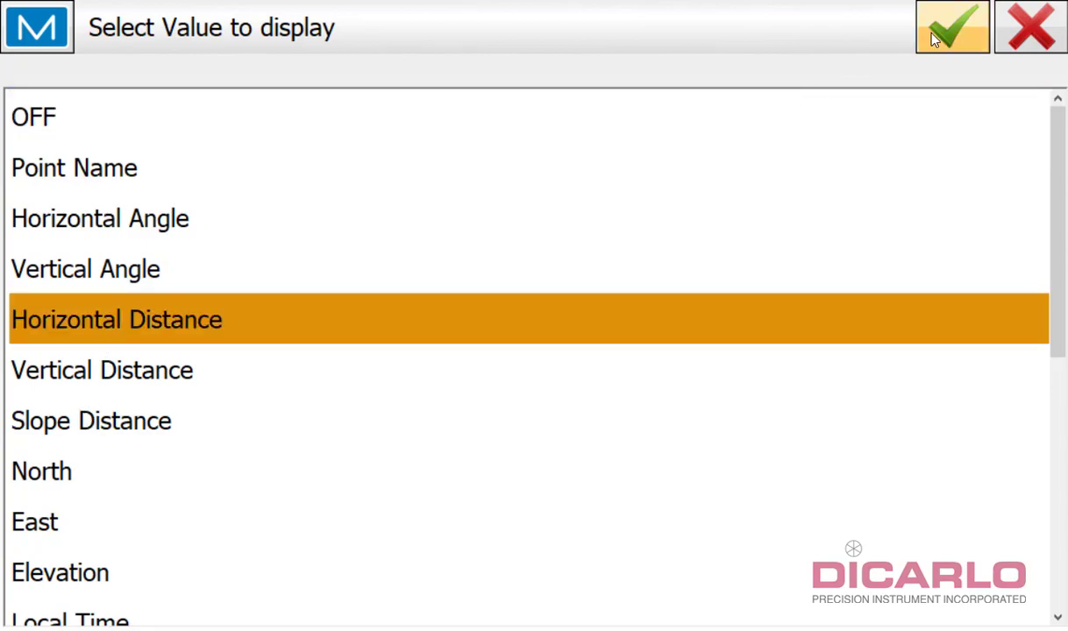
left_click(951, 26)
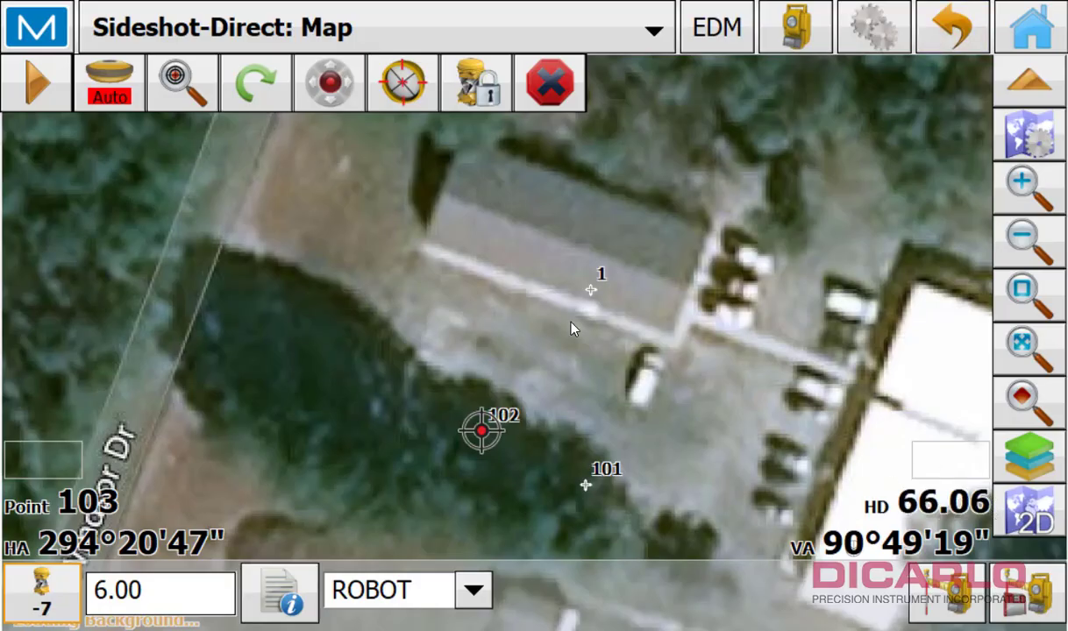